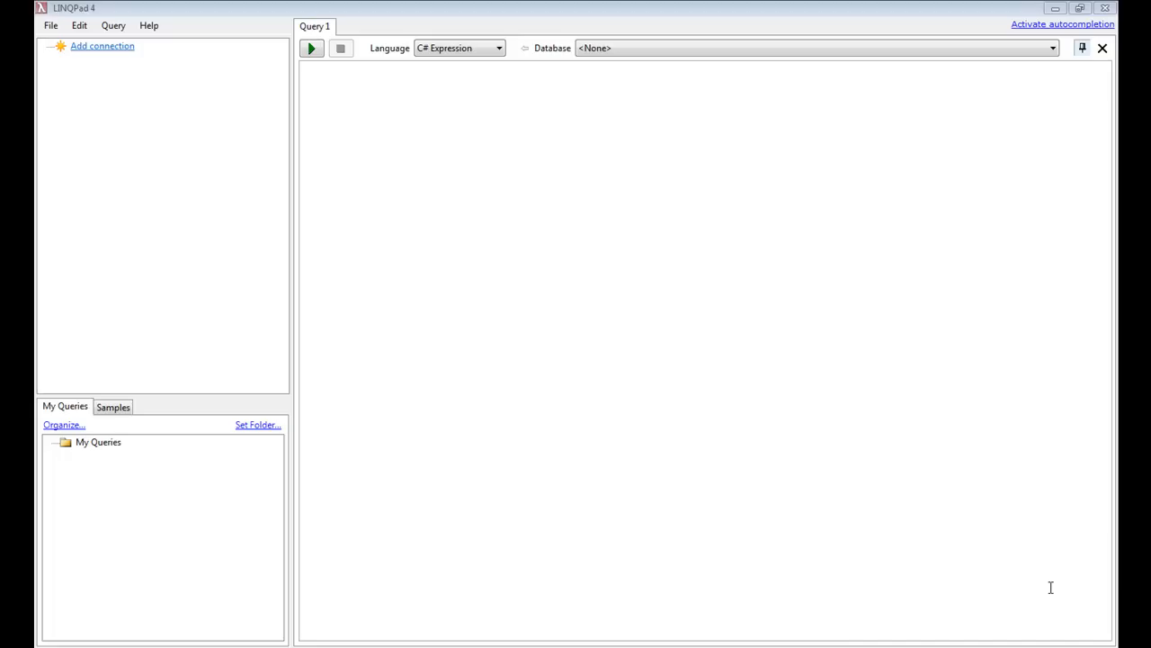
- View the Northwind feed in the browser, then begin a WCF Data Services connection in LINQPad
{"action": "left_click", "coordinate": [1103, 47]}
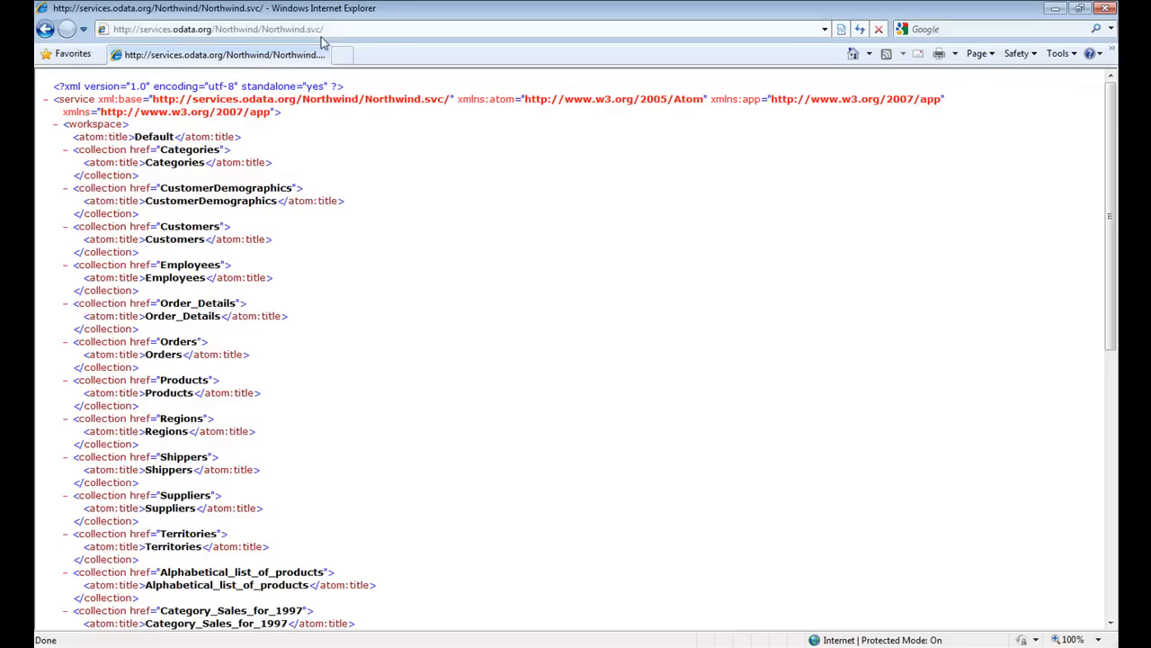
{"action": "left_click", "coordinate": [216, 29]}
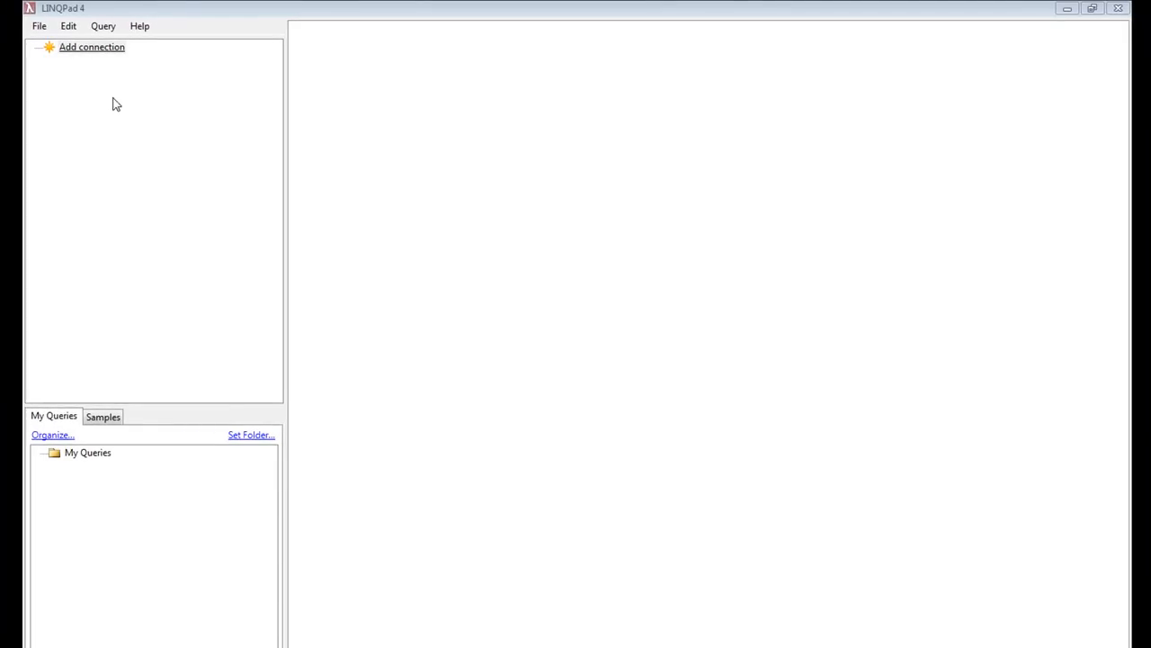
{"action": "left_click", "coordinate": [92, 47]}
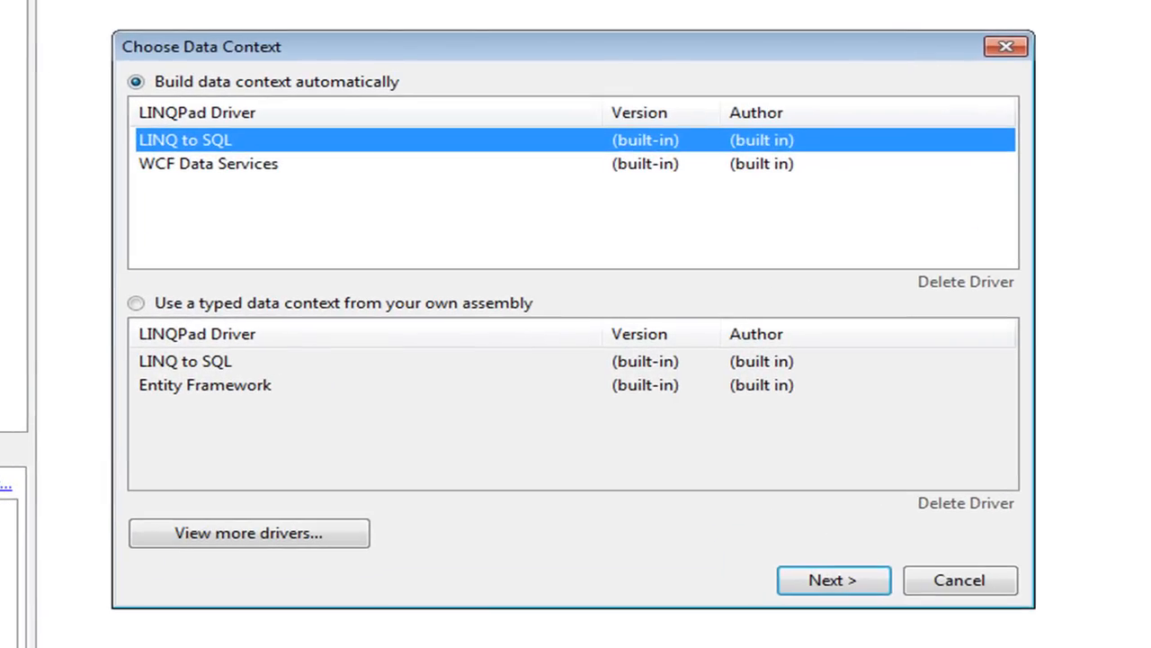
{"action": "mouse_move", "coordinate": [249, 173]}
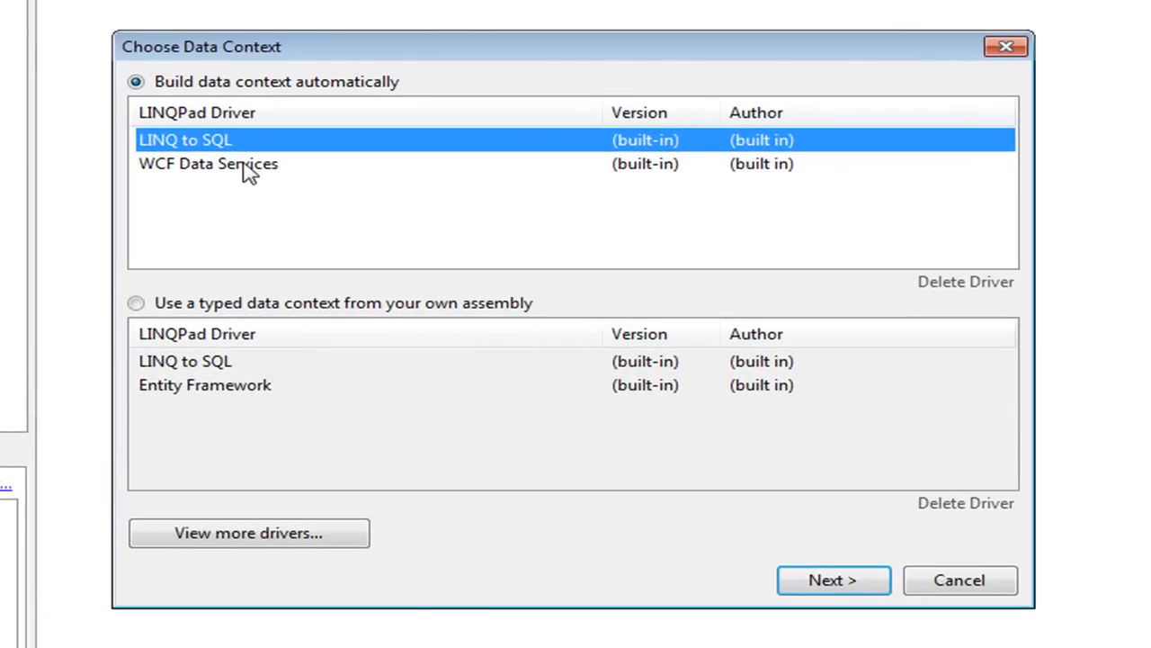
{"action": "left_click", "coordinate": [209, 164]}
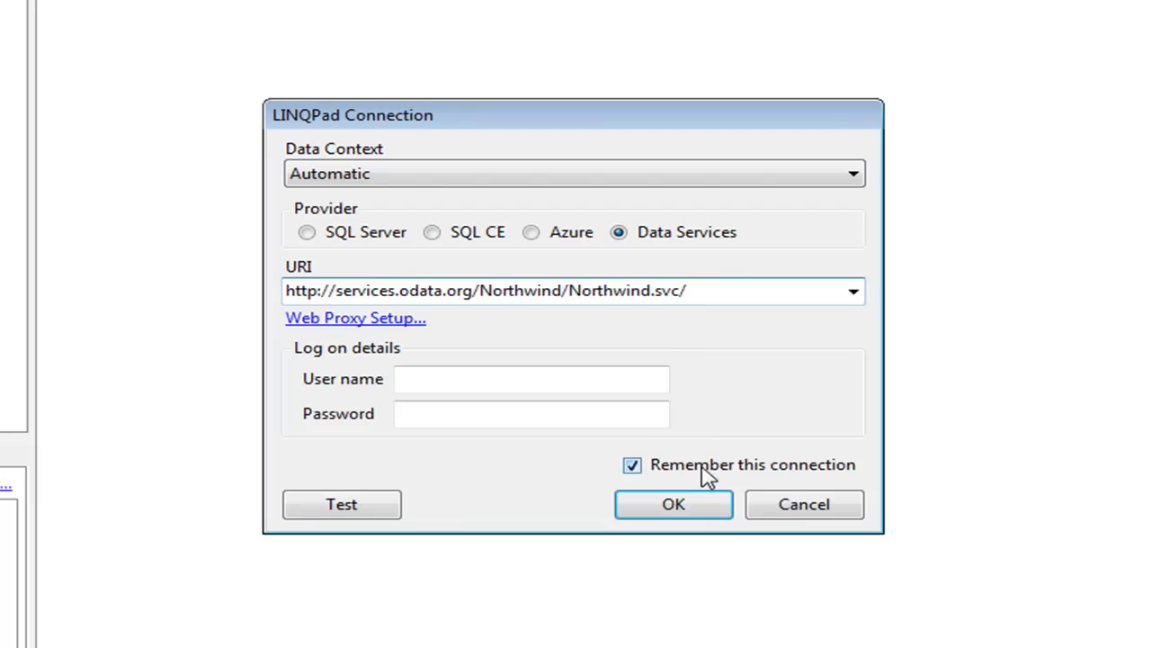
{"action": "mouse_move", "coordinate": [797, 406]}
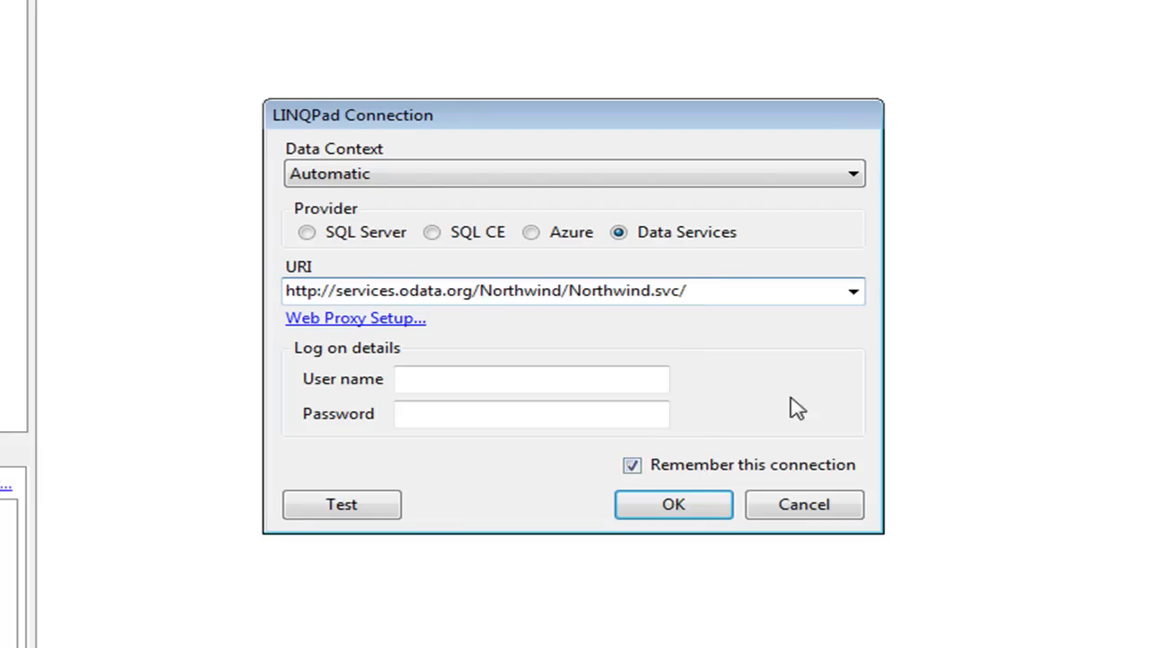
- Use the Northwind service URI, test the connection successfully and save it
{"action": "left_click", "coordinate": [853, 292]}
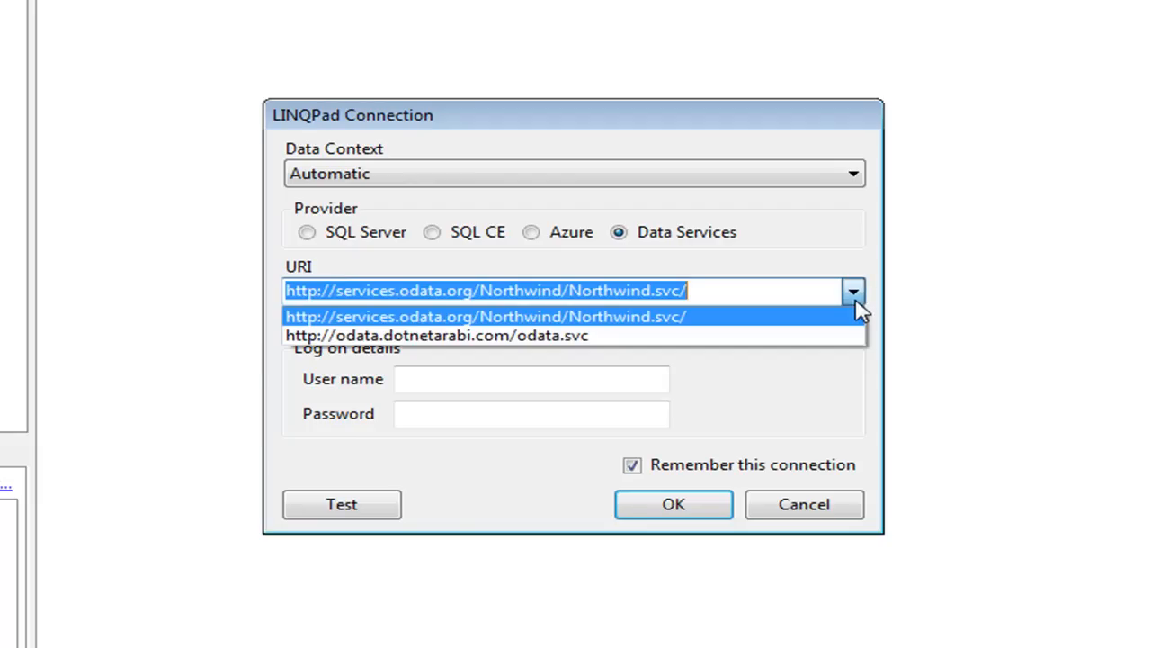
{"action": "left_click", "coordinate": [484, 316]}
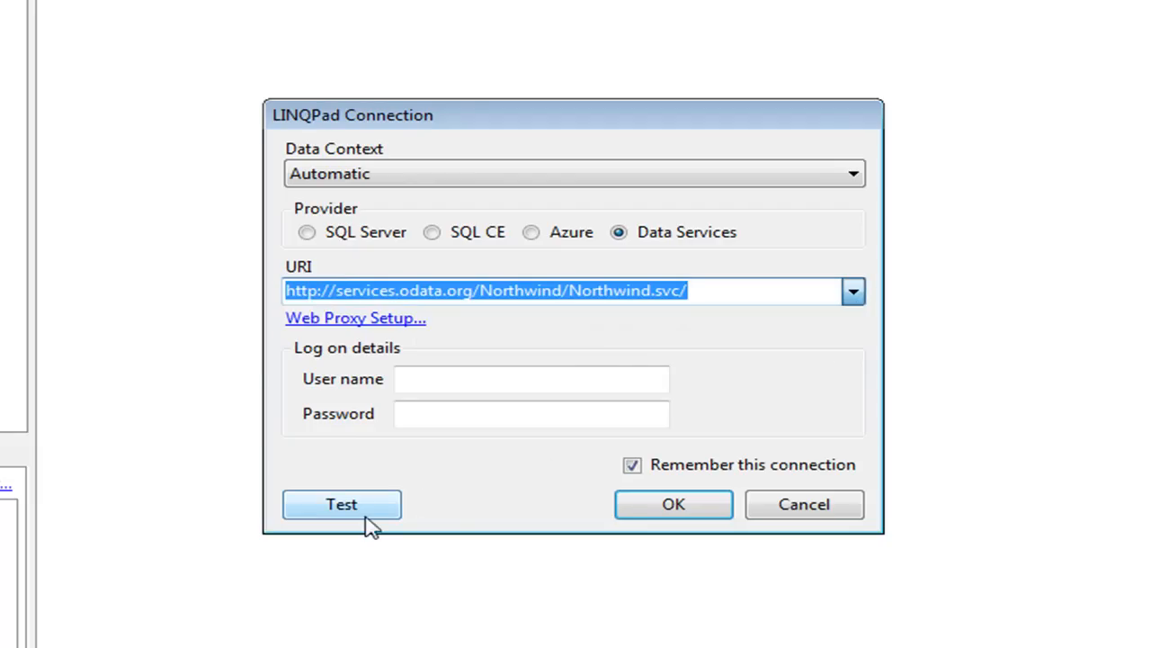
{"action": "left_click", "coordinate": [342, 503]}
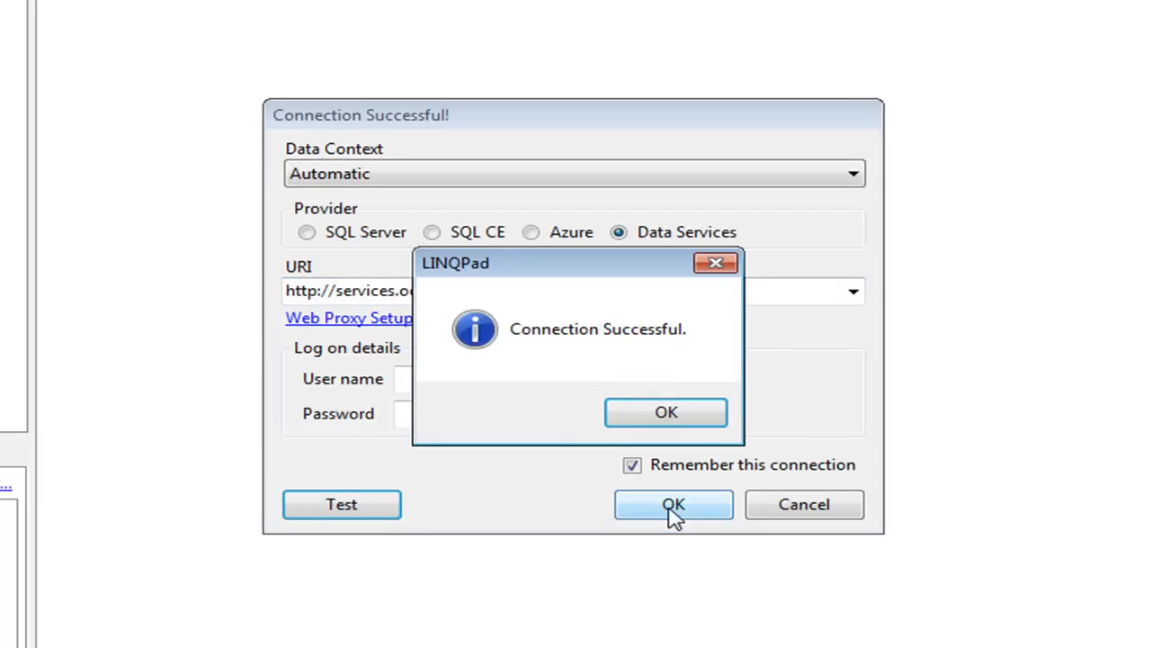
{"action": "left_click", "coordinate": [665, 410]}
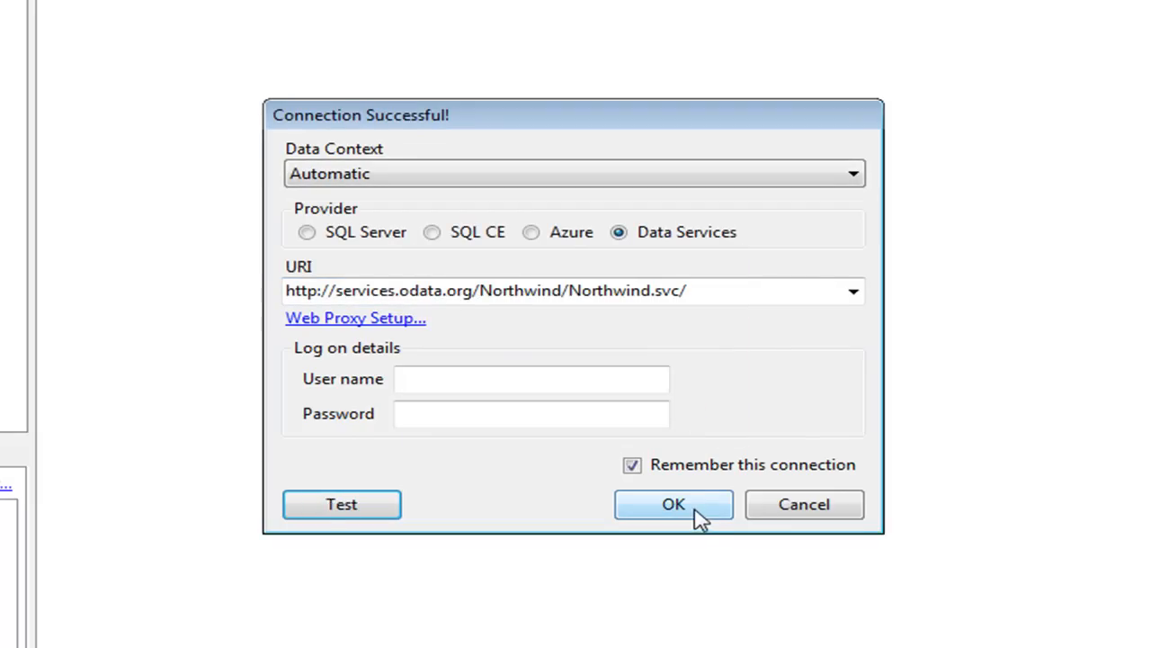
{"action": "left_click", "coordinate": [673, 504]}
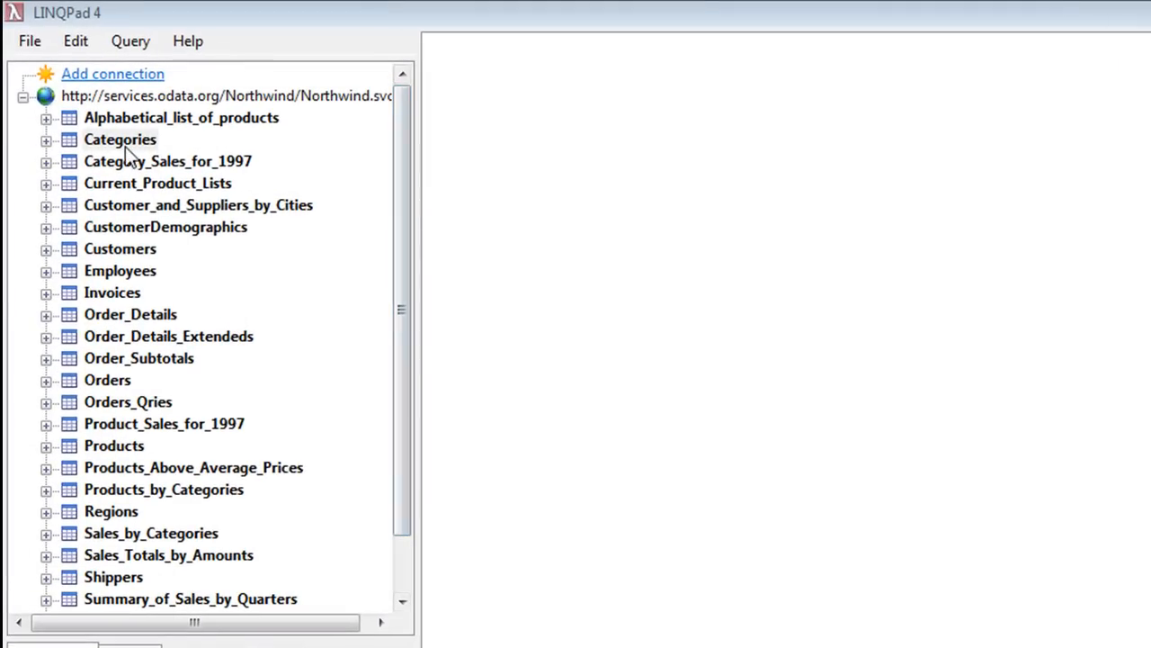
- Expand Categories and Products to inspect their typed properties and navigation links
{"action": "left_click", "coordinate": [119, 248]}
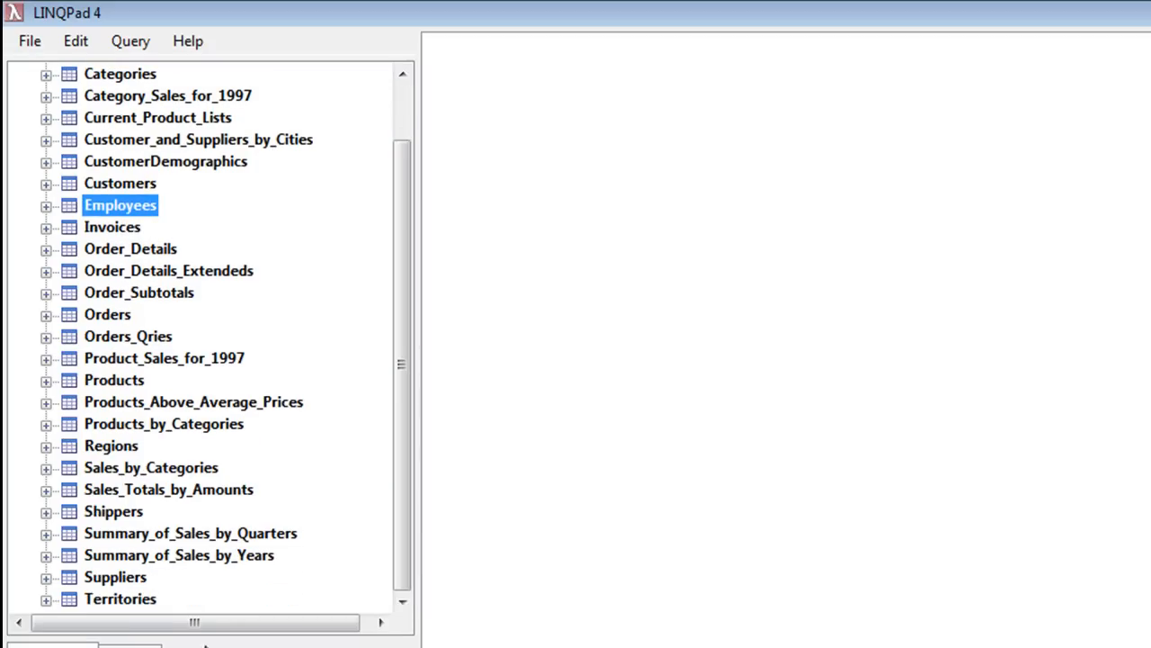
{"action": "left_click", "coordinate": [114, 380]}
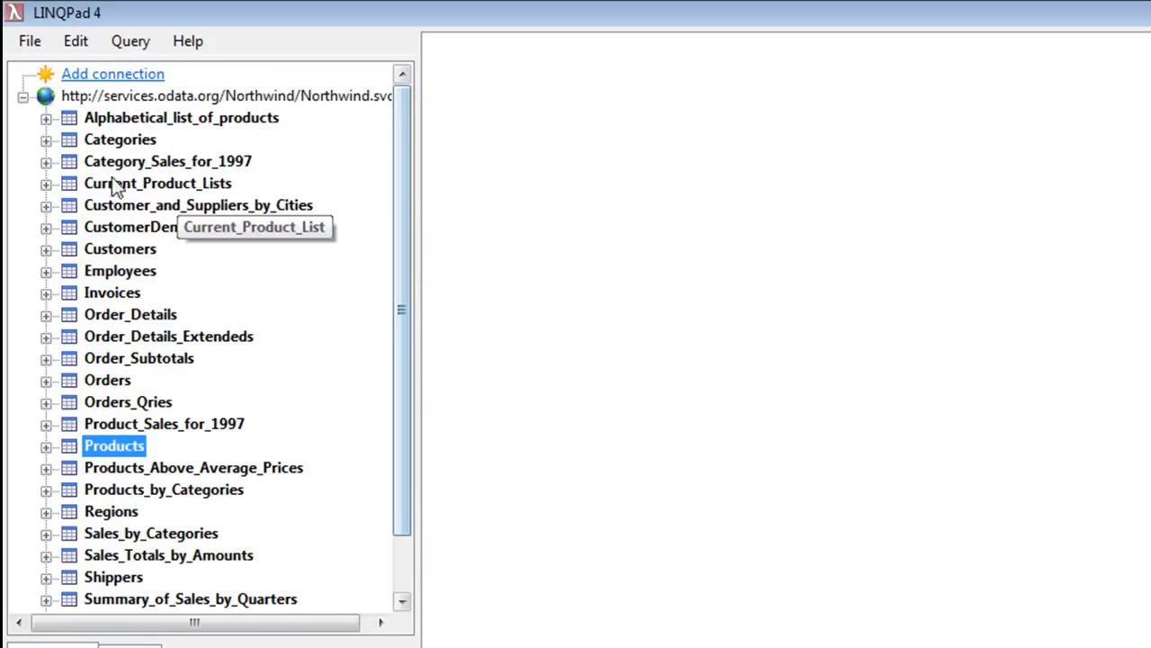
{"action": "left_click", "coordinate": [45, 140]}
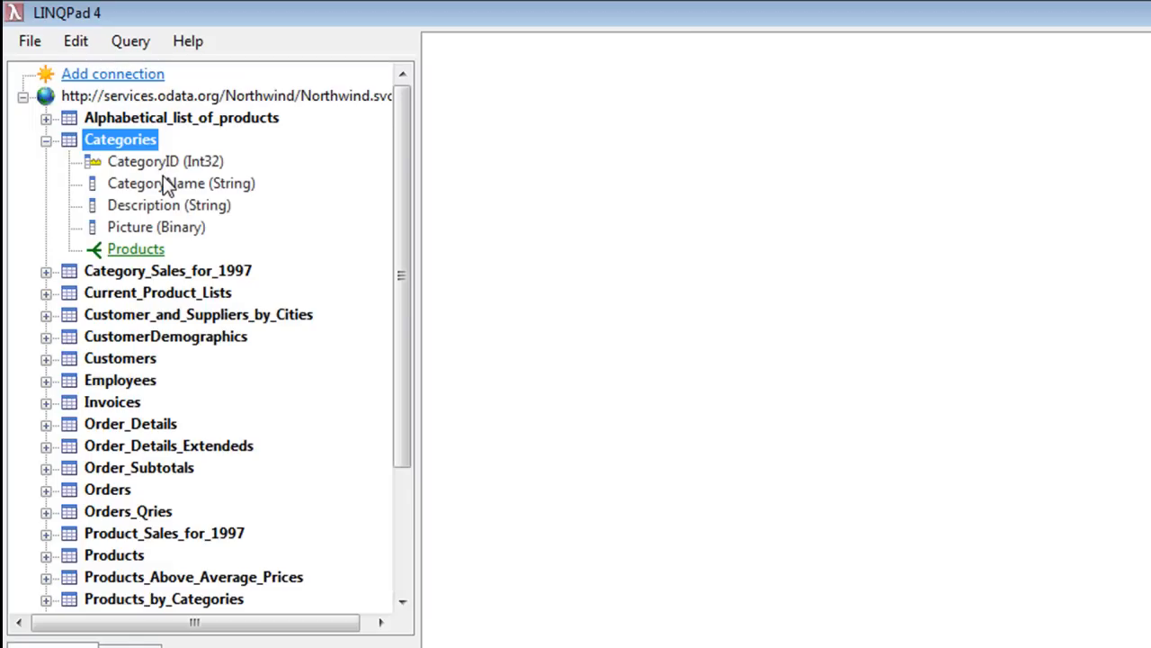
{"action": "mouse_move", "coordinate": [313, 210]}
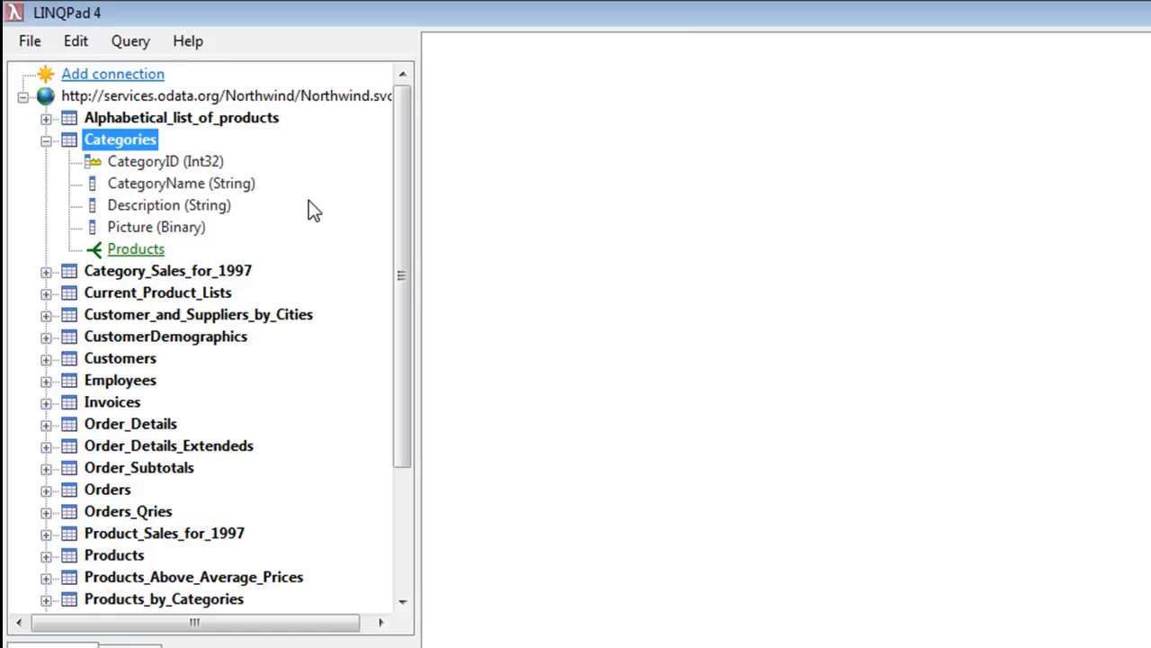
{"action": "mouse_move", "coordinate": [126, 171]}
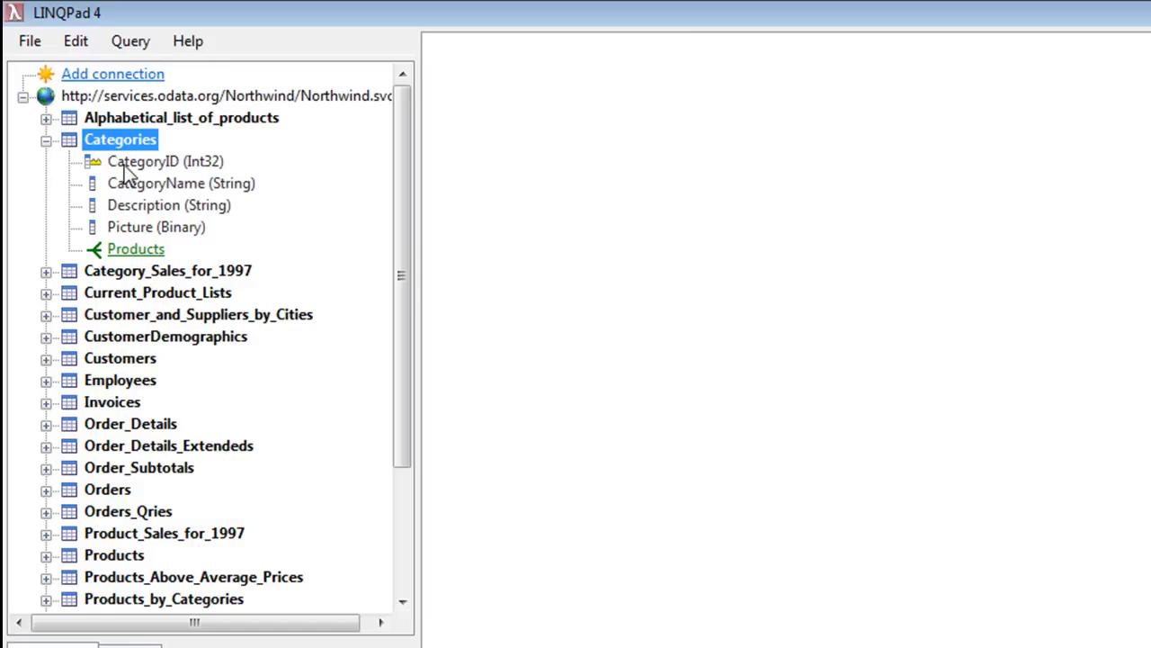
{"action": "mouse_move", "coordinate": [165, 243]}
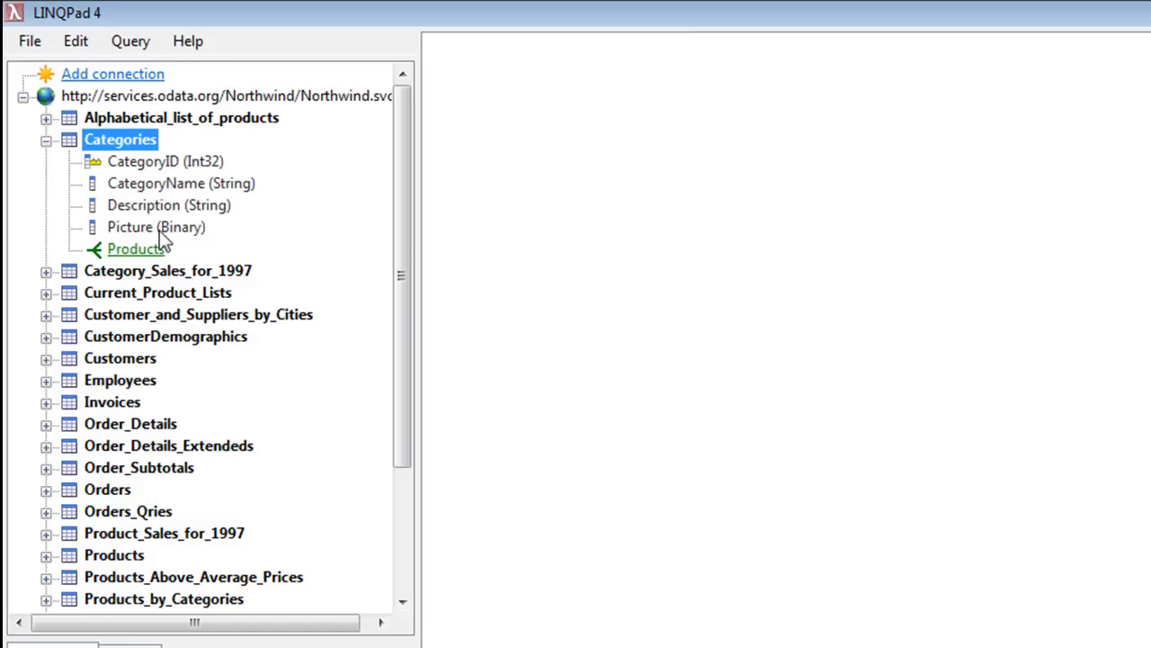
{"action": "mouse_move", "coordinate": [176, 244]}
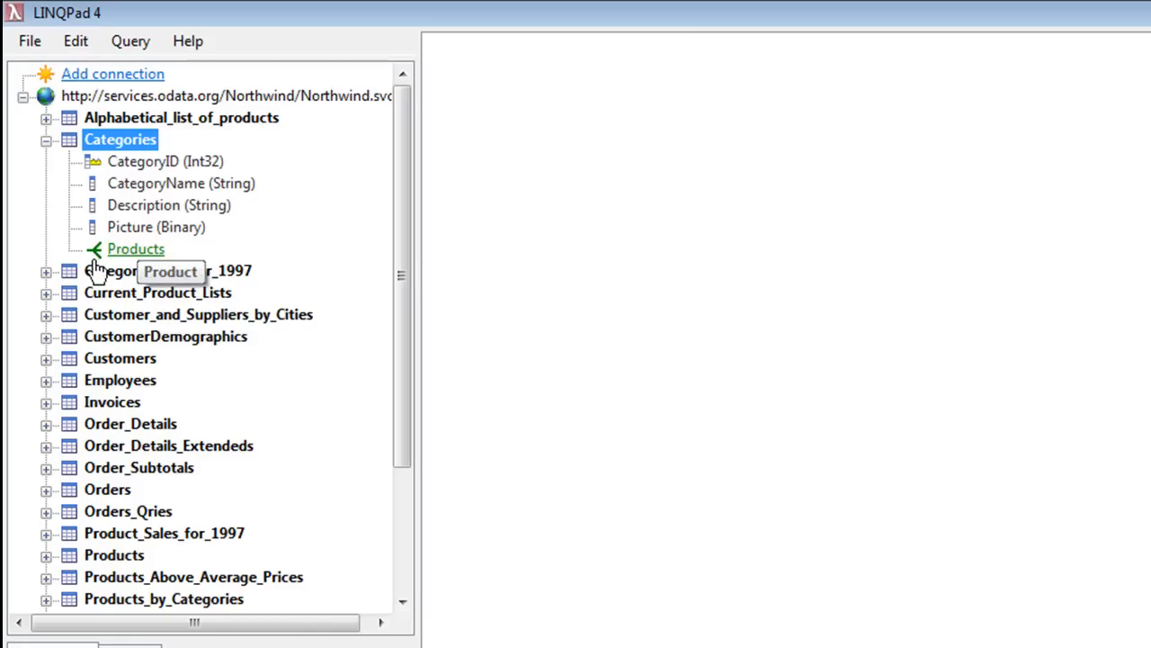
{"action": "mouse_move", "coordinate": [135, 255]}
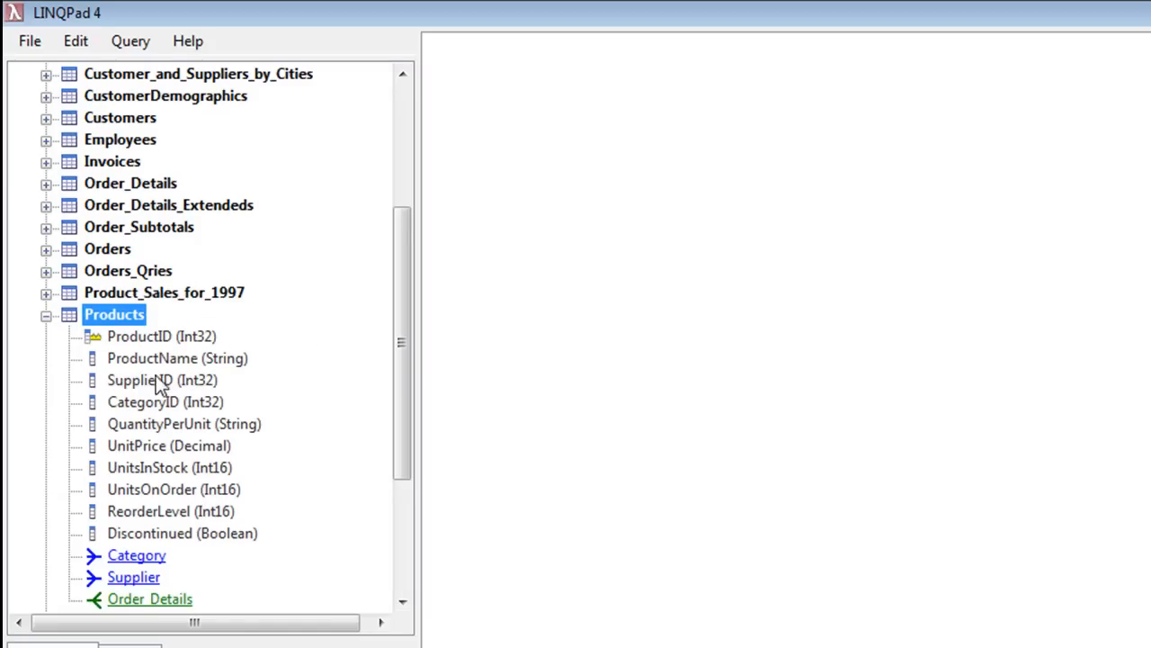
{"action": "mouse_move", "coordinate": [403, 387]}
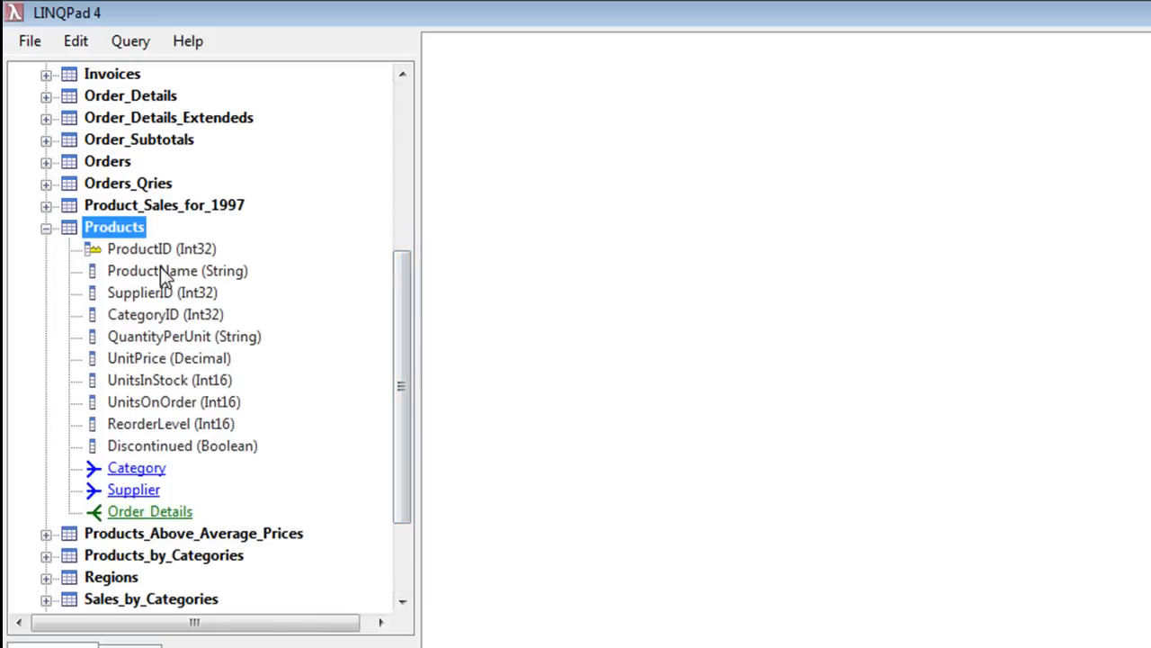
{"action": "mouse_move", "coordinate": [140, 518]}
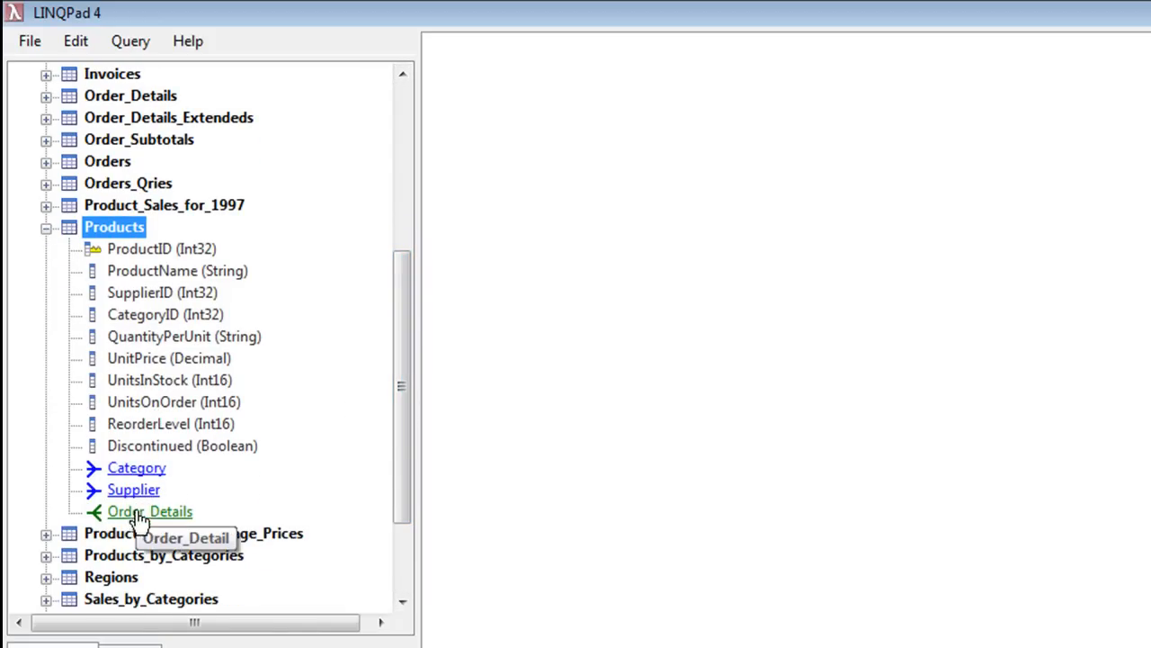
{"action": "scroll", "scroll_direction": "down", "scroll_amount": 3}
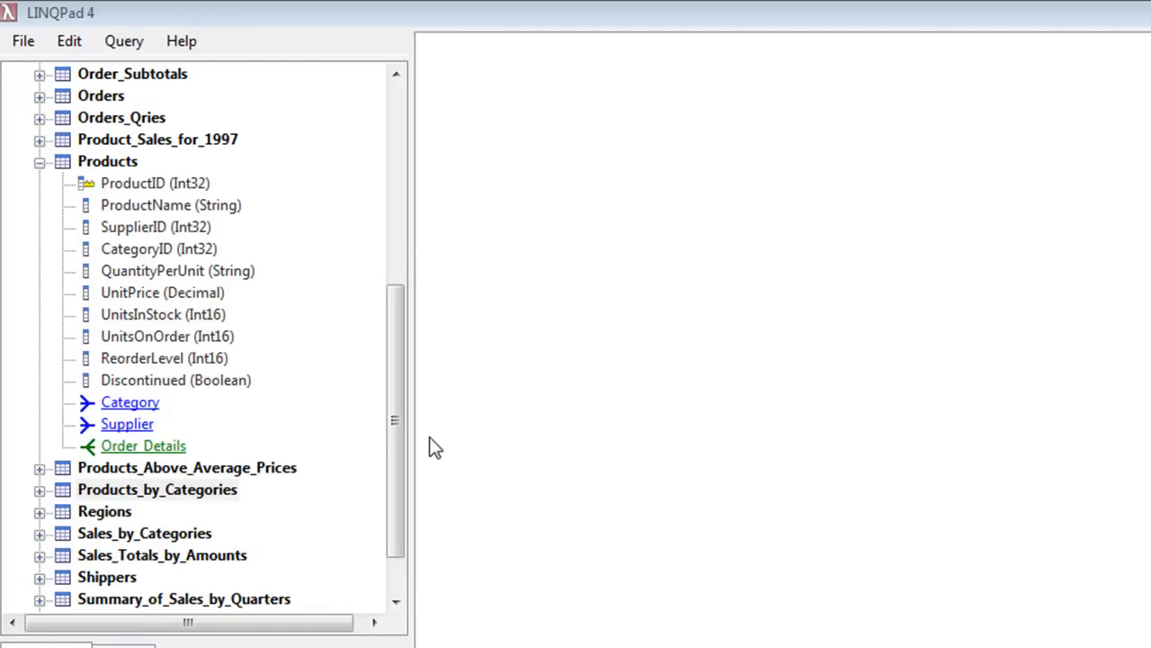
{"action": "left_click", "coordinate": [158, 489]}
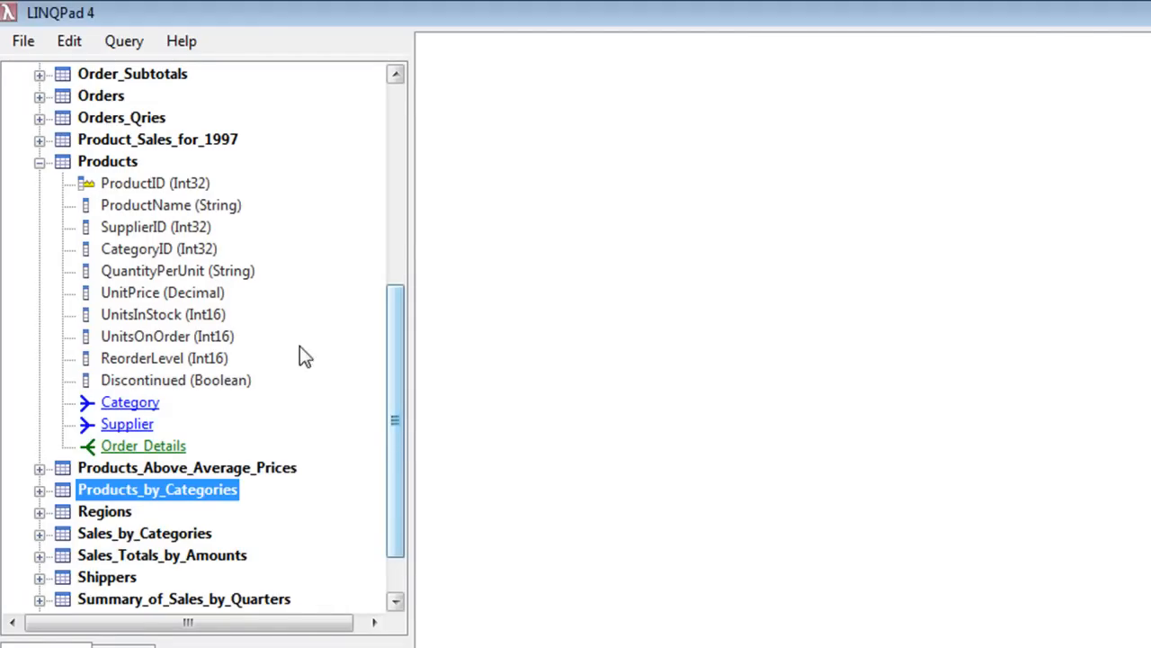
{"action": "mouse_move", "coordinate": [130, 414]}
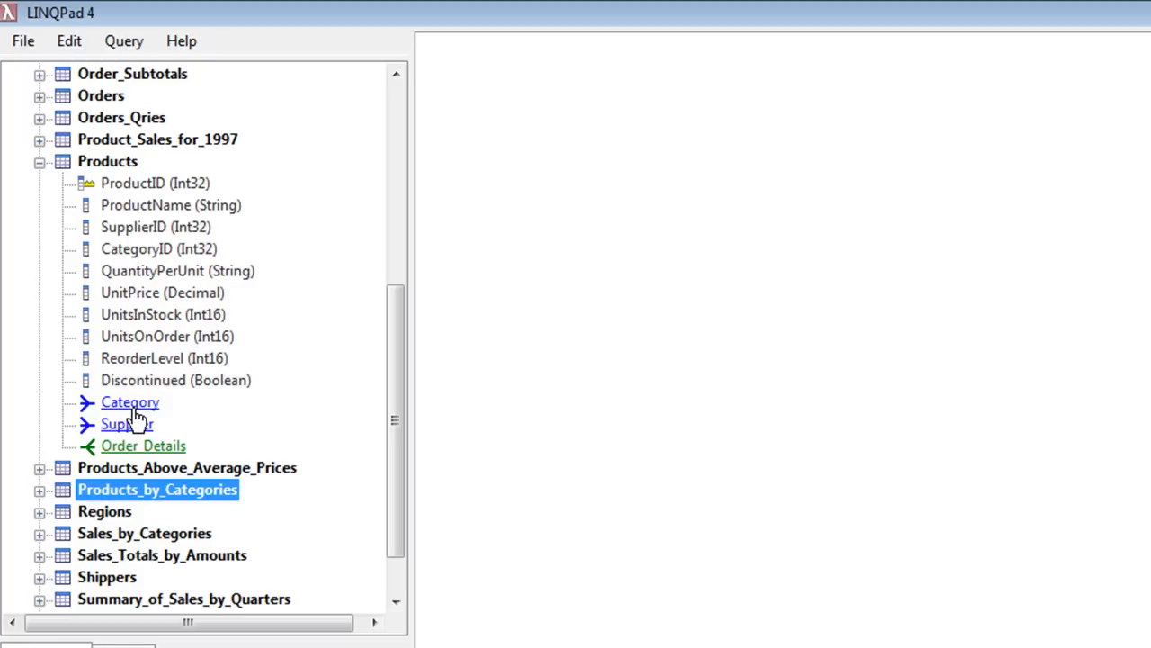
{"action": "mouse_move", "coordinate": [89, 406]}
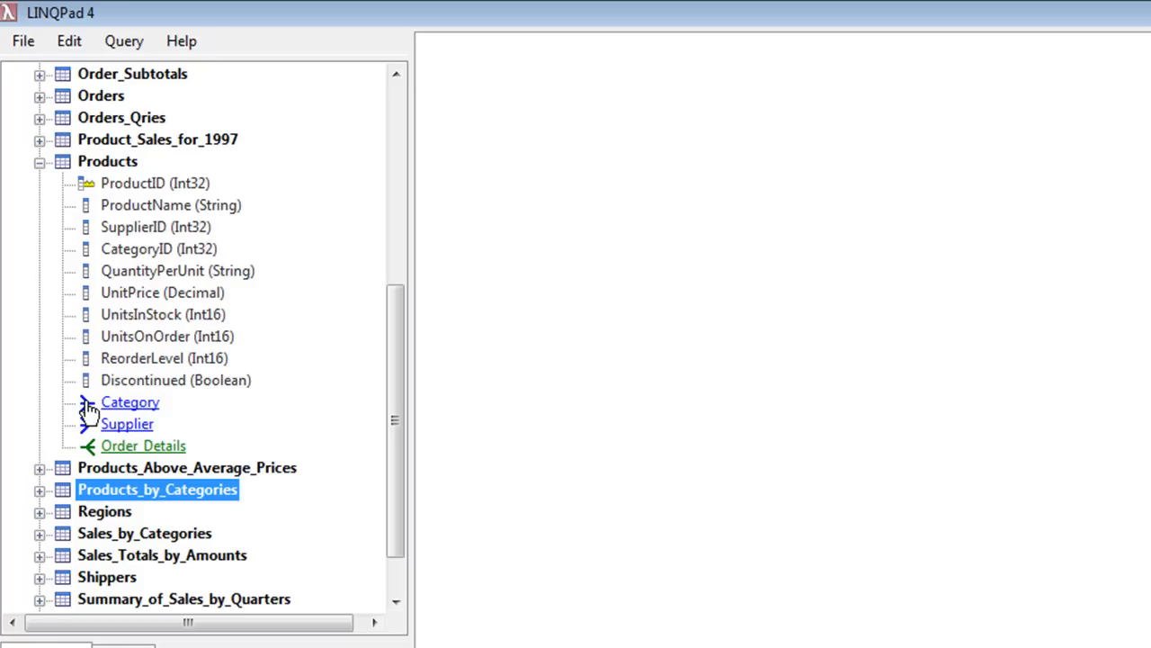
{"action": "scroll", "scroll_direction": "up", "scroll_amount": 3}
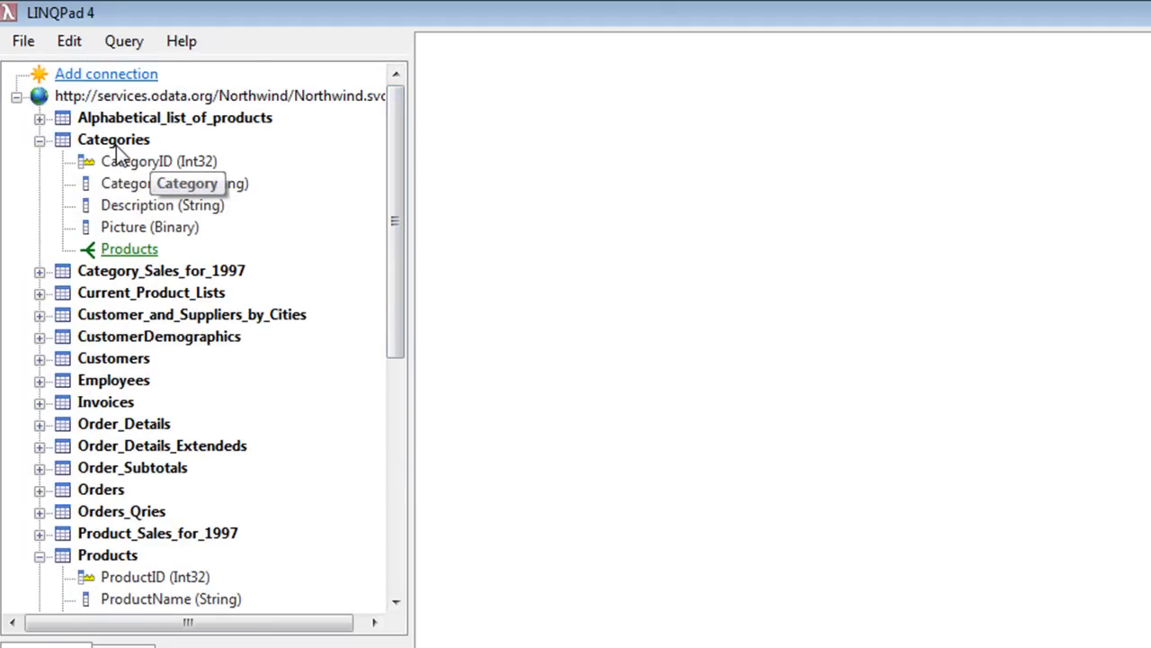
{"action": "mouse_move", "coordinate": [129, 261]}
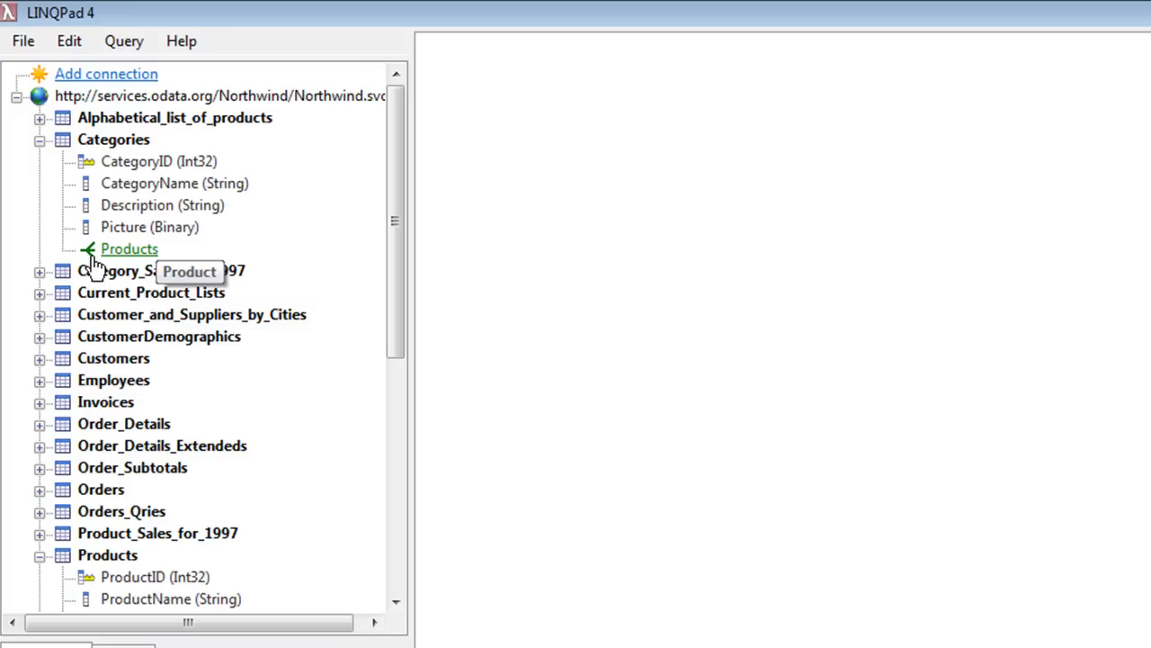
{"action": "mouse_move", "coordinate": [97, 261]}
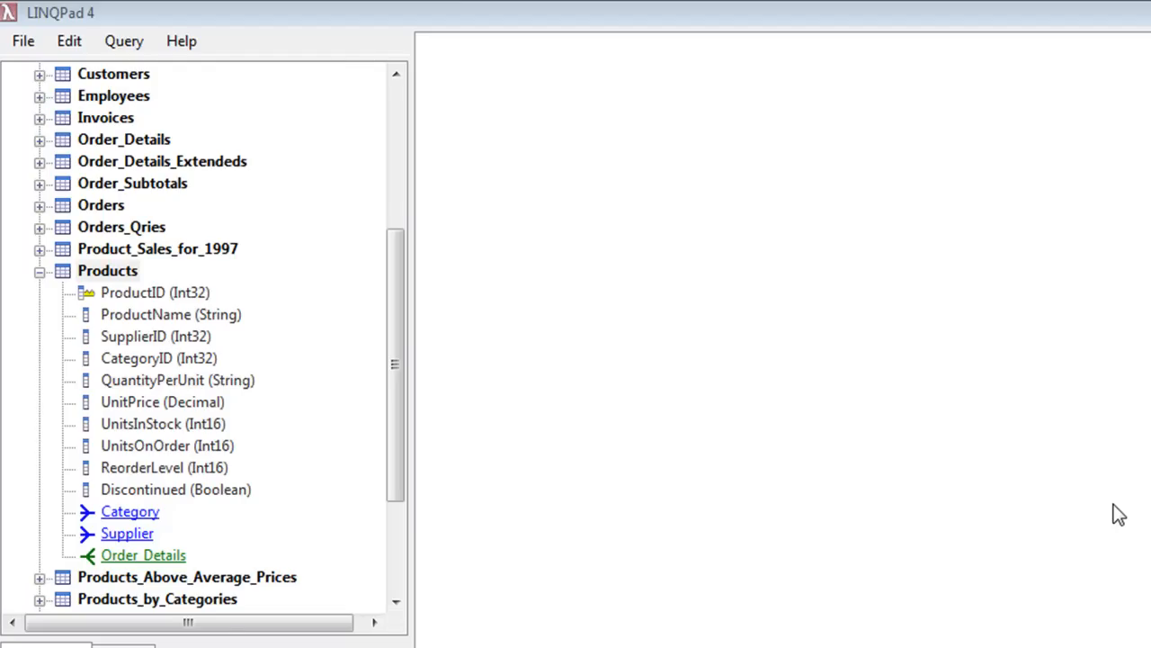
{"action": "mouse_move", "coordinate": [106, 281]}
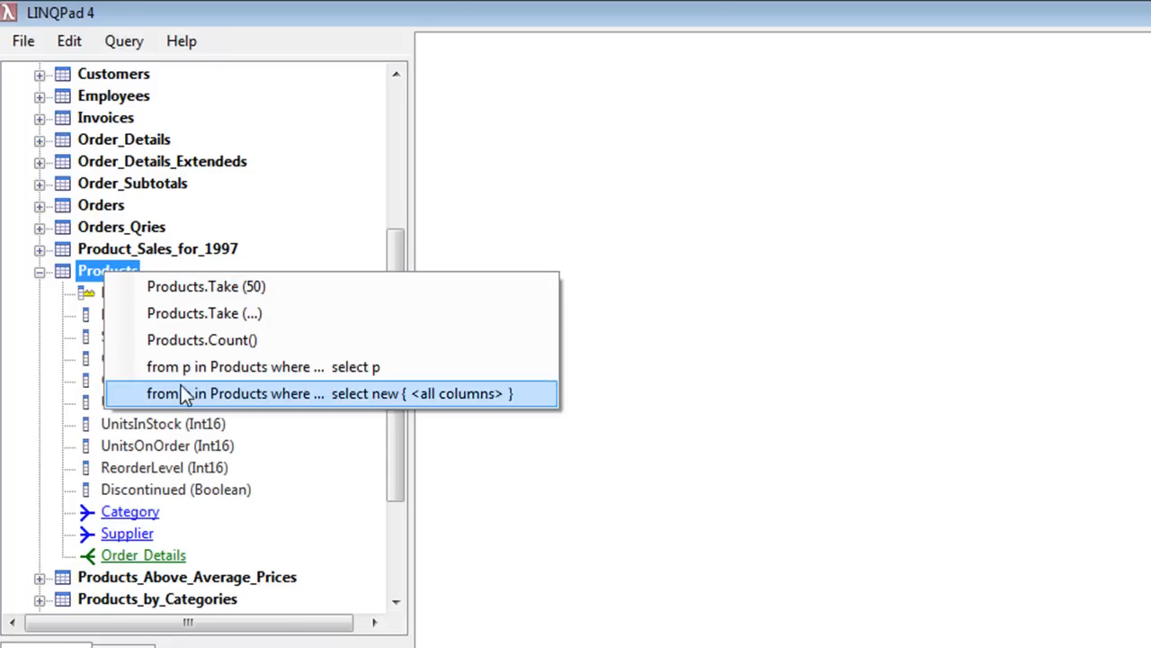
{"action": "mouse_move", "coordinate": [207, 416]}
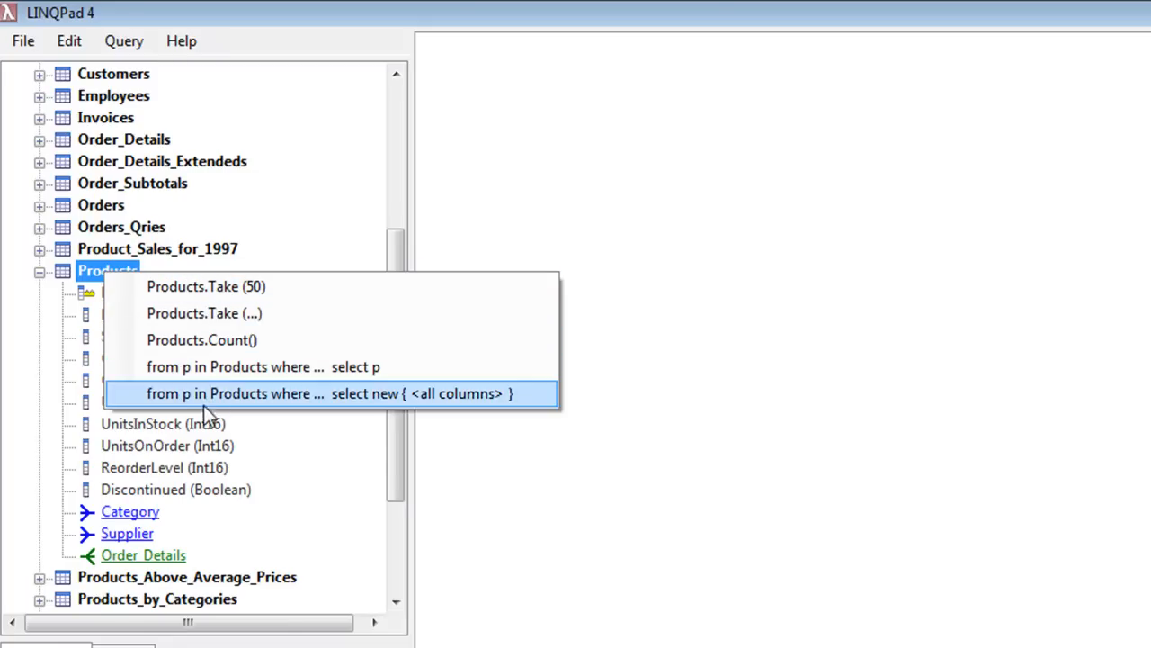
{"action": "mouse_move", "coordinate": [207, 378]}
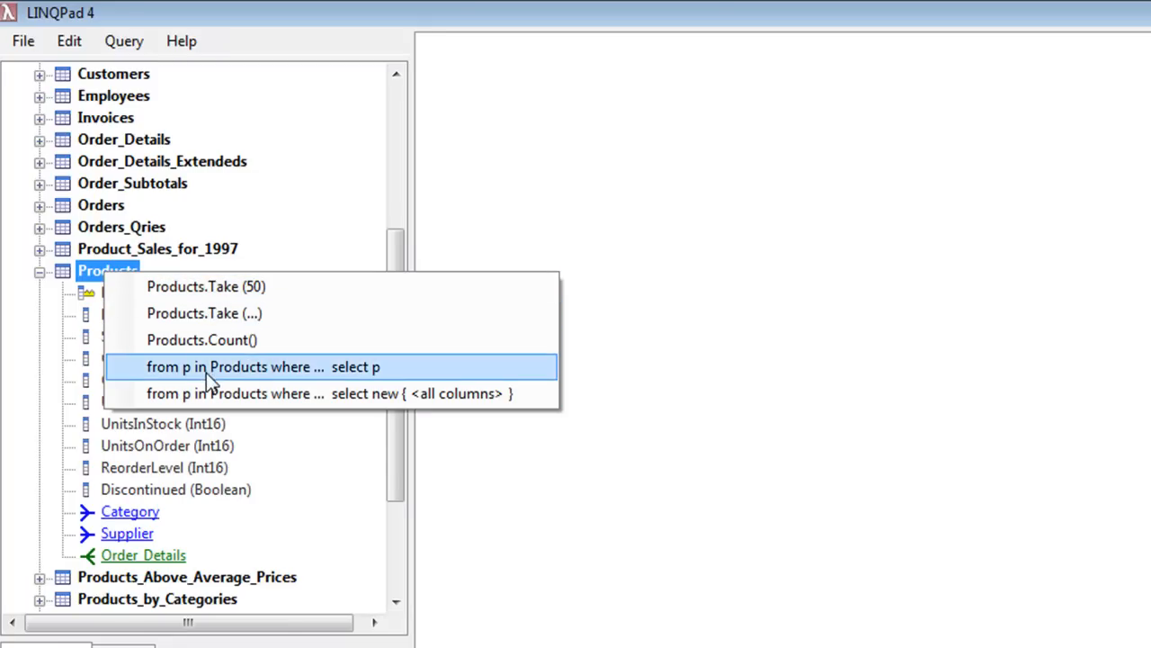
- Generate a Products query with where p.CategoryID == 1 and execute it
{"action": "left_click", "coordinate": [261, 367]}
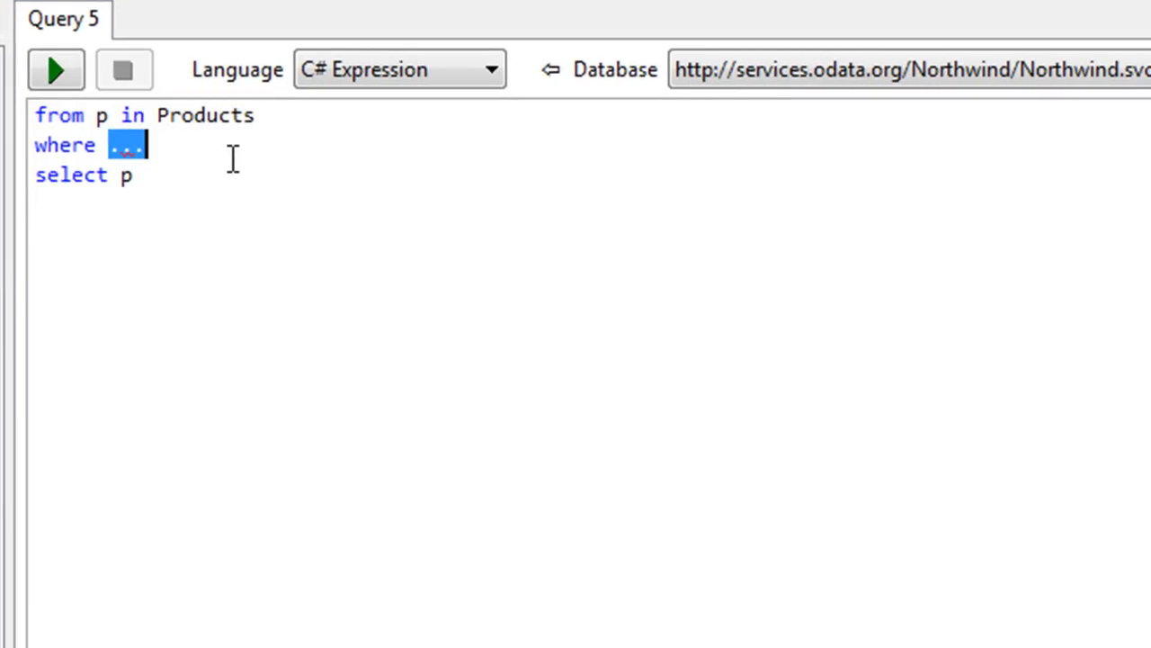
{"action": "type", "text": "p."}
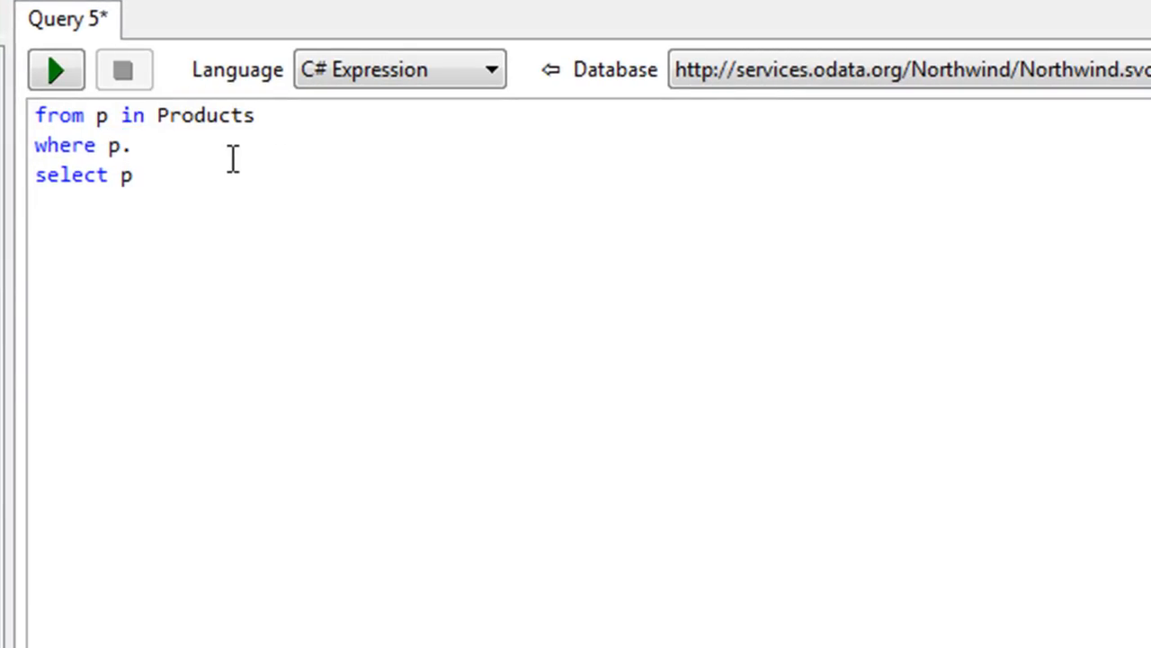
{"action": "type", "text": "Category"}
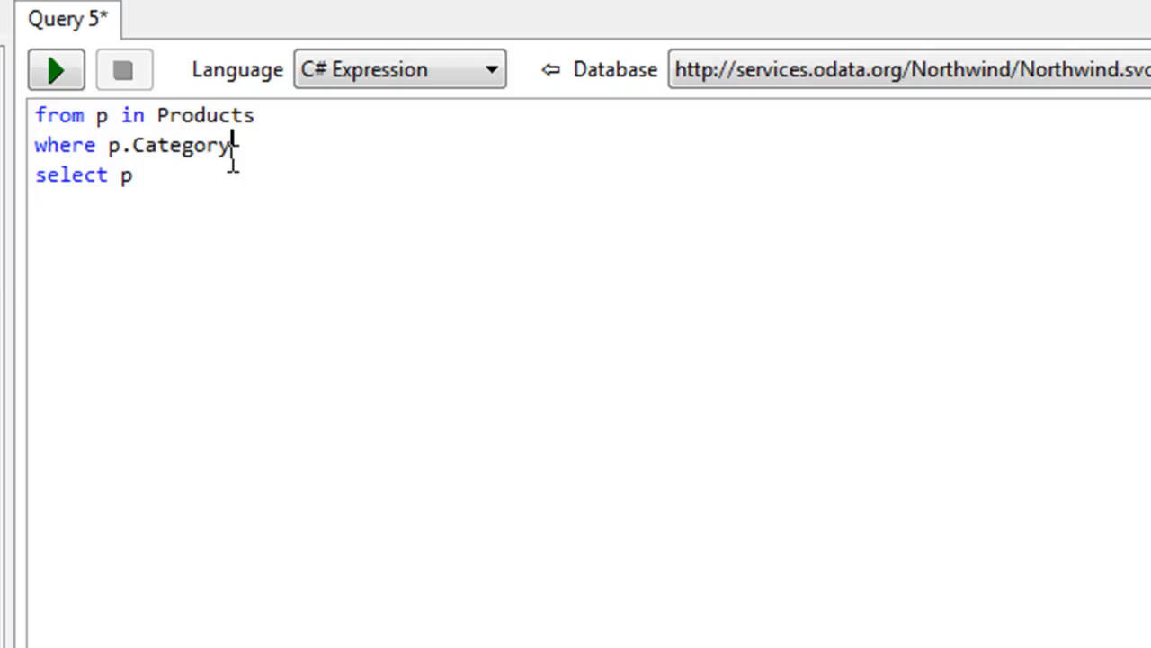
{"action": "type", "text": "ID == 1"}
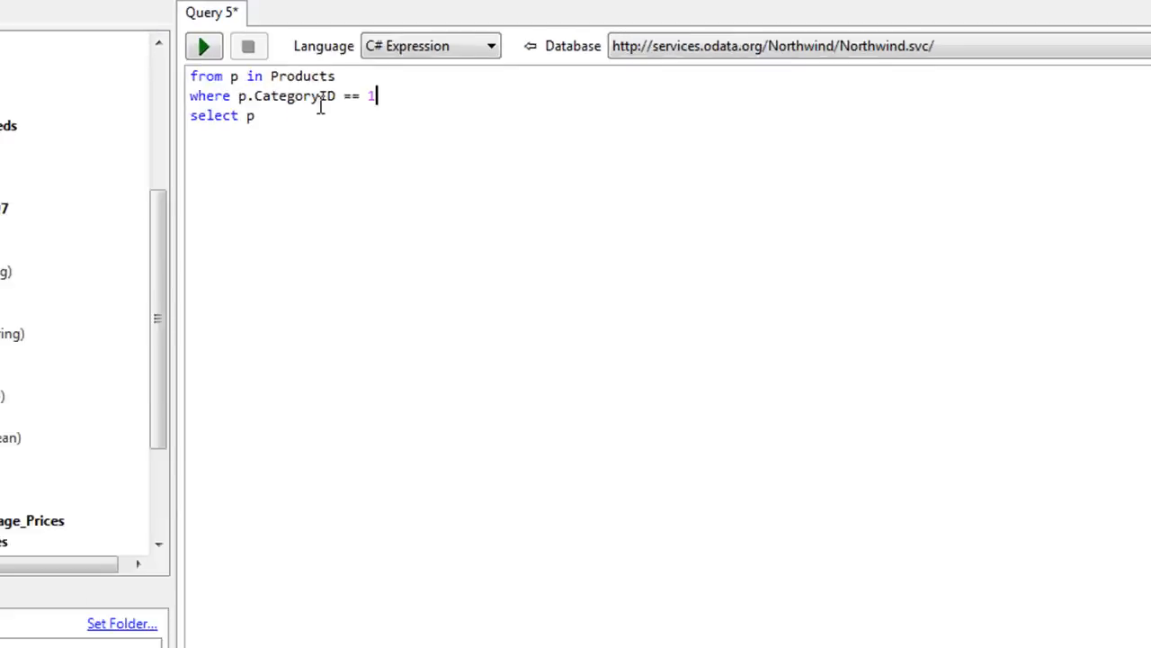
{"action": "left_click", "coordinate": [205, 47]}
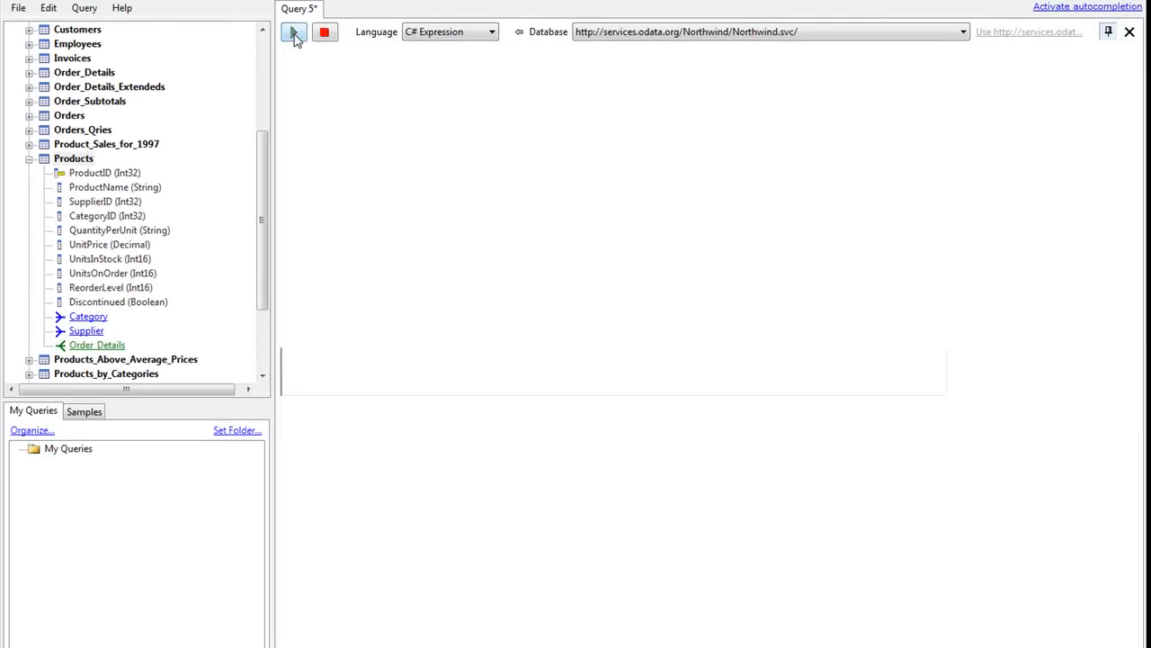
- Review the 12 returned category-1 products with an enlarged results area
{"action": "left_click", "coordinate": [293, 33]}
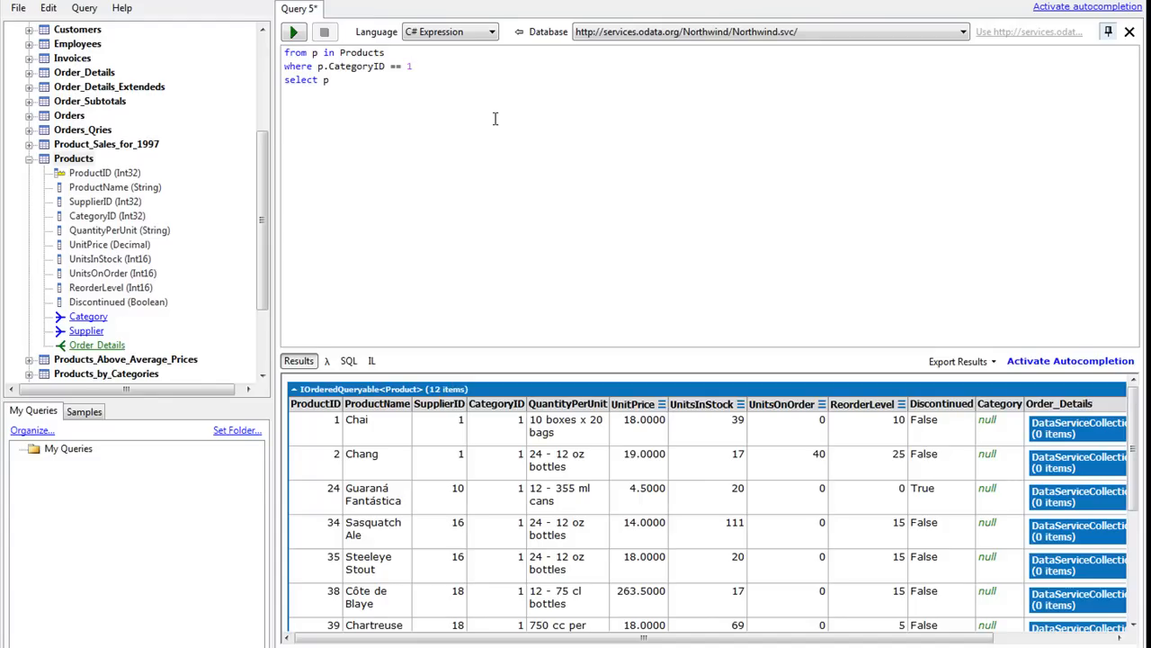
{"action": "mouse_move", "coordinate": [808, 364]}
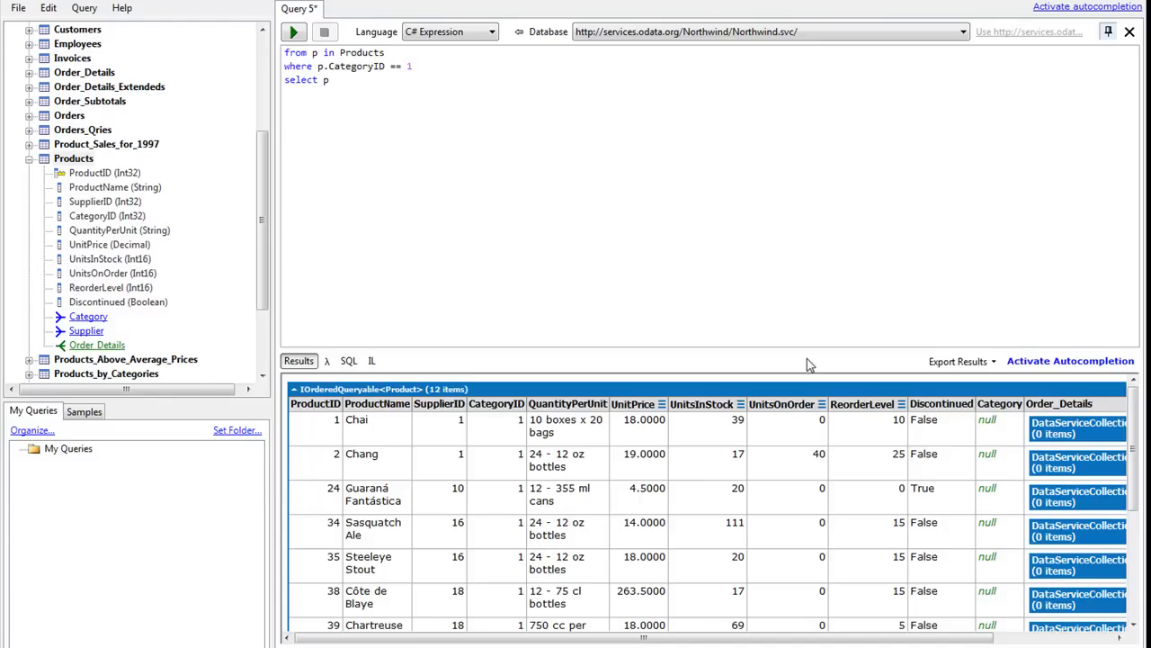
{"action": "scroll", "scroll_direction": "down", "scroll_amount": 3}
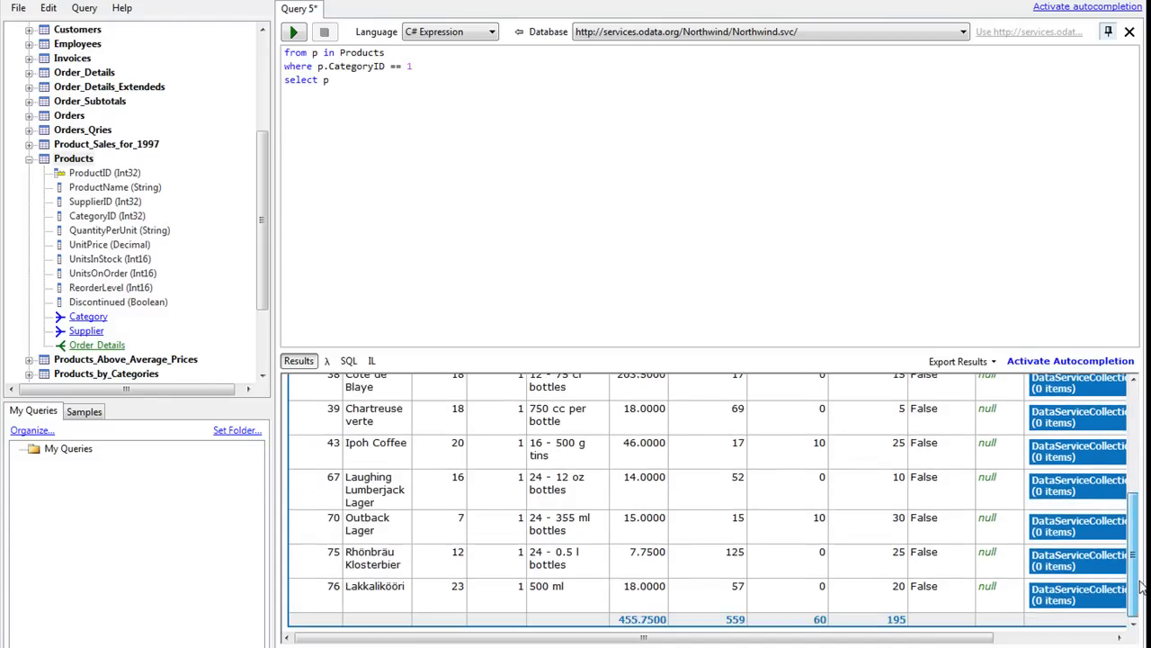
{"action": "scroll", "scroll_direction": "up", "scroll_amount": 3}
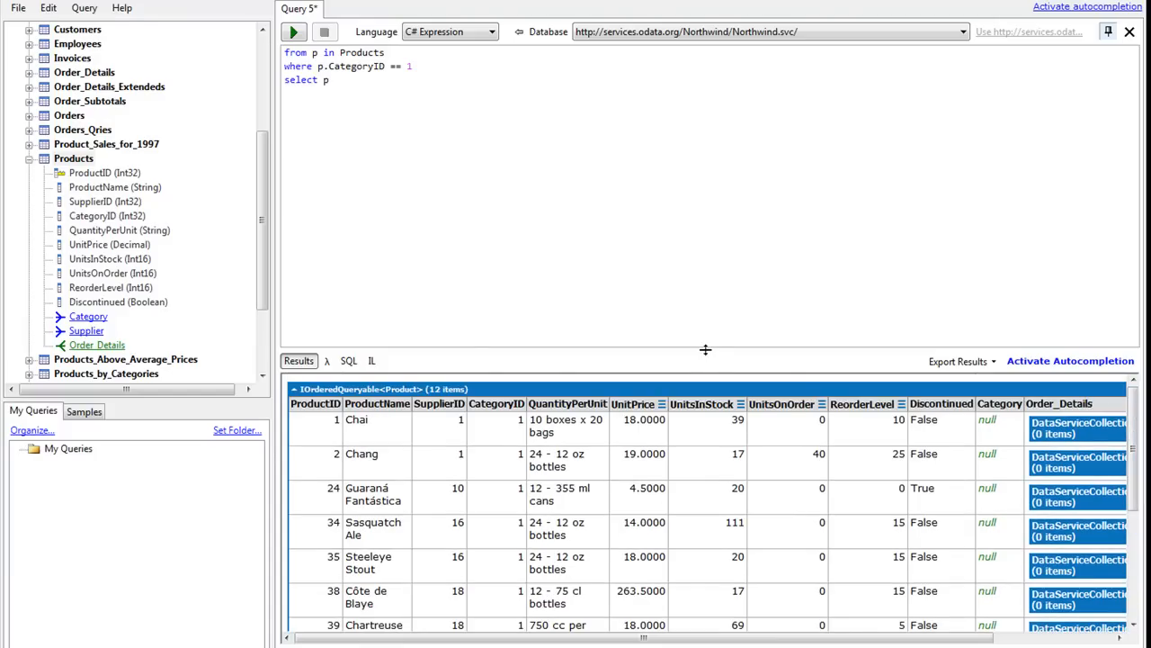
{"action": "left_click_drag", "start_coordinate": [705, 350], "coordinate": [705, 231]}
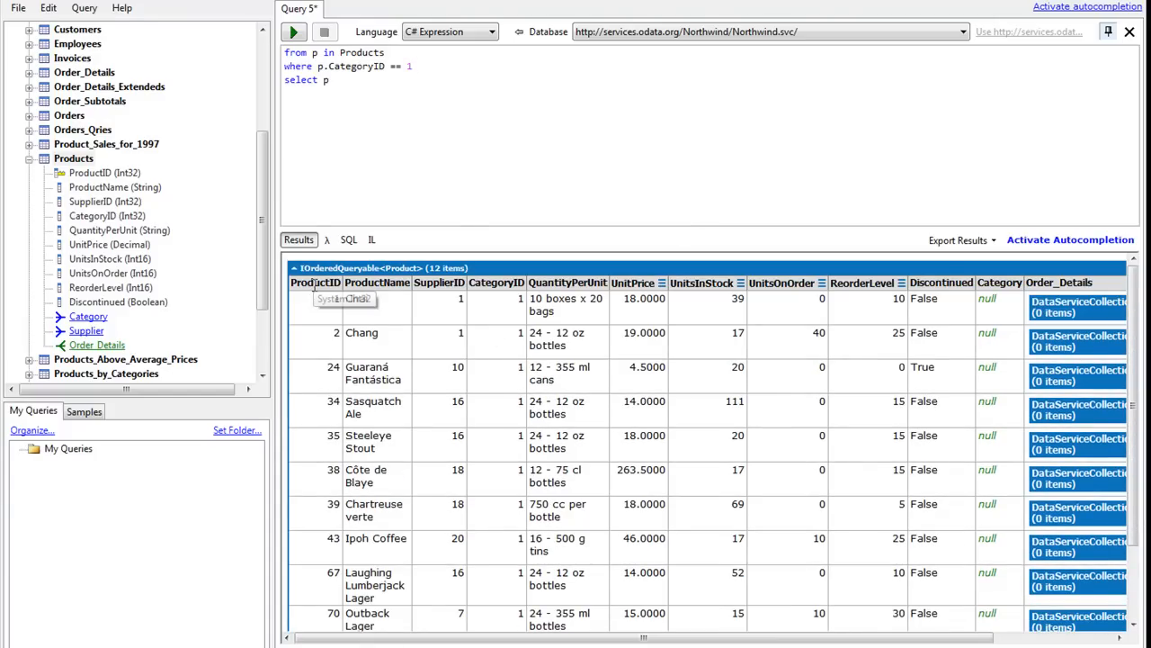
{"action": "mouse_move", "coordinate": [827, 502]}
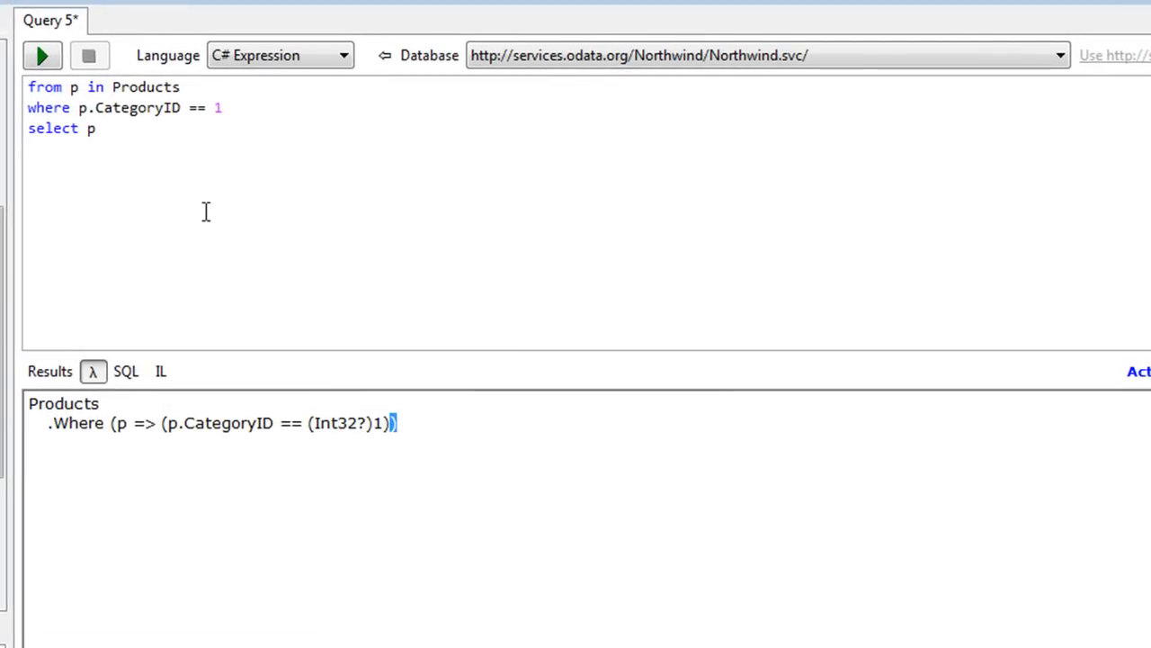
- View the query's lambda form, then its OData request URL in the SQL tab and select it
{"action": "key", "text": "ctrl+a"}
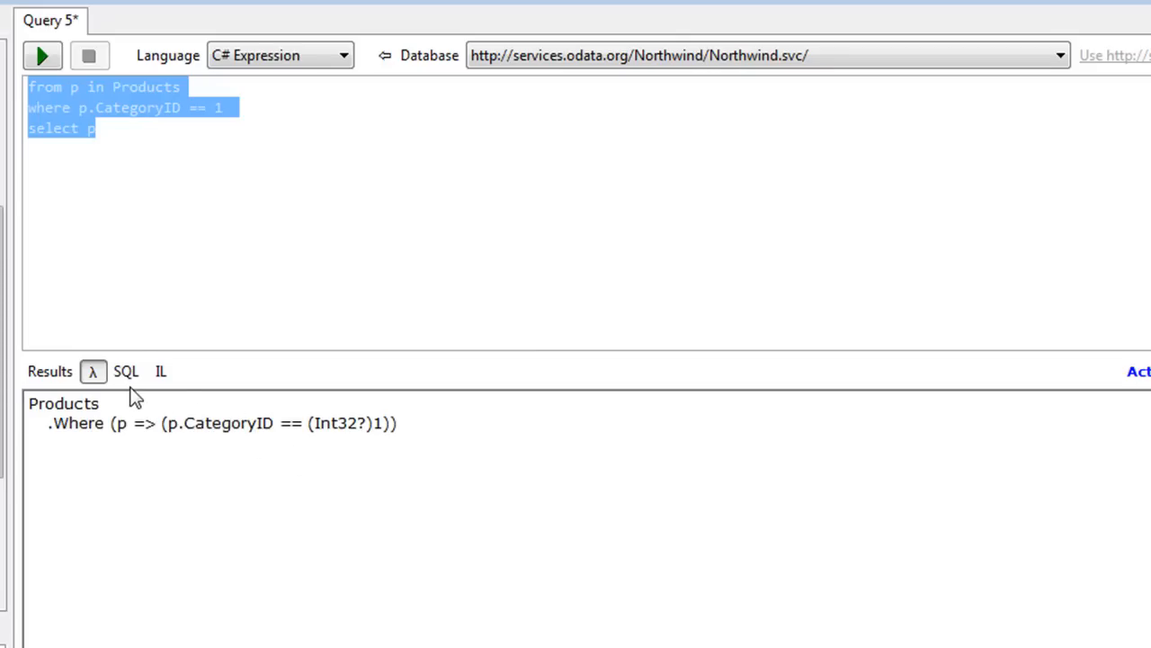
{"action": "mouse_move", "coordinate": [125, 371]}
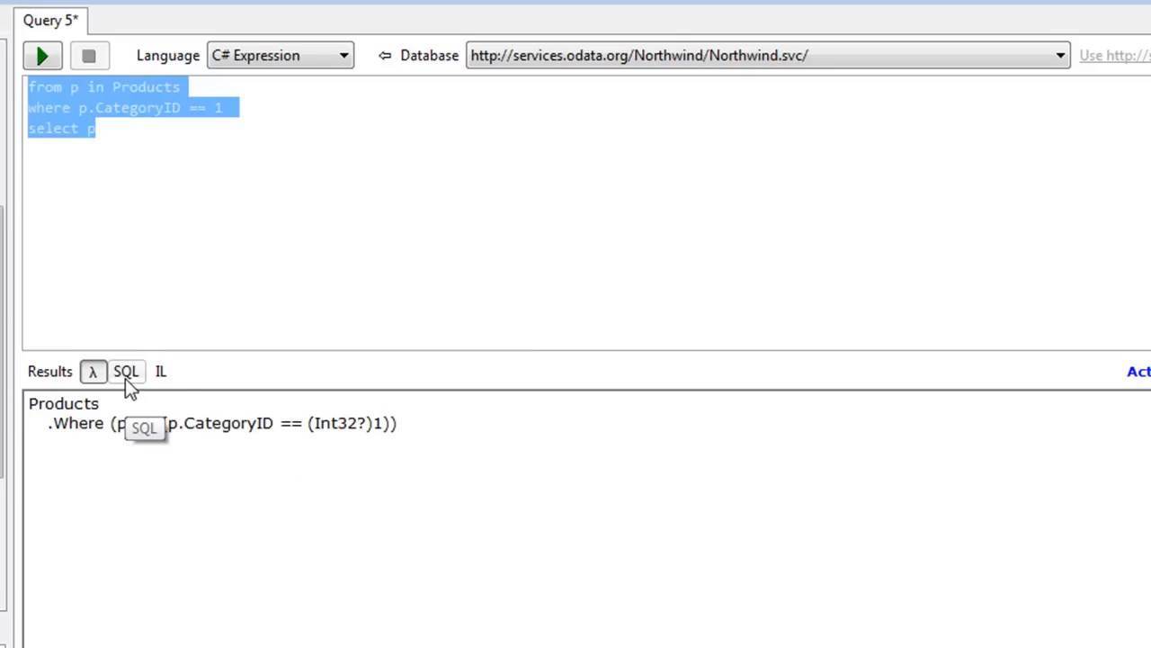
{"action": "left_click", "coordinate": [126, 371]}
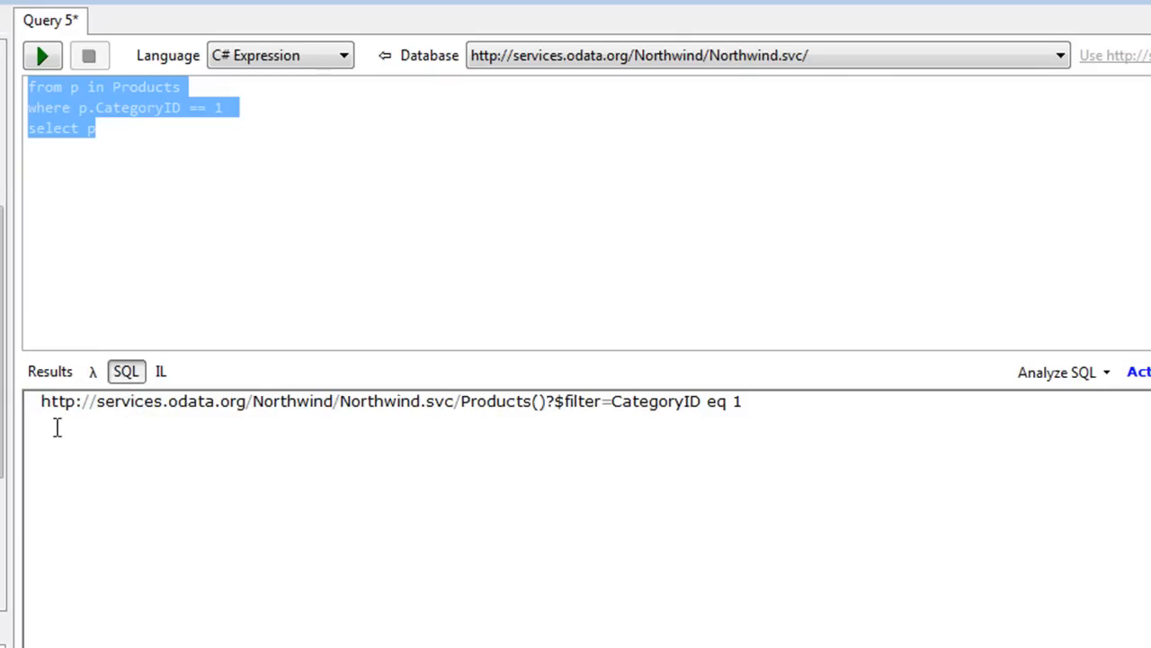
{"action": "triple_click", "coordinate": [393, 402]}
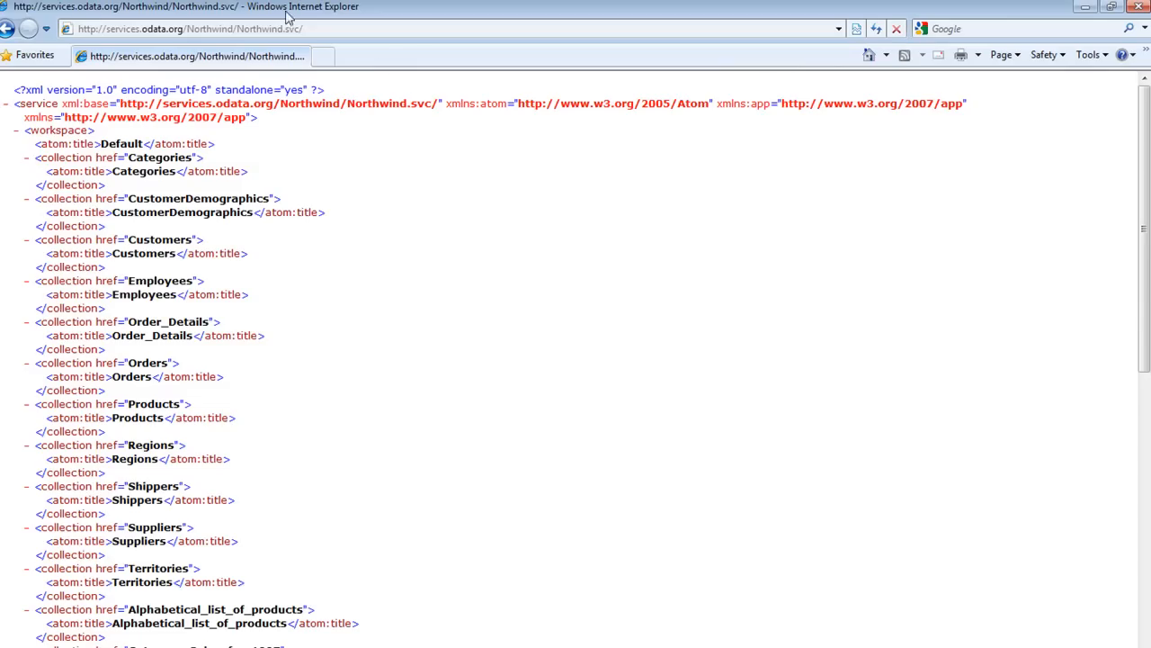
- Load the CategoryID eq 1 Products URL in a new Internet Explorer tab and scroll the XML feed
{"action": "left_click", "coordinate": [320, 56]}
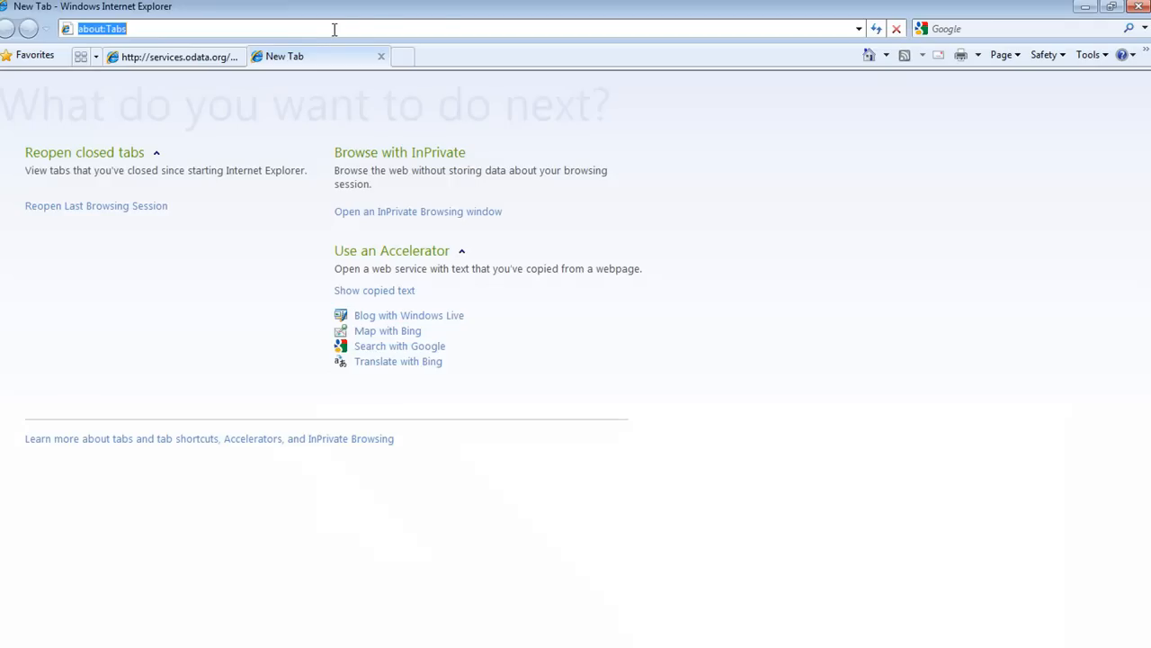
{"action": "key", "text": "Return"}
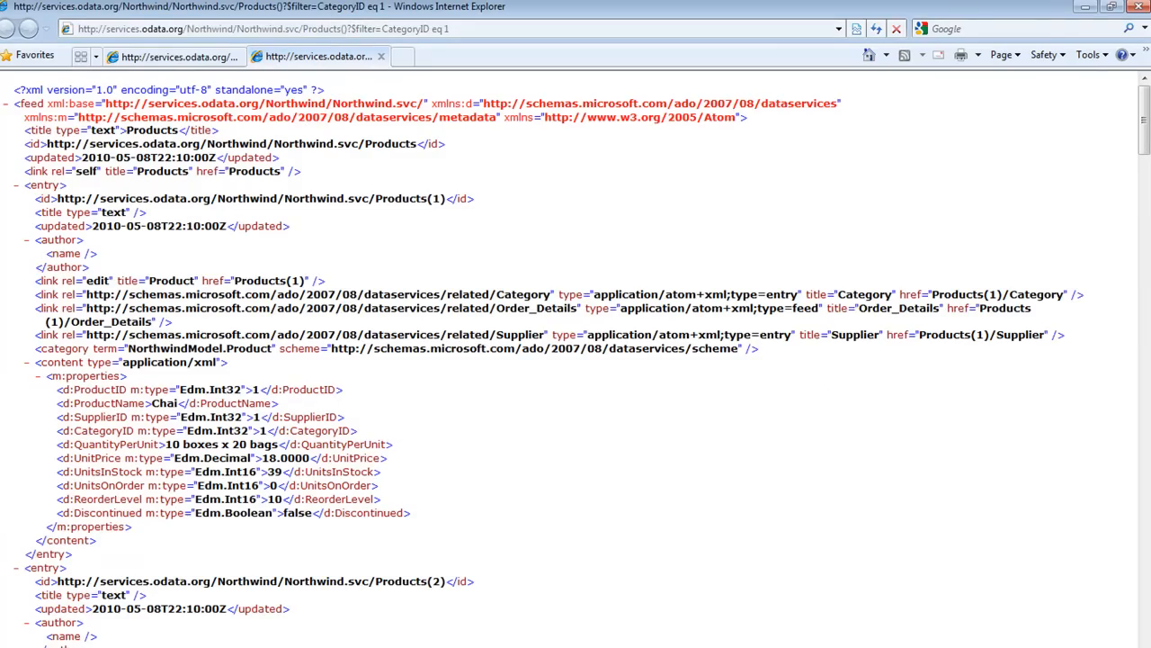
{"action": "scroll", "scroll_direction": "down", "scroll_amount": 3}
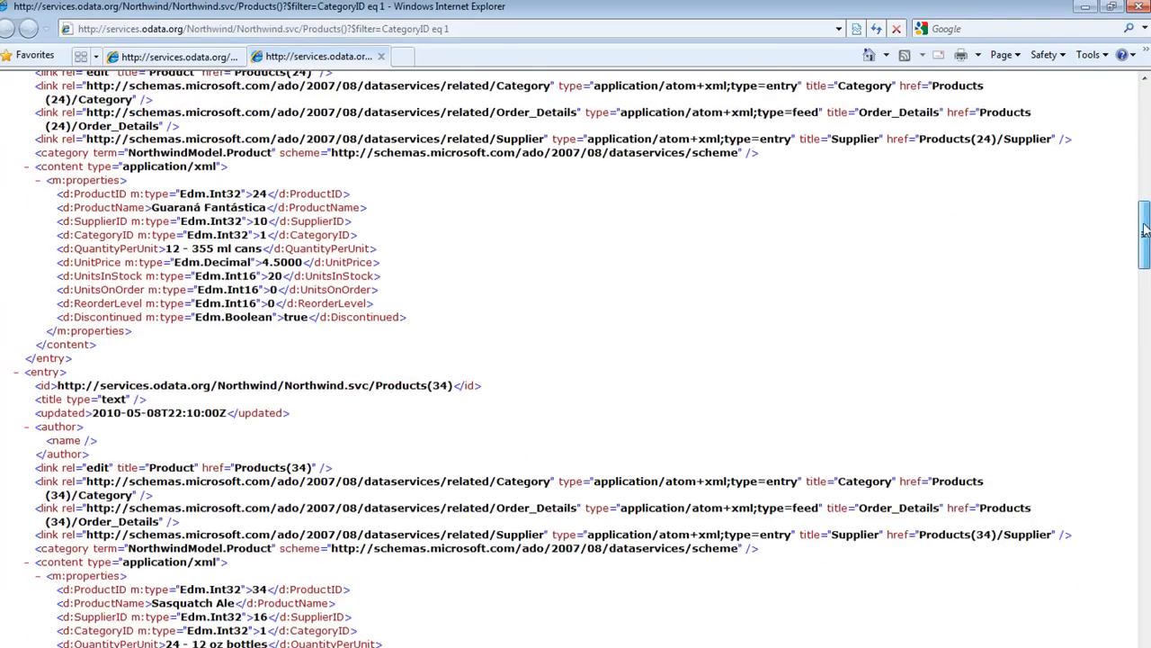
{"action": "scroll", "scroll_direction": "down", "scroll_amount": 3}
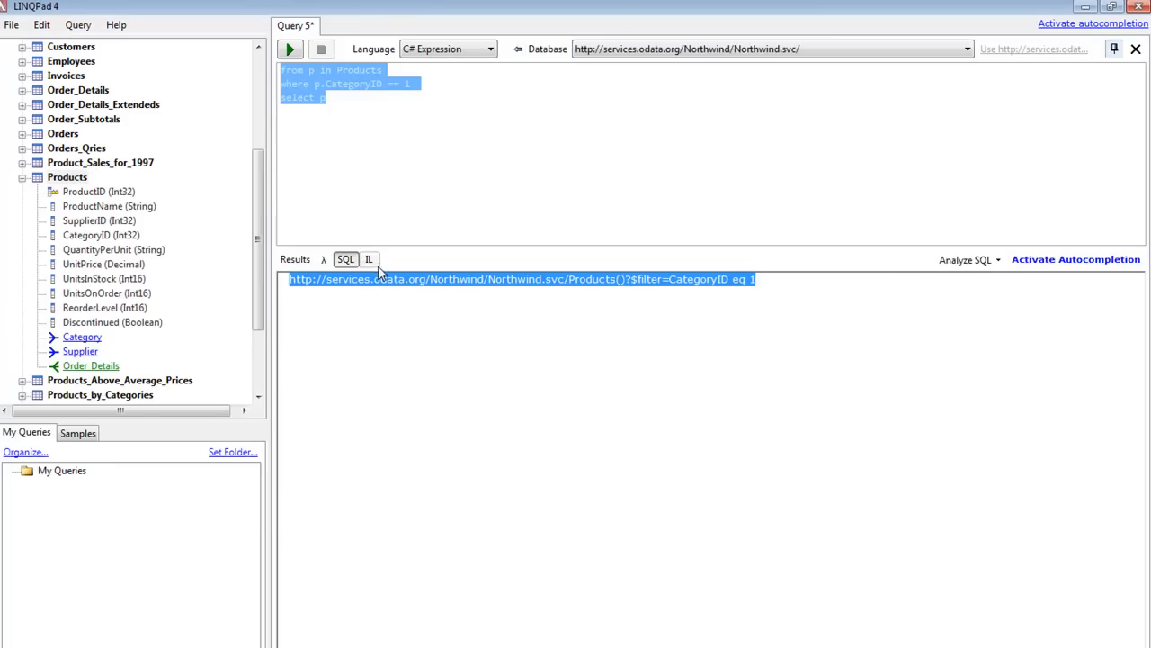
- Show the query's compiled IL code and scroll through the listing
{"action": "left_click", "coordinate": [369, 259]}
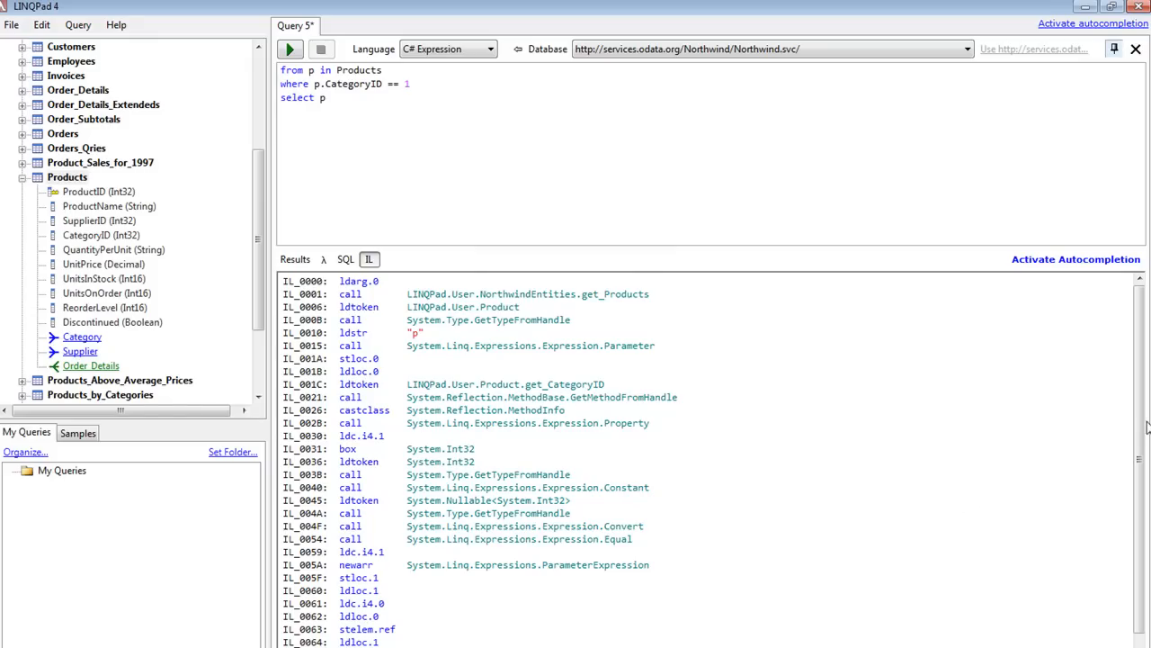
{"action": "scroll", "scroll_direction": "down", "scroll_amount": 3}
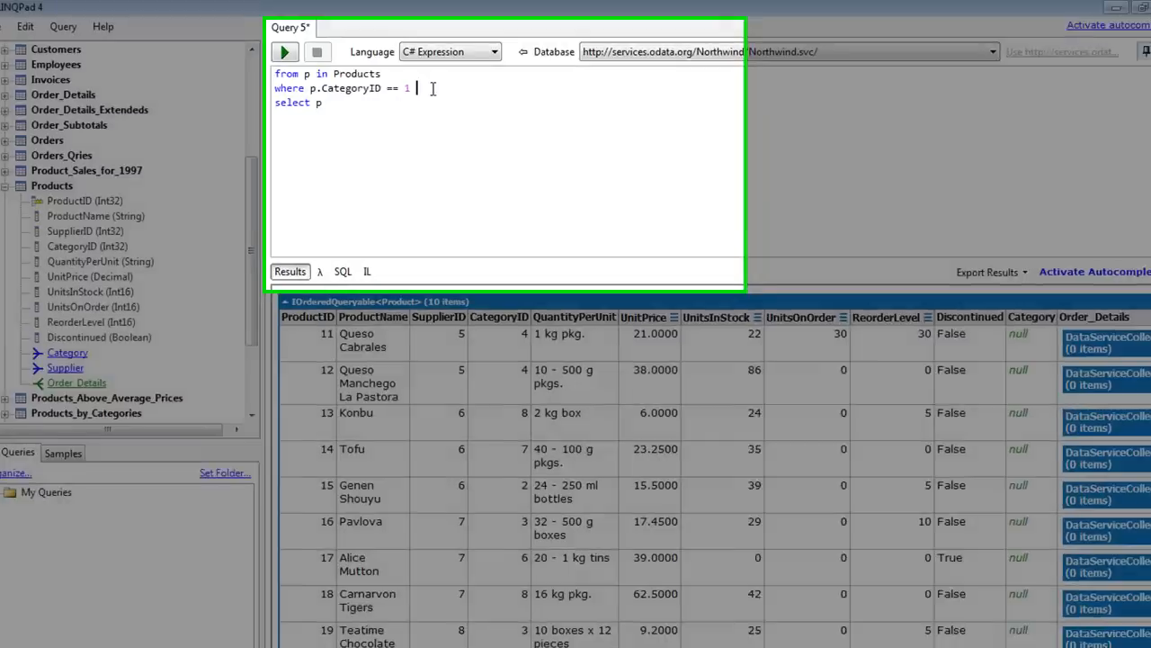
- Replace the where clause with Skip(10).Take(10) paging and run the query
{"action": "triple_click", "coordinate": [342, 87]}
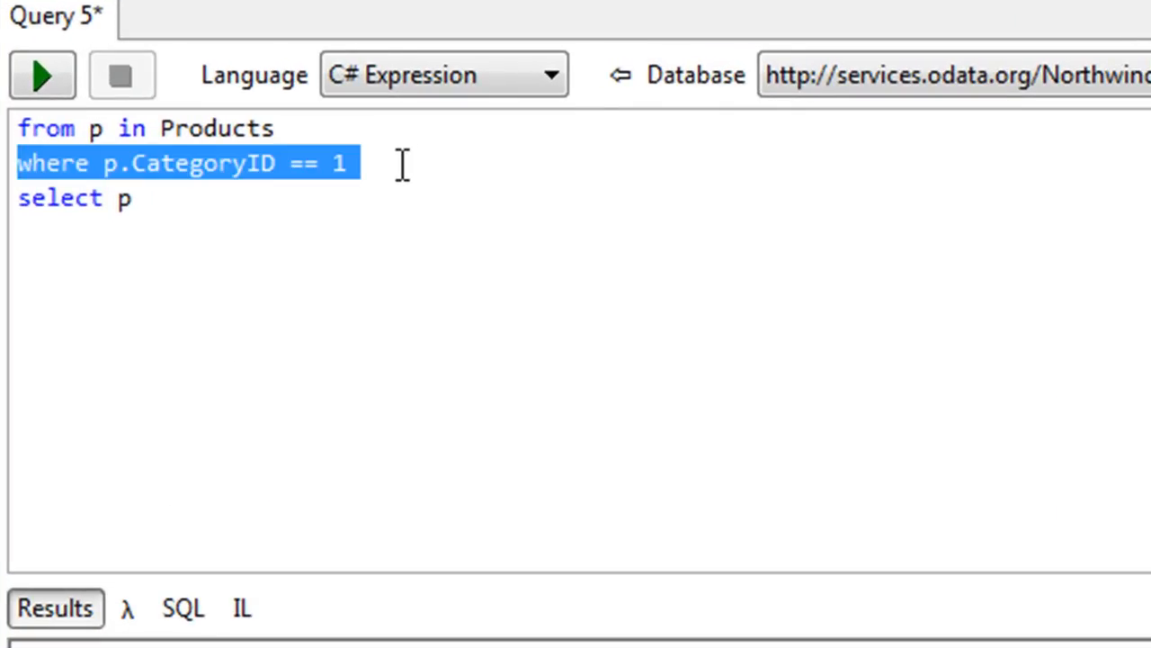
{"action": "key", "text": "Delete"}
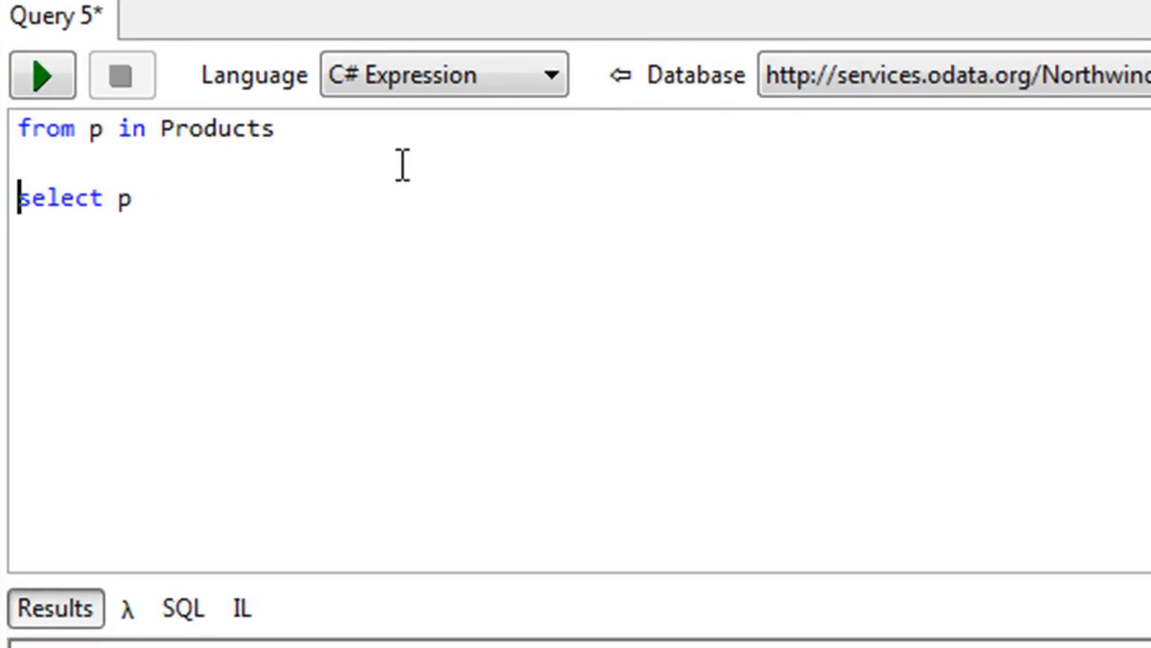
{"action": "type", "text": "("}
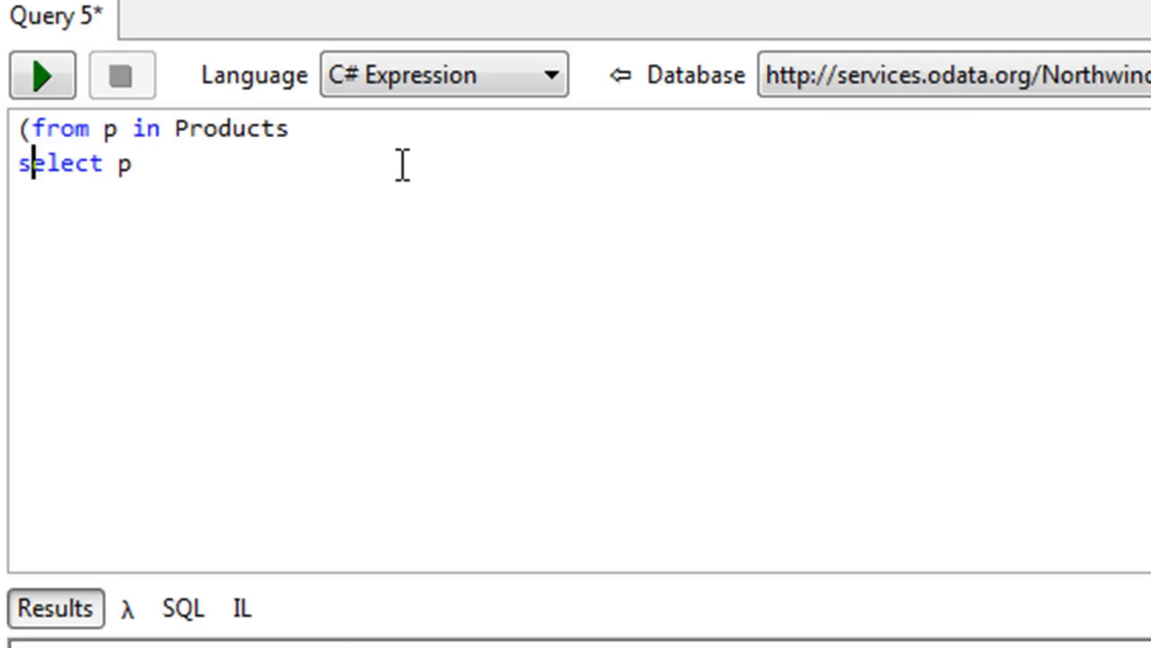
{"action": "type", "text": ")."}
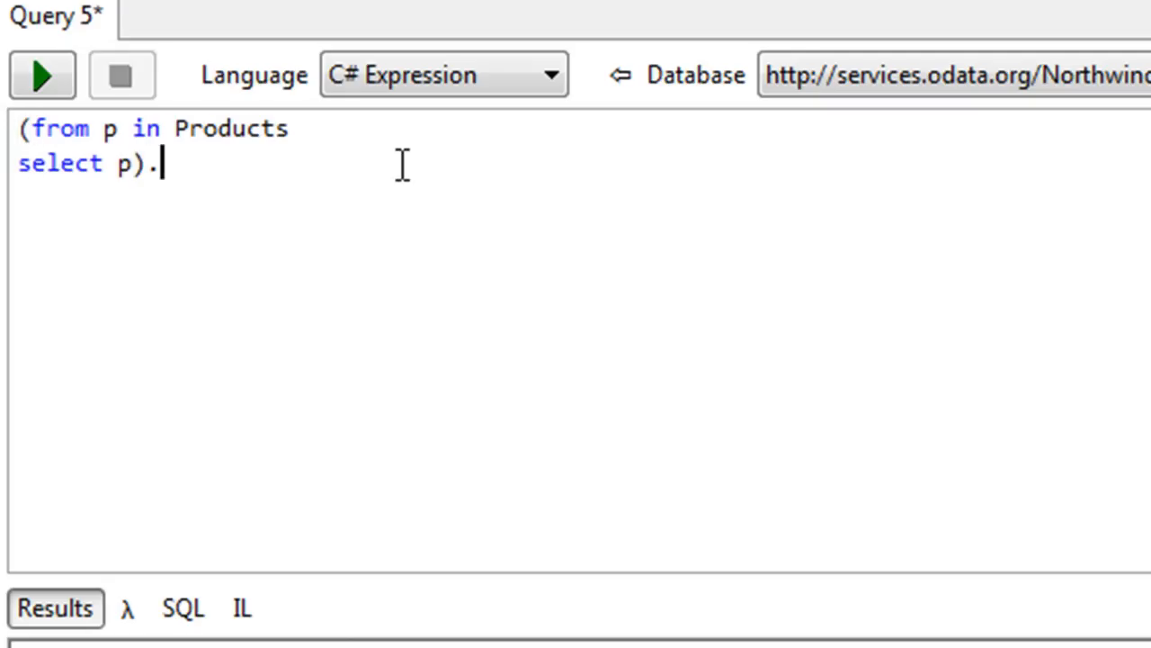
{"action": "type", "text": "Skip["}
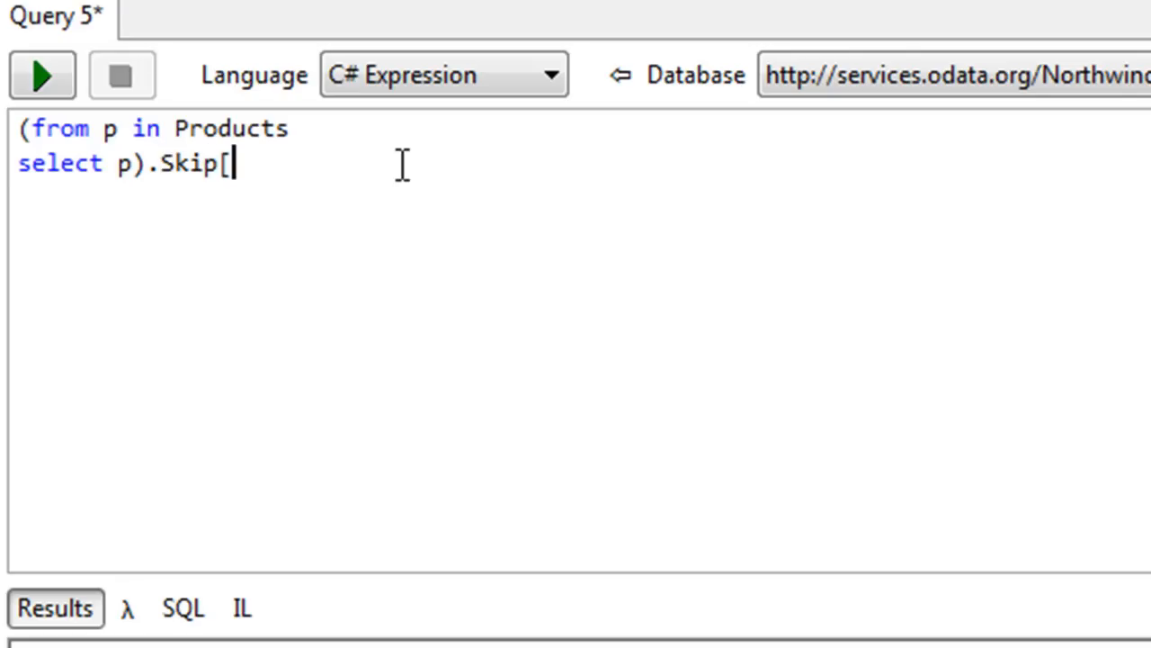
{"action": "type", "text": "0)."}
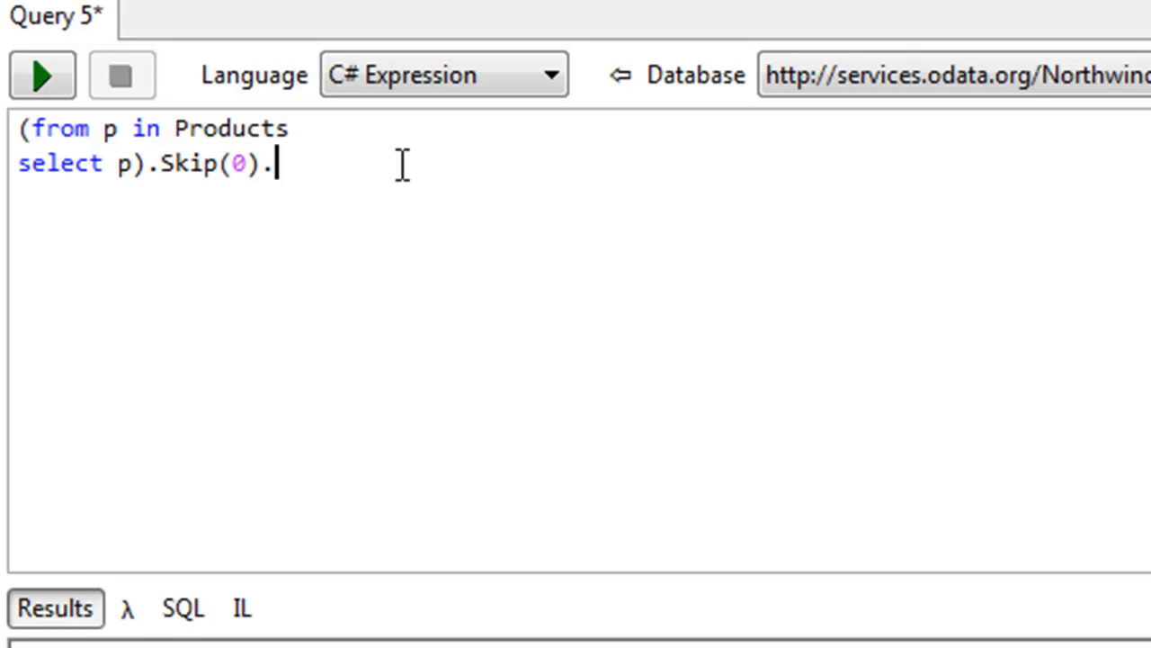
{"action": "type", "text": "Take(10)"}
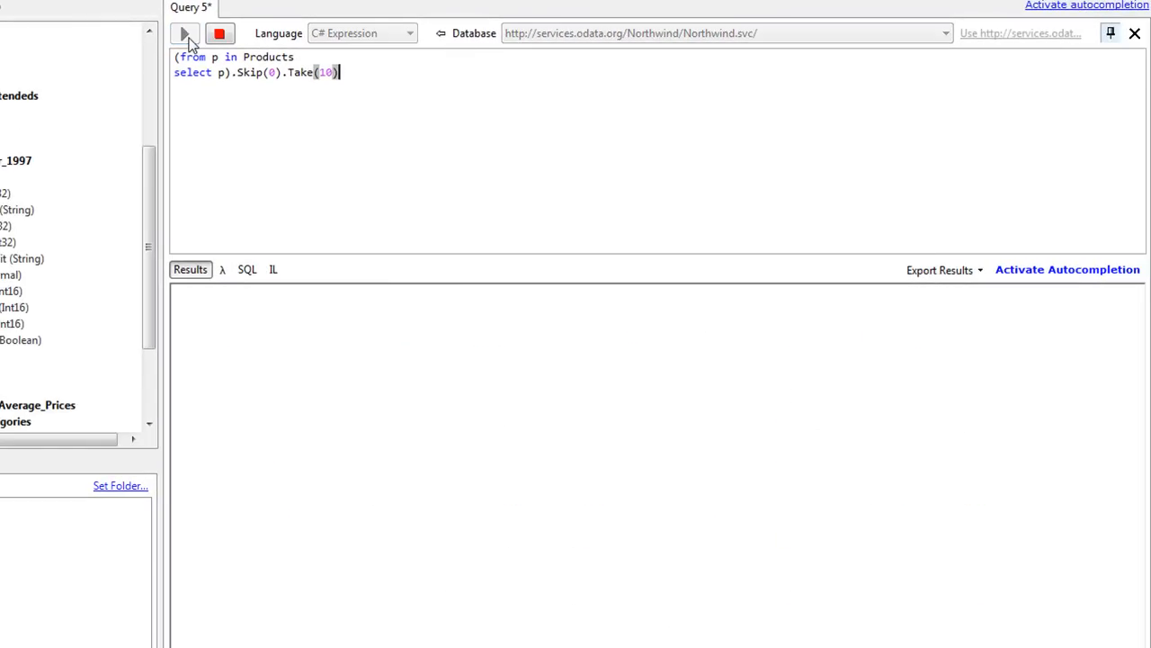
{"action": "left_click", "coordinate": [183, 32]}
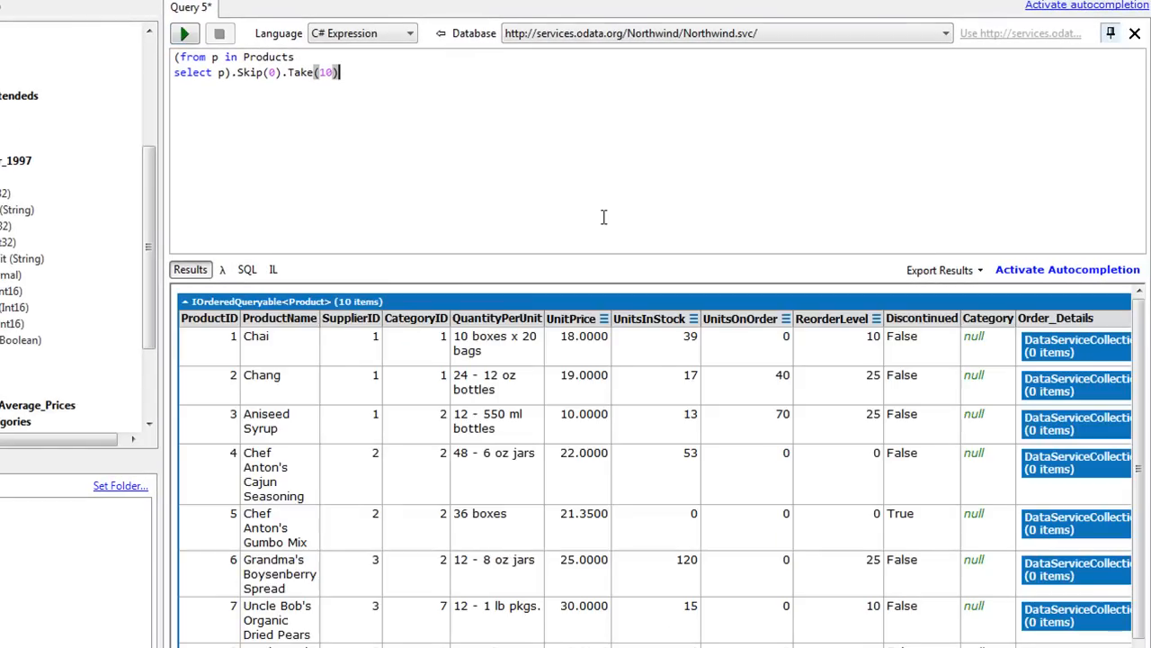
{"action": "scroll", "scroll_direction": "down", "scroll_amount": 3}
{"action": "type", "text": "1"}
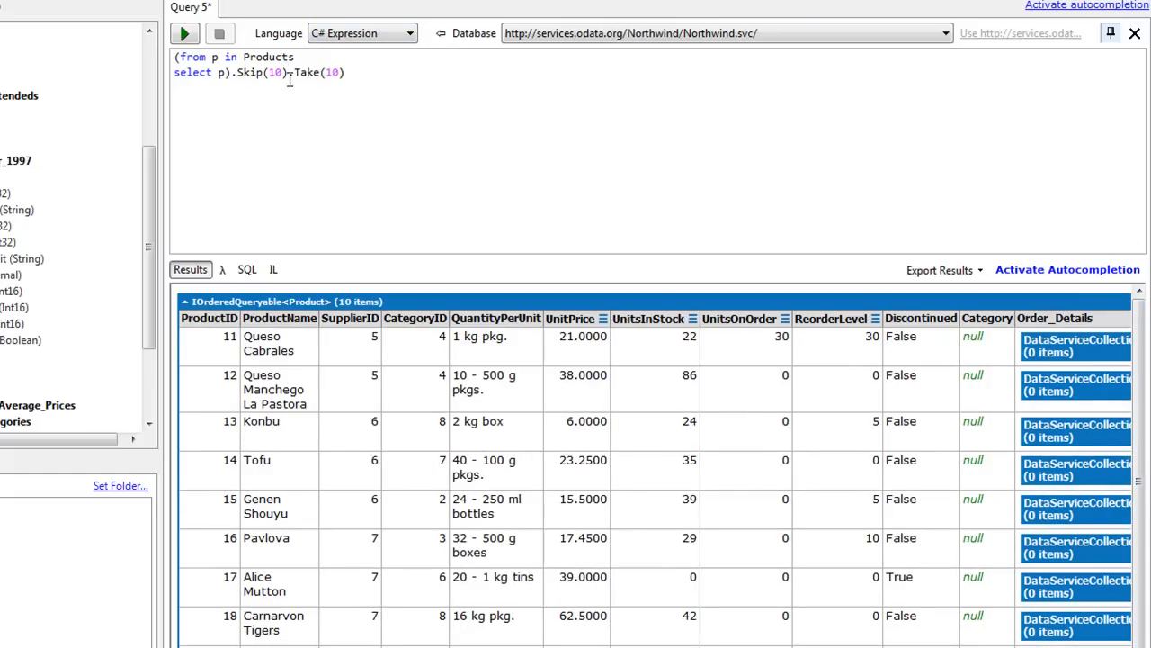
- Change to Skip(20), run for products 21 onward, and check the SQL translation
{"action": "type", "text": "20"}
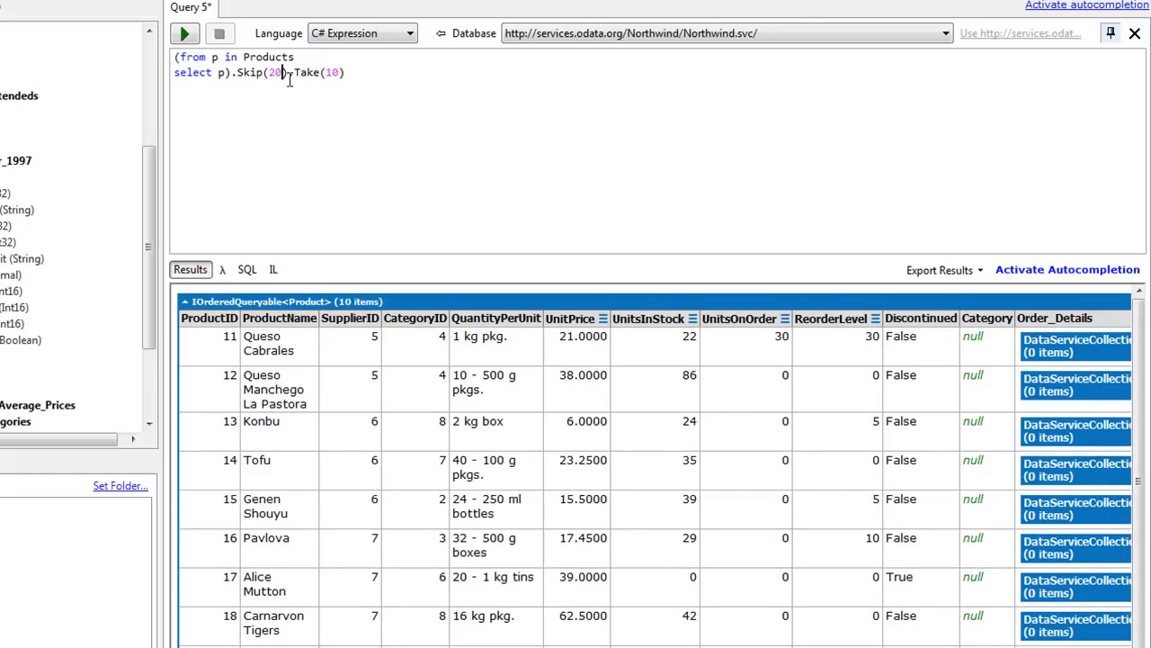
{"action": "left_click", "coordinate": [184, 33]}
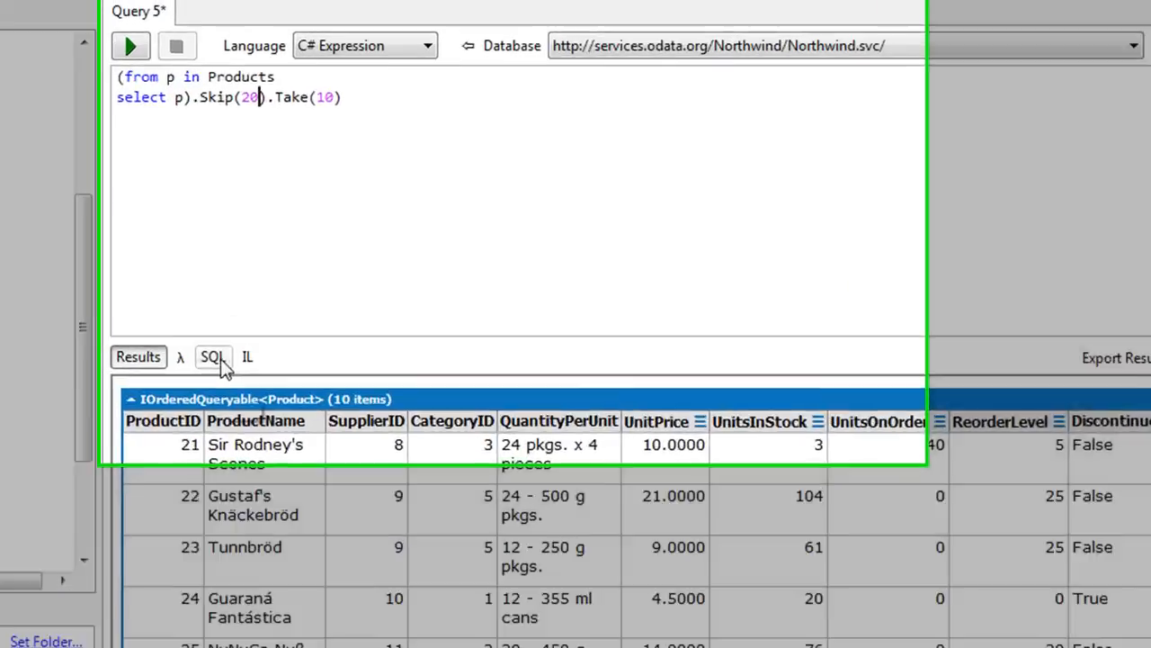
{"action": "left_click", "coordinate": [212, 357]}
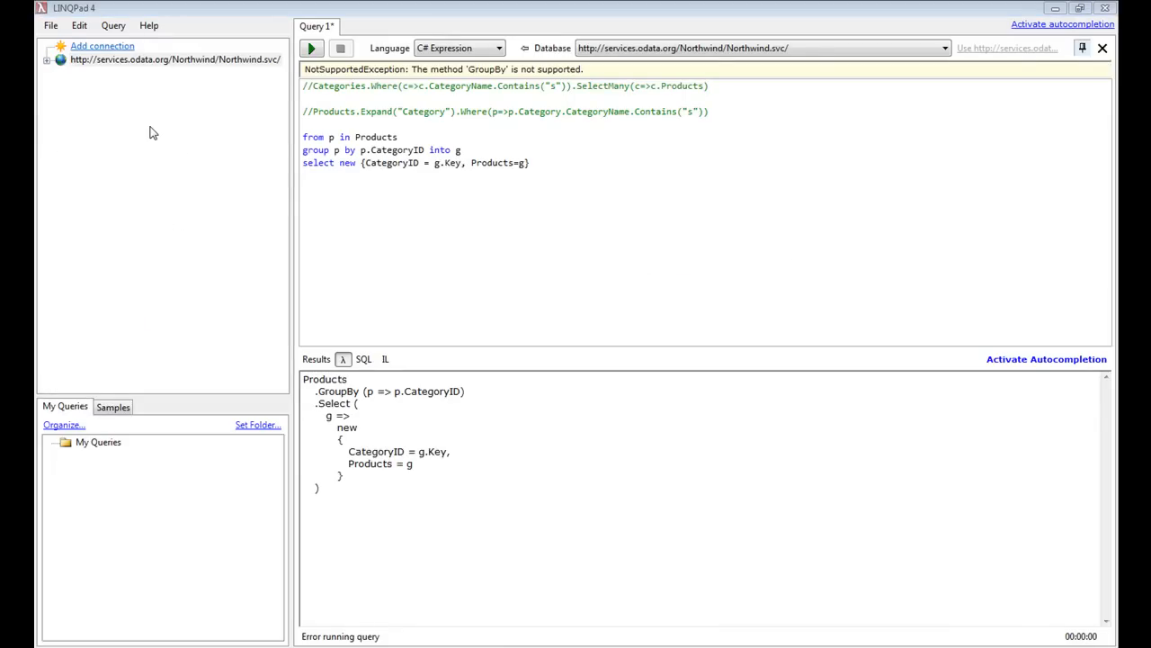
{"action": "mouse_move", "coordinate": [101, 52]}
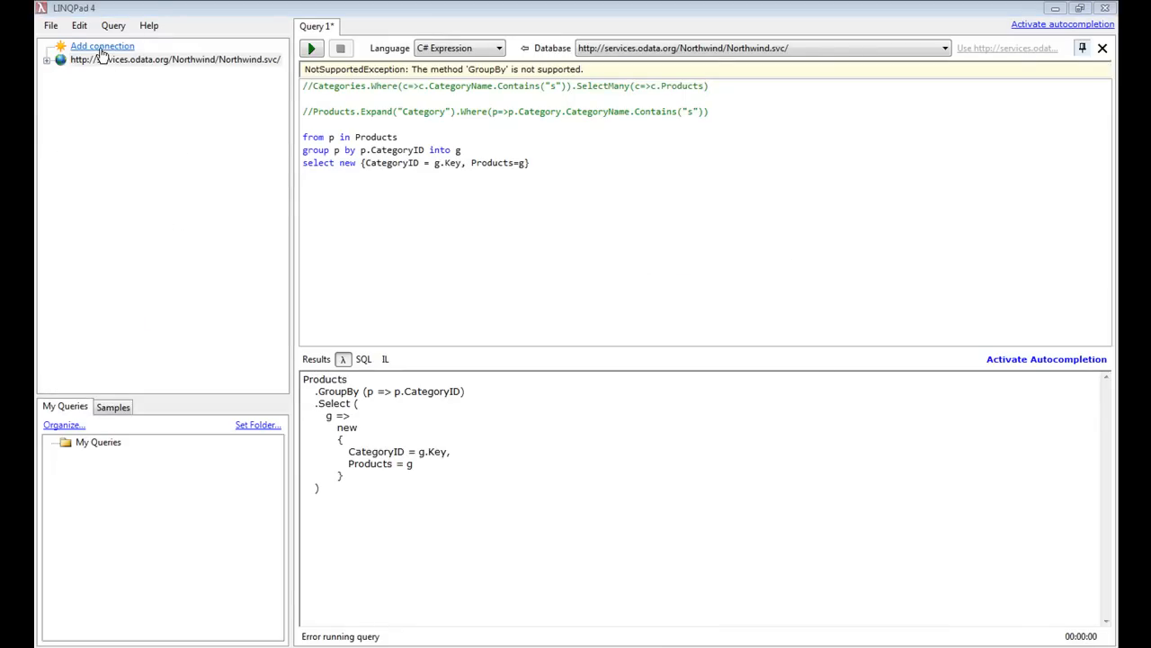
- Begin a WCF Data Services connection and select the service URI field for the Netflix catalog address
{"action": "left_click", "coordinate": [101, 47]}
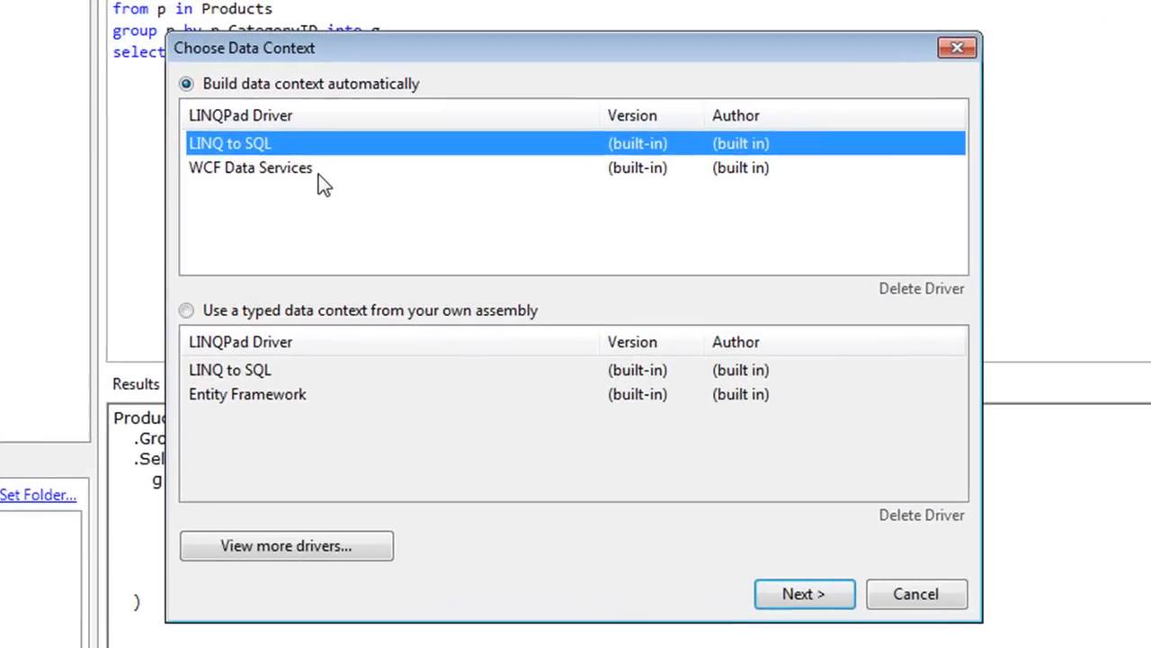
{"action": "left_click", "coordinate": [250, 167]}
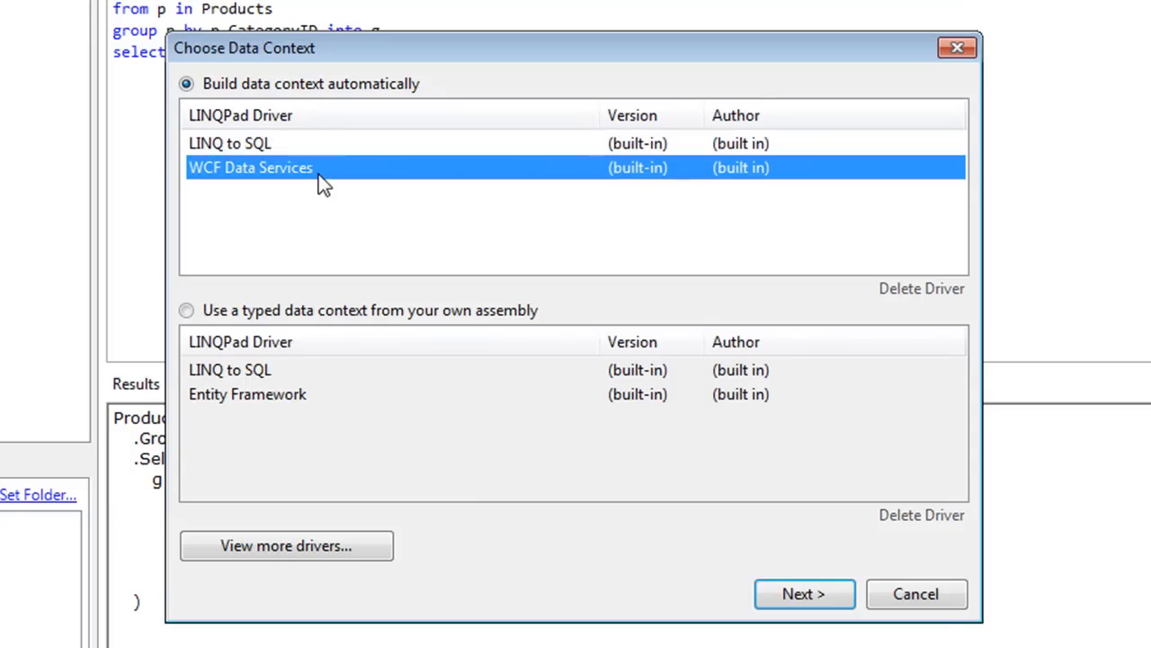
{"action": "left_click", "coordinate": [802, 593]}
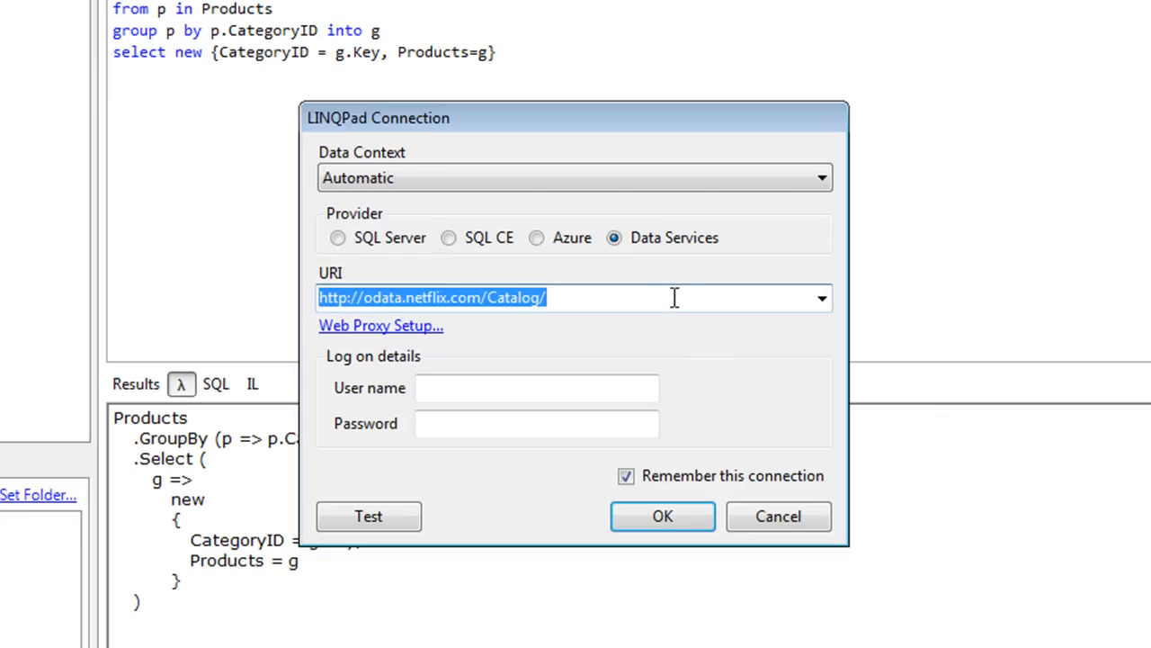
{"action": "left_click", "coordinate": [675, 299]}
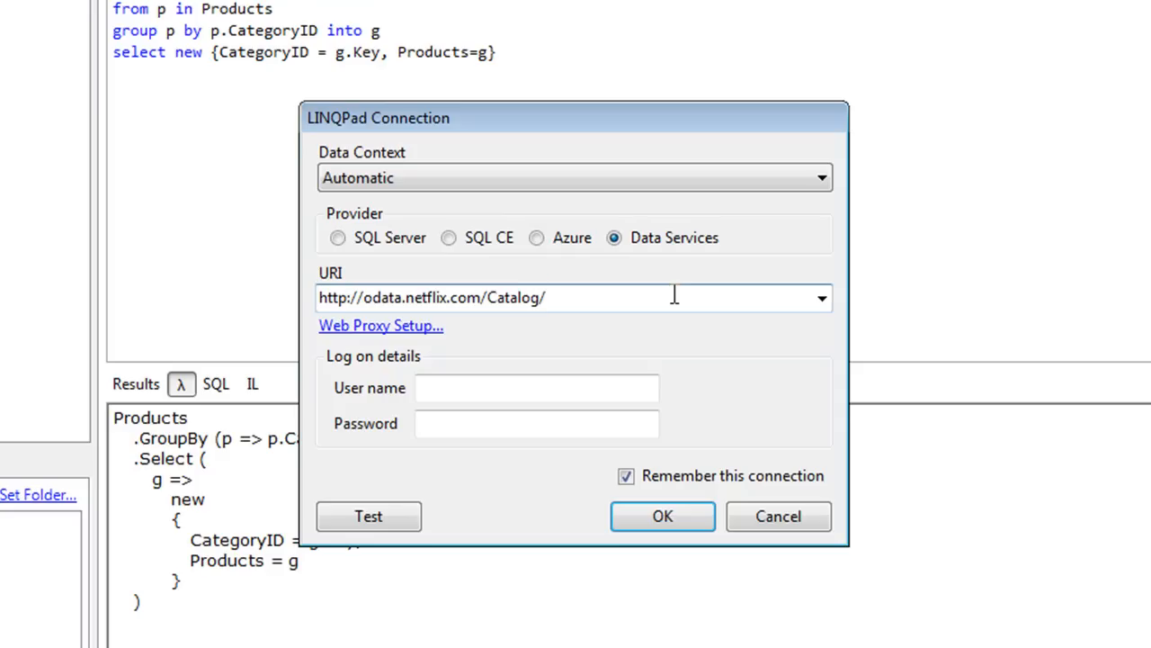
{"action": "triple_click", "coordinate": [431, 299]}
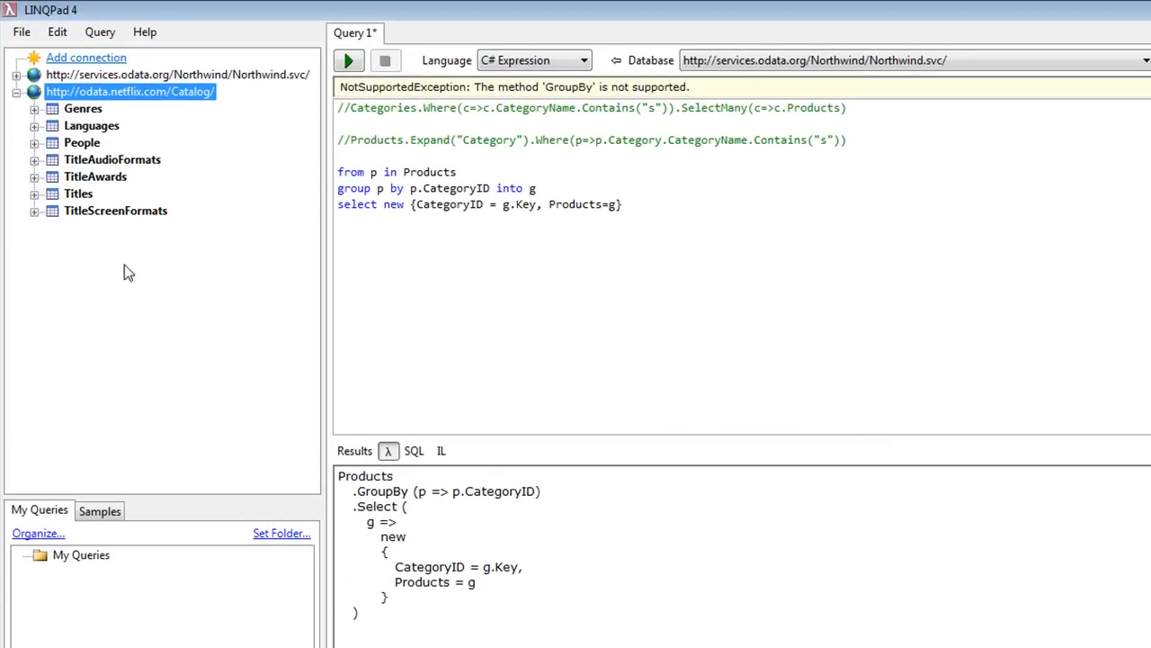
{"action": "mouse_move", "coordinate": [669, 288]}
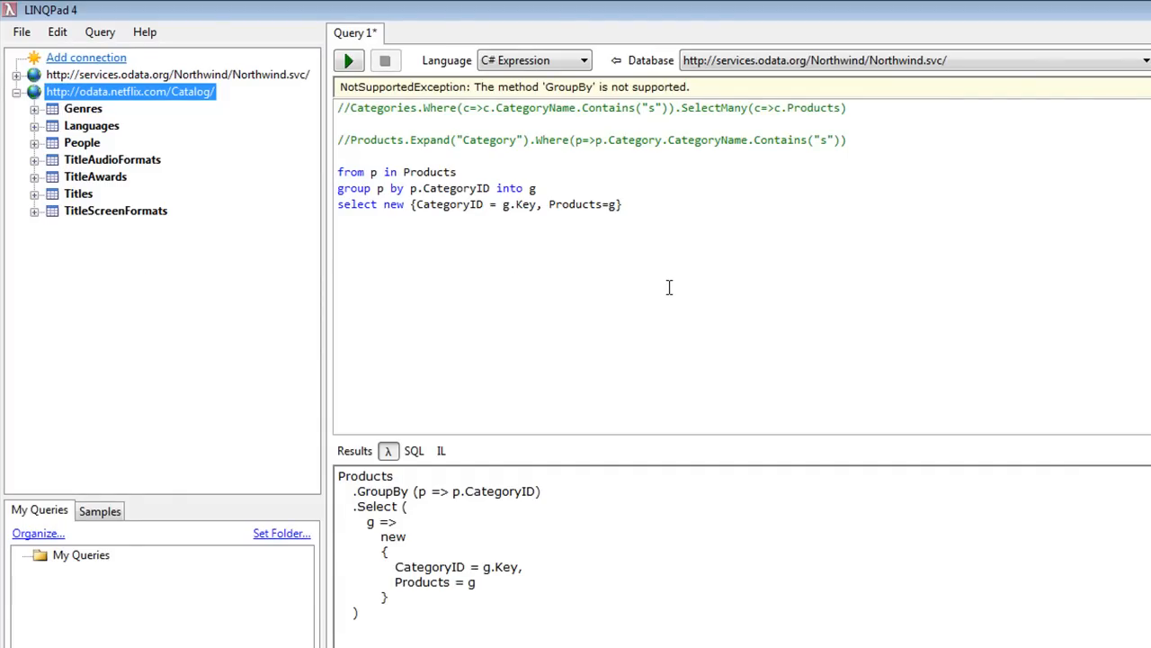
- In a new query against the Netflix catalog, filter Titles to Arabic-language movies and run it
{"action": "left_click", "coordinate": [22, 32]}
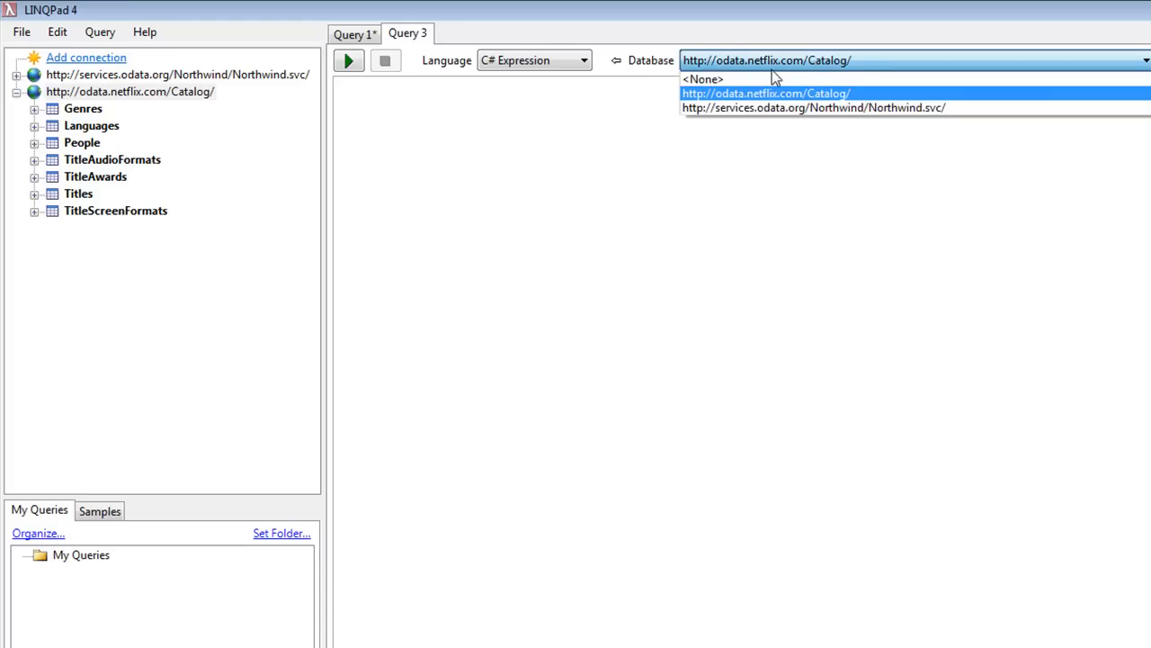
{"action": "mouse_move", "coordinate": [830, 108]}
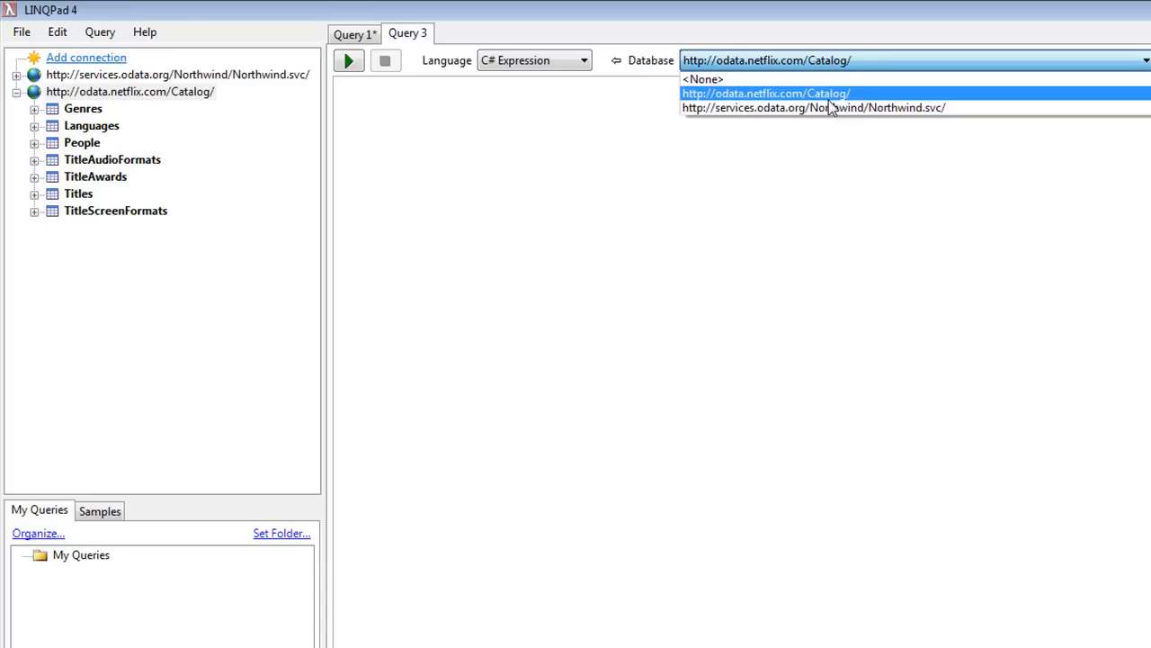
{"action": "left_click", "coordinate": [767, 94]}
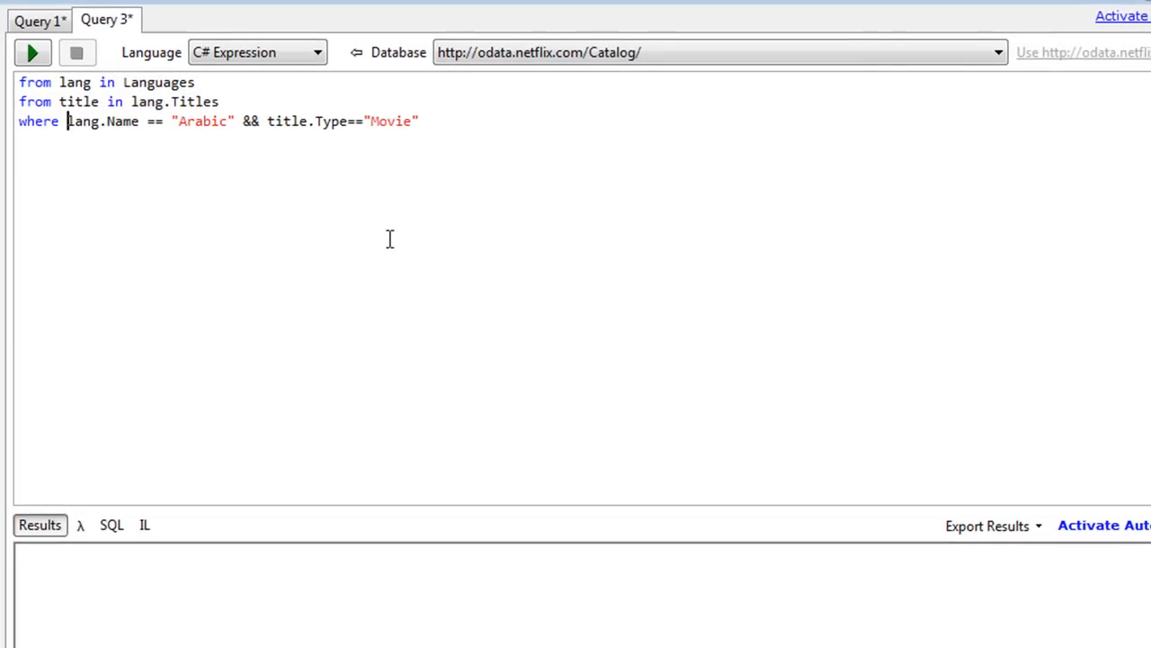
{"action": "left_click", "coordinate": [236, 121]}
{"action": "type", "text": "select new {title.Name, title.ReleaseYear}"}
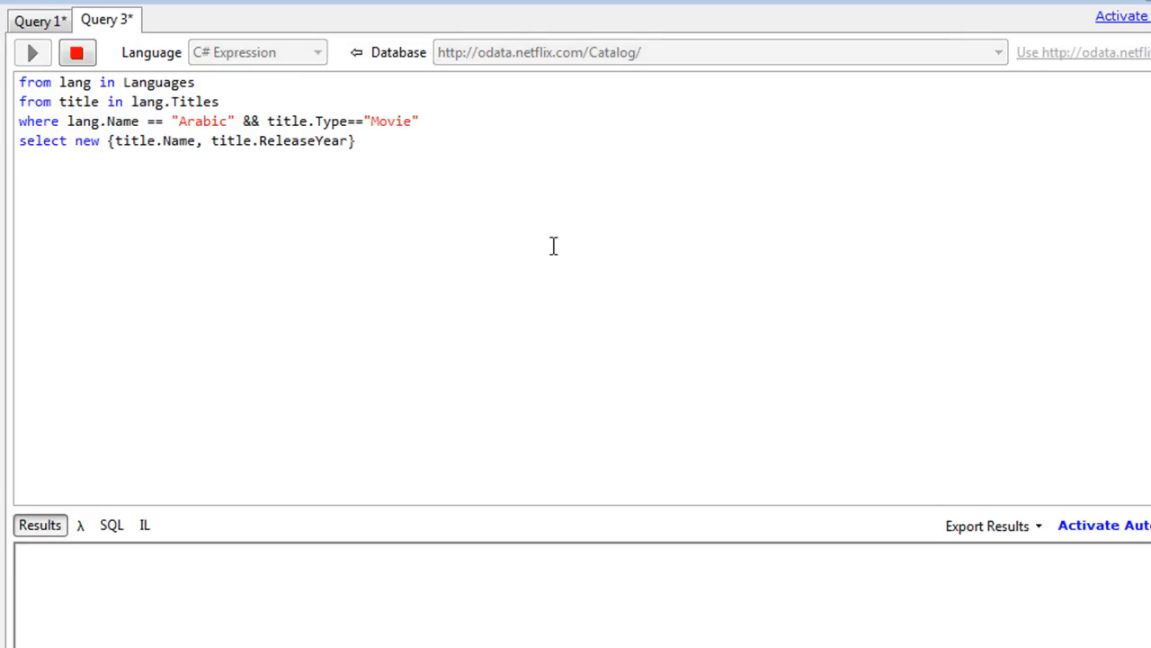
{"action": "left_click", "coordinate": [32, 52]}
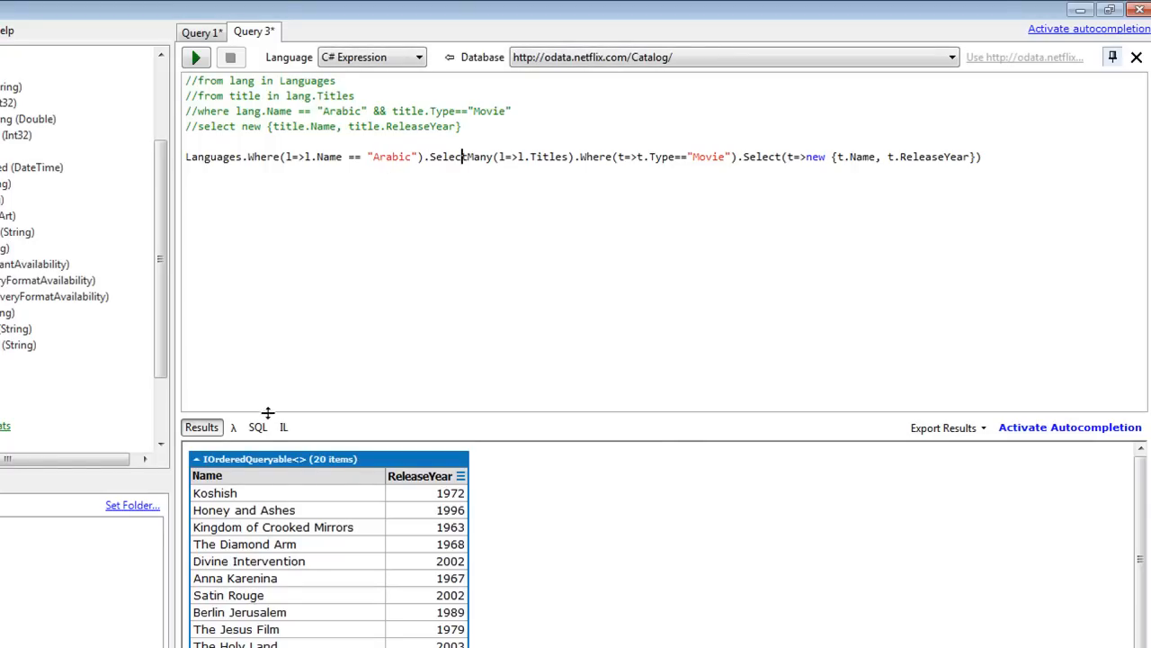
- Select the lambda query's generated request URL and check the earliest release year, 1937
{"action": "left_click", "coordinate": [257, 426]}
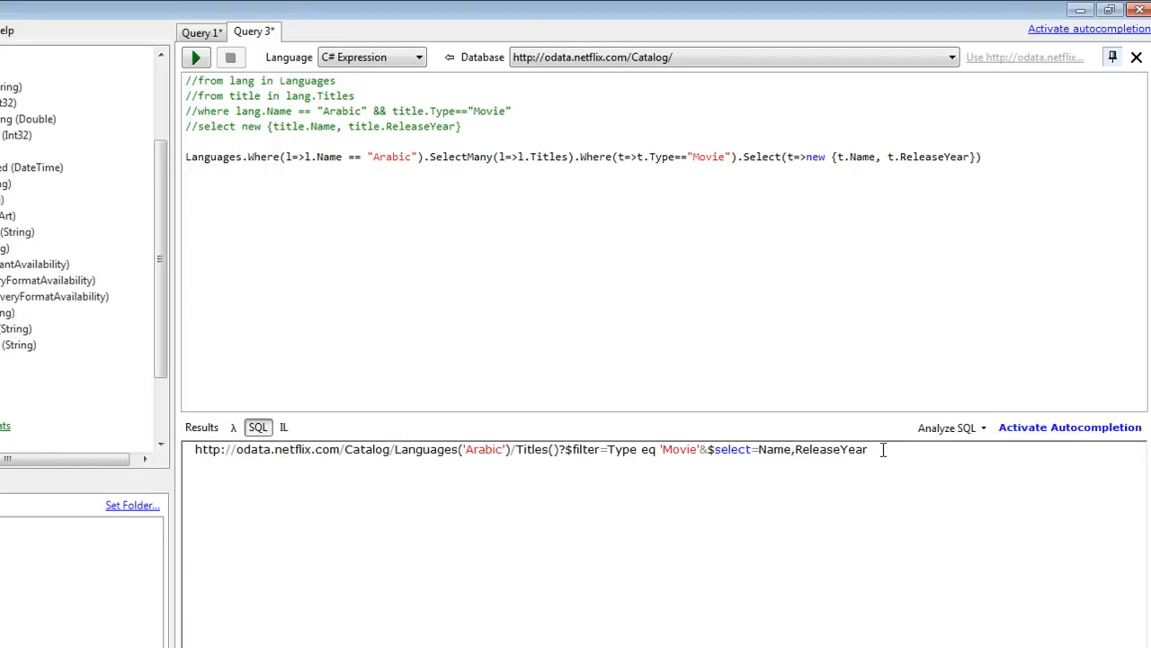
{"action": "triple_click", "coordinate": [531, 450]}
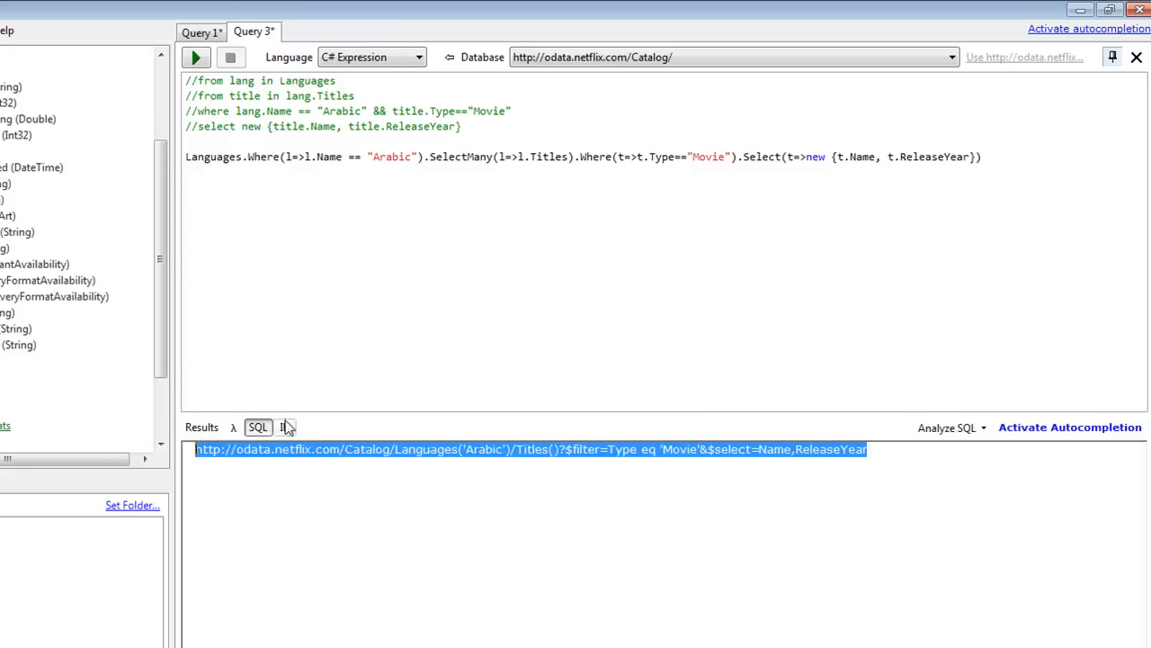
{"action": "left_click", "coordinate": [195, 55]}
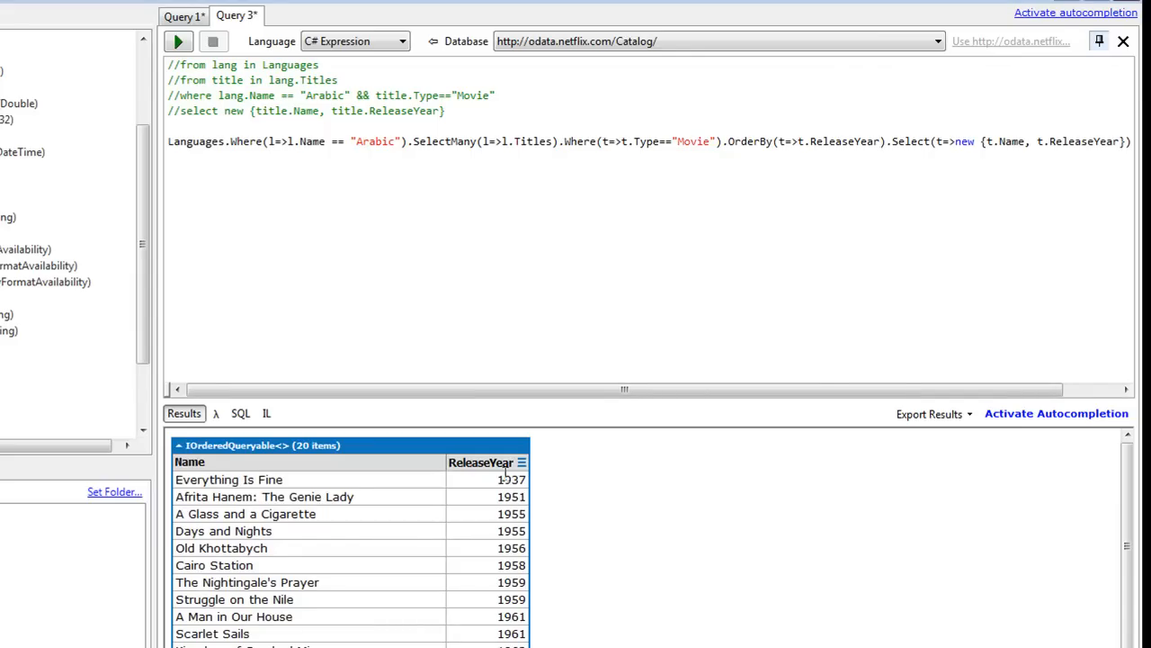
{"action": "left_click", "coordinate": [511, 478]}
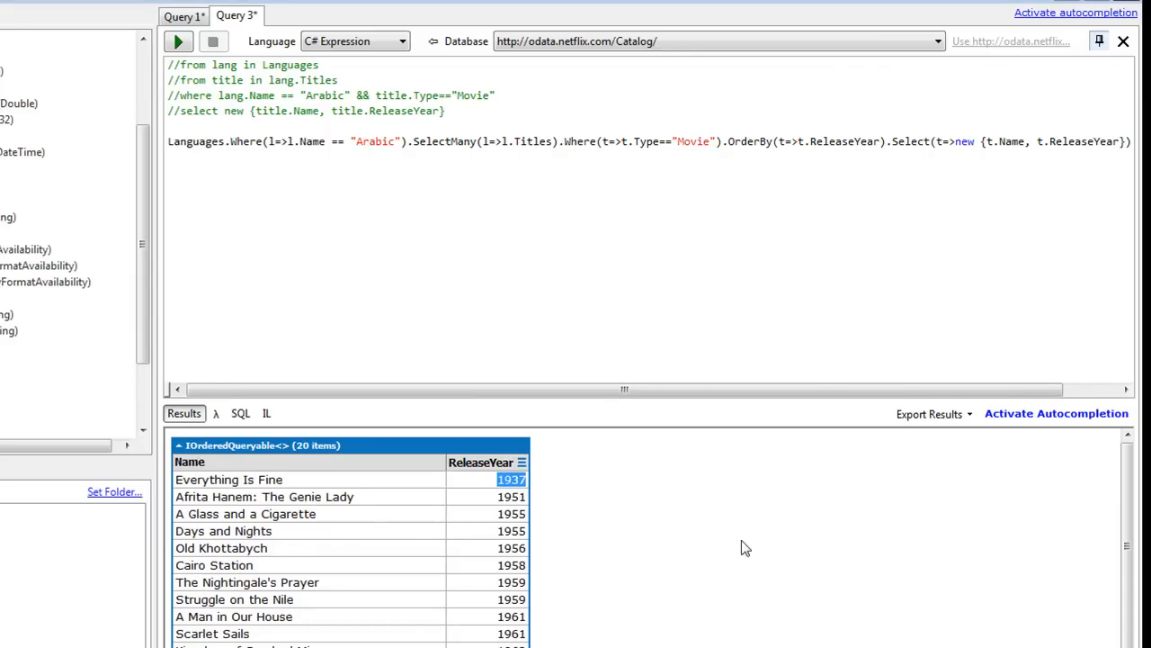
{"action": "scroll", "scroll_direction": "down", "scroll_amount": 3}
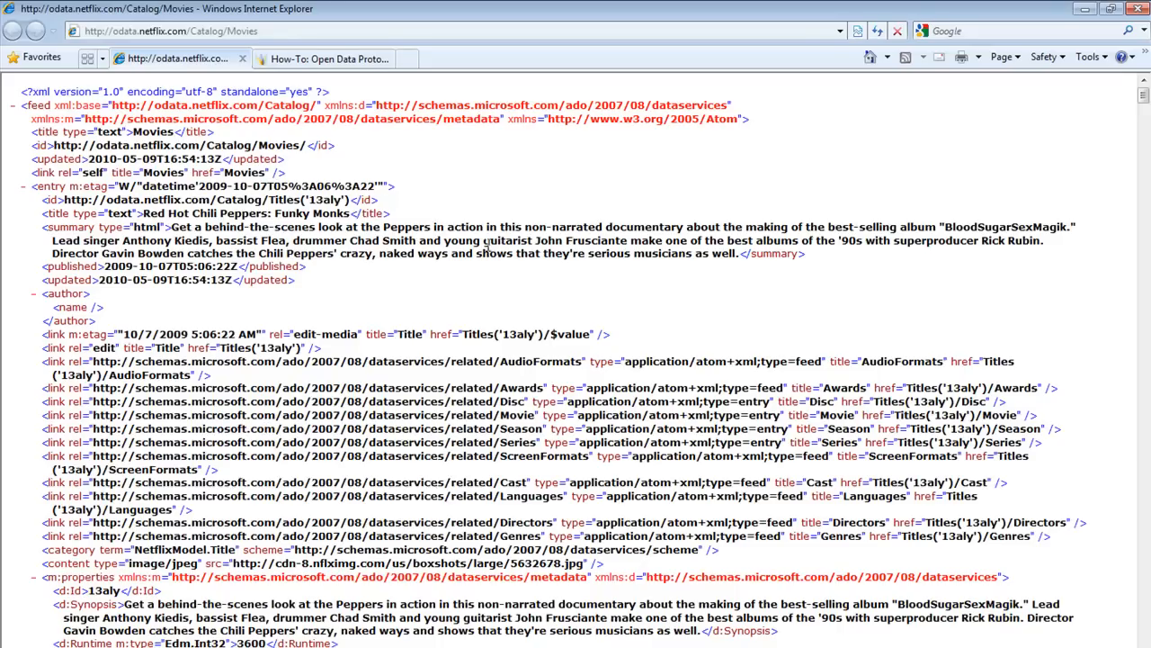
{"action": "mouse_move", "coordinate": [531, 219]}
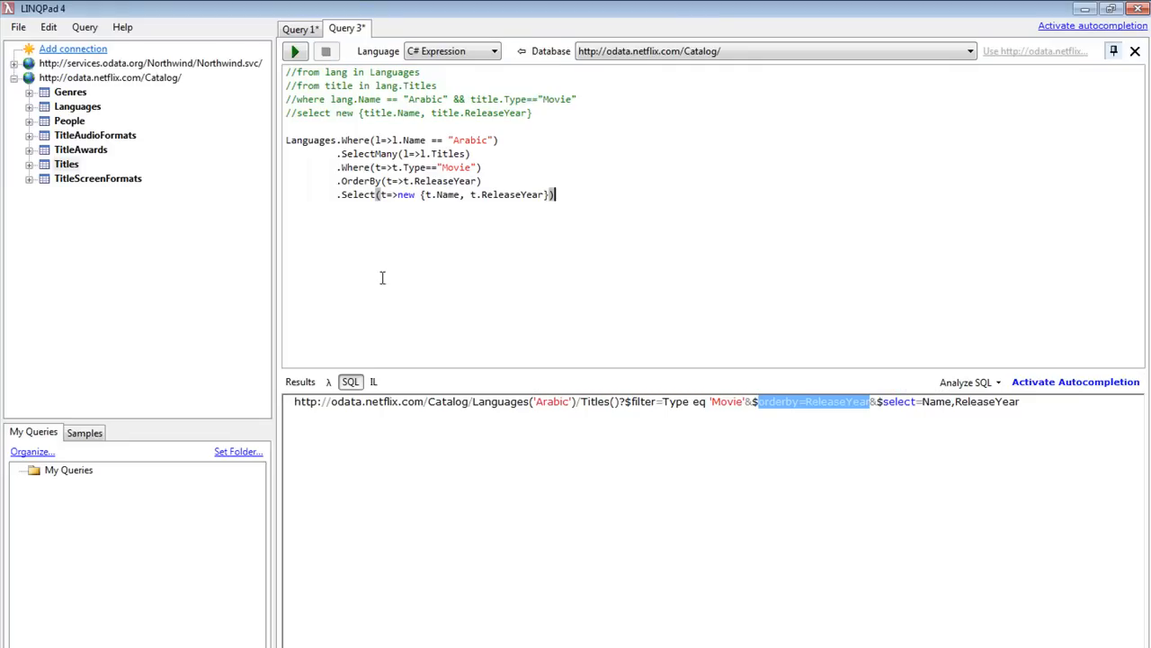
{"action": "mouse_move", "coordinate": [453, 228]}
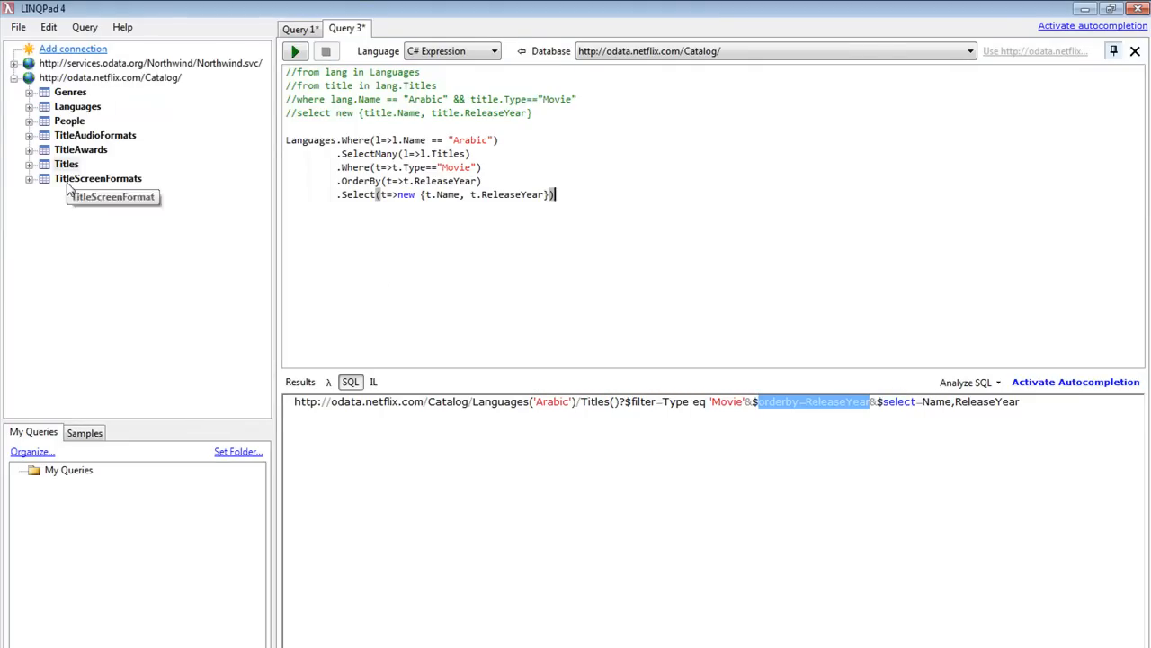
{"action": "mouse_move", "coordinate": [641, 234]}
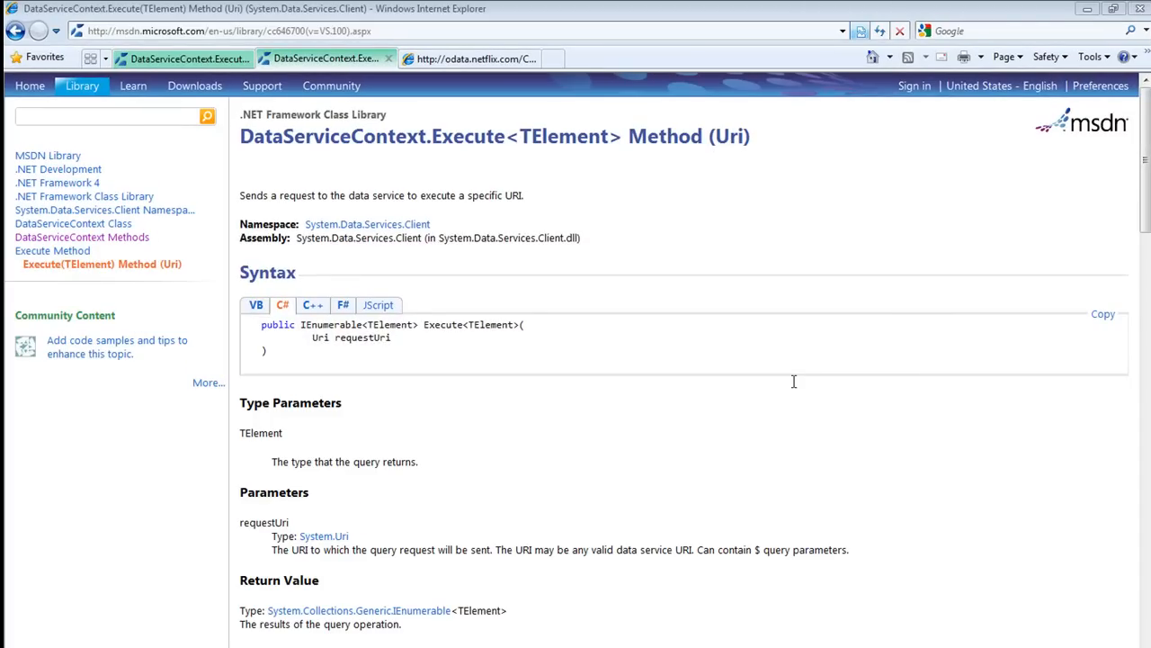
{"action": "mouse_move", "coordinate": [504, 556]}
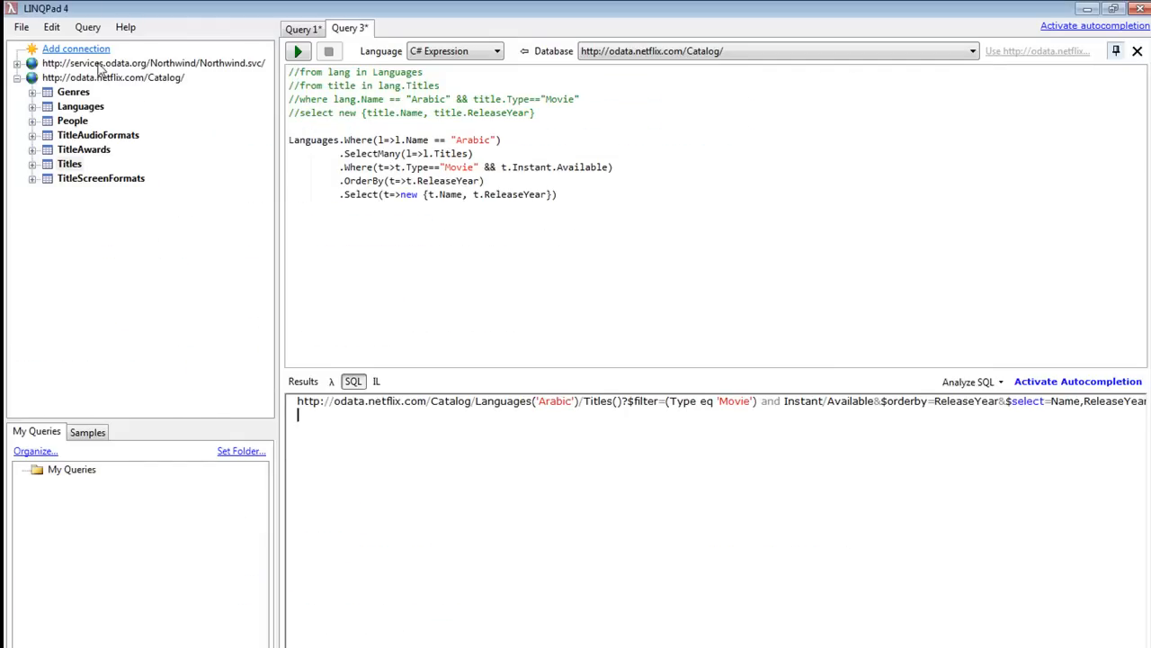
- Start a new query in C# Statements mode
{"action": "left_click", "coordinate": [21, 27]}
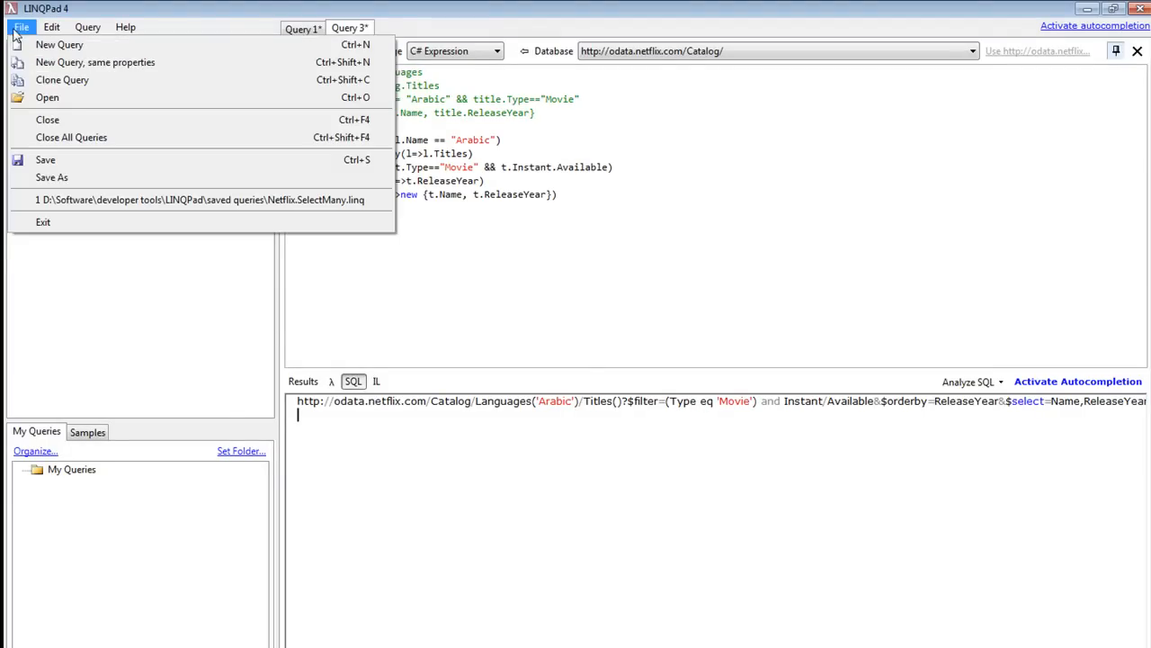
{"action": "left_click", "coordinate": [59, 43]}
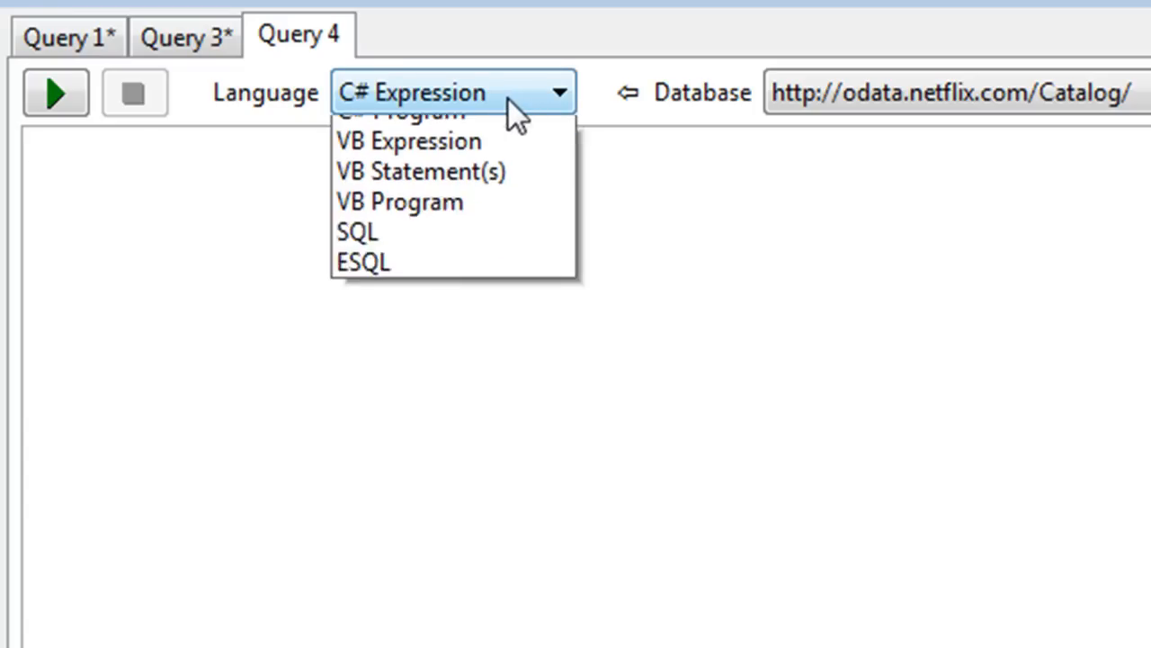
{"action": "left_click", "coordinate": [414, 91]}
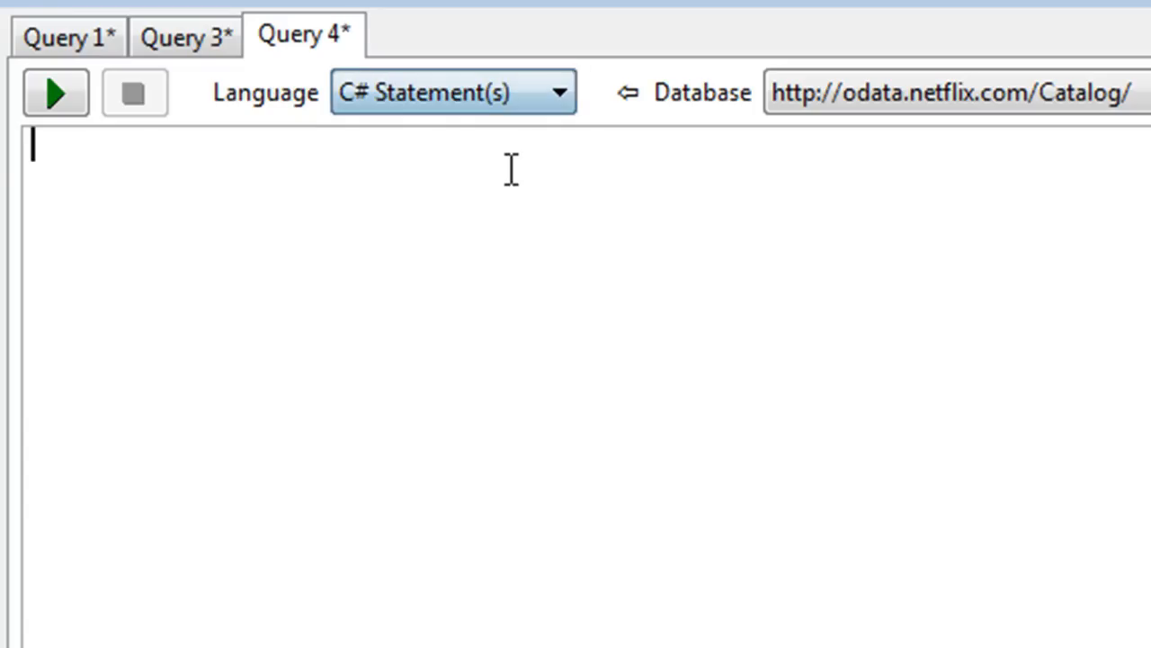
{"action": "type", "text": "//http://odata.netflix.com/Catalog/"}
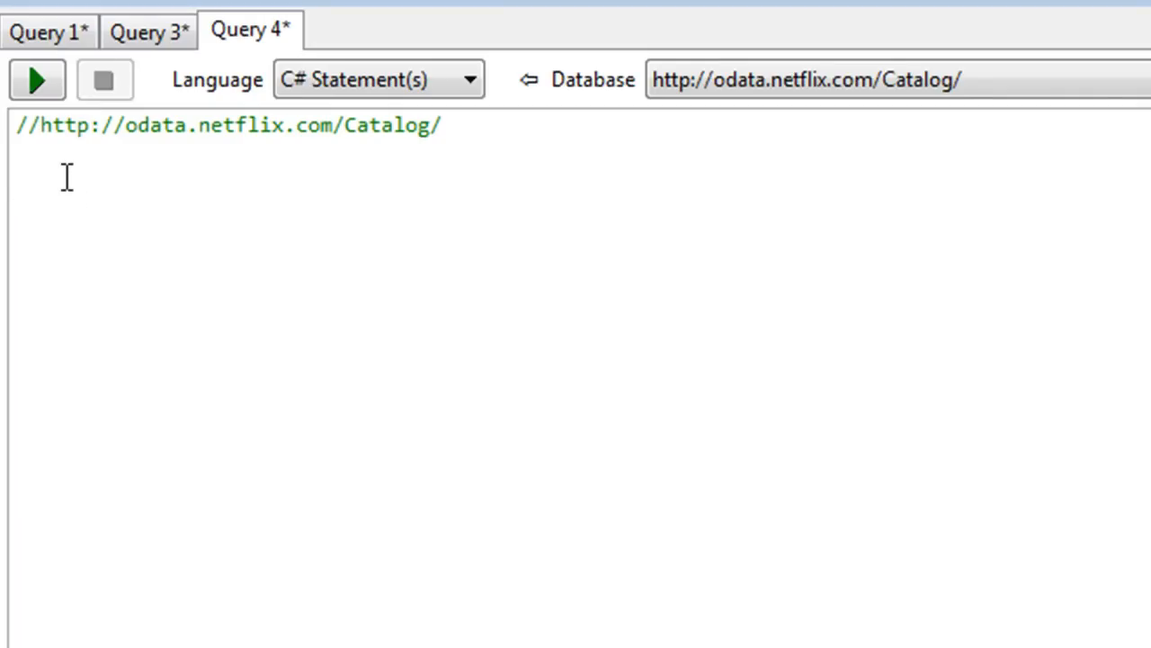
{"action": "type", "text": "var"}
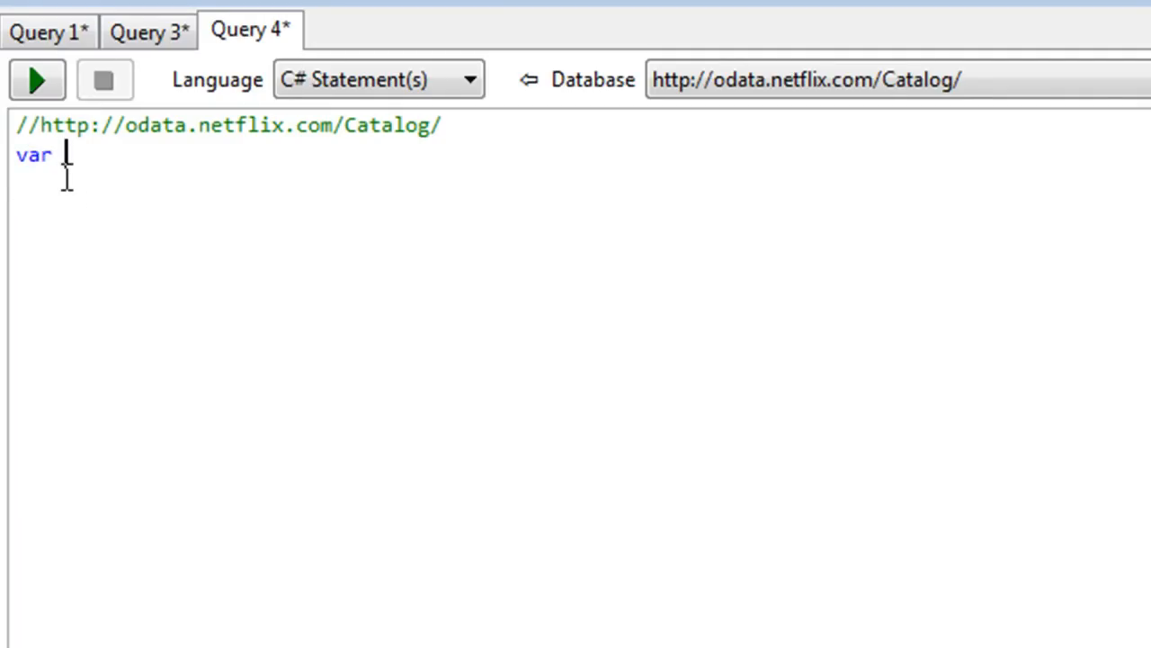
{"action": "type", "text": "ctx = new DataServiceContext(new Uri(\"http://odata.netflix.com/Catalog/\"));"}
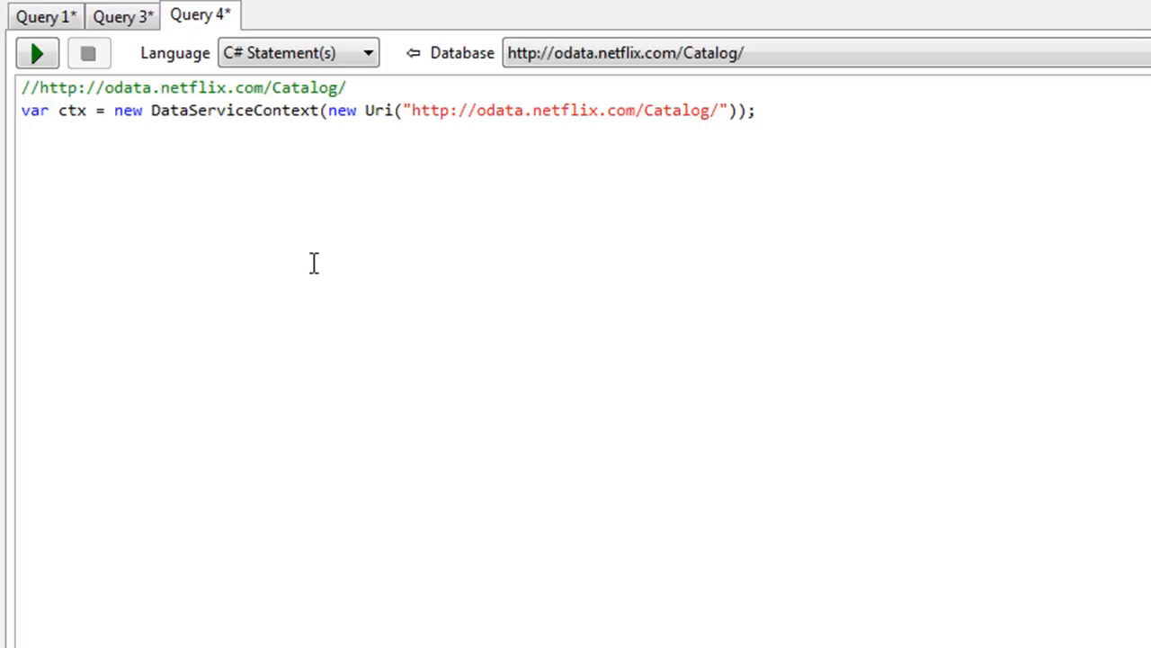
{"action": "mouse_move", "coordinate": [177, 141]}
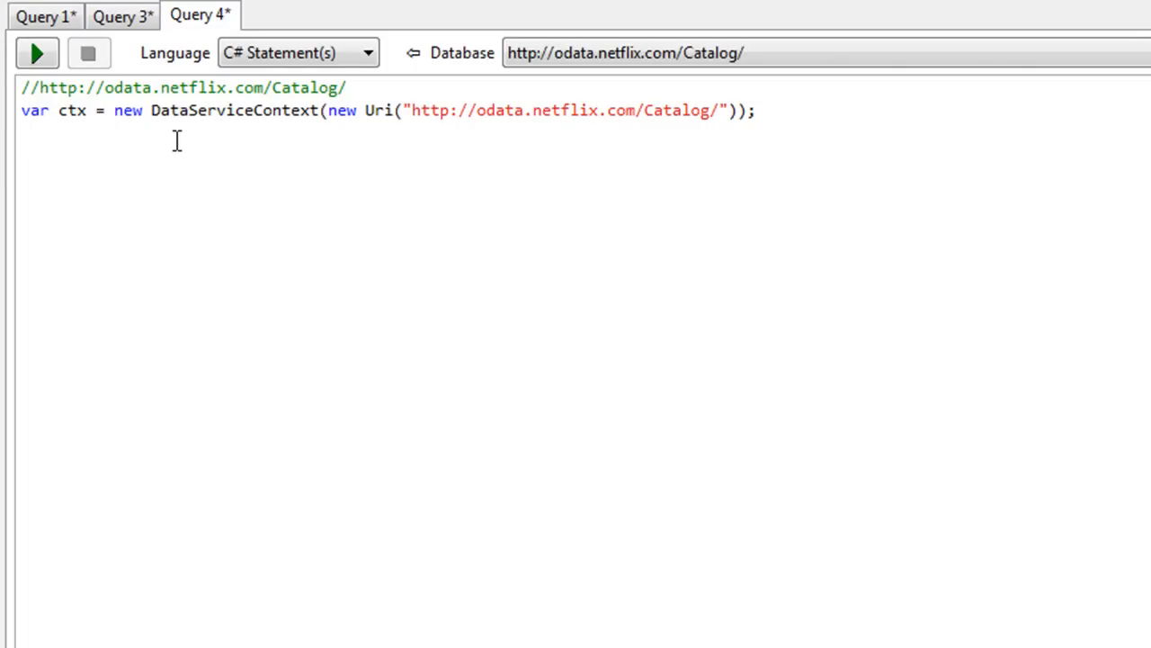
- Store ctx.Execute<Title> on the Catalog Movies URI in IEnumerable<Title> response
{"action": "type", "text": "IEnumerable<Title>"}
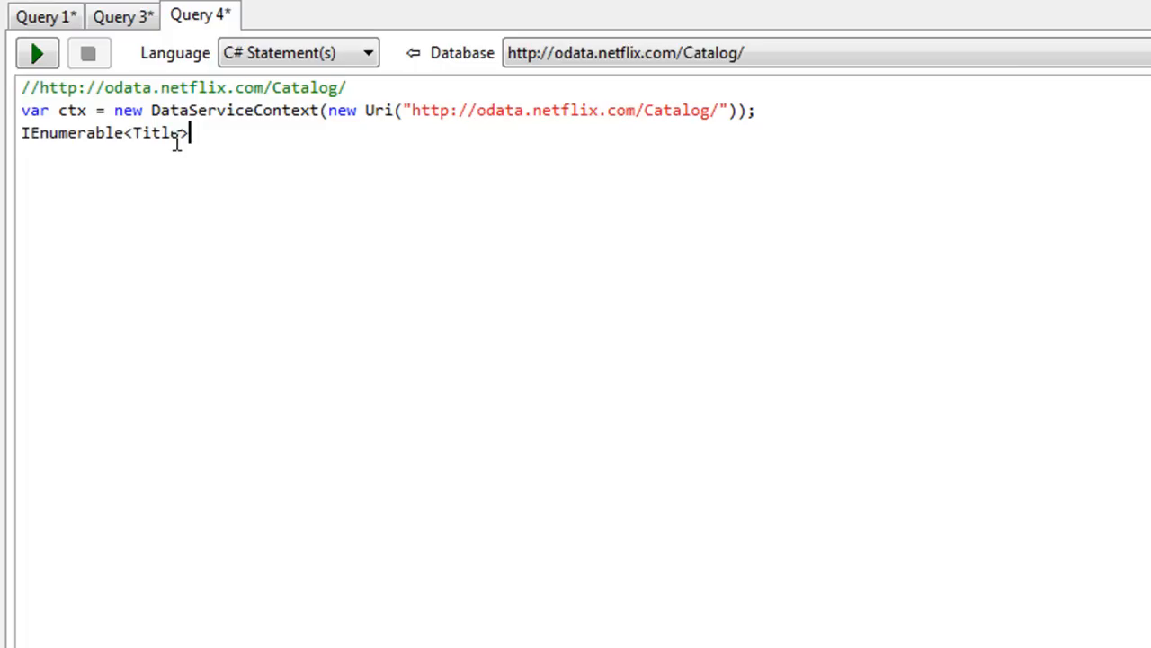
{"action": "type", "text": "response"}
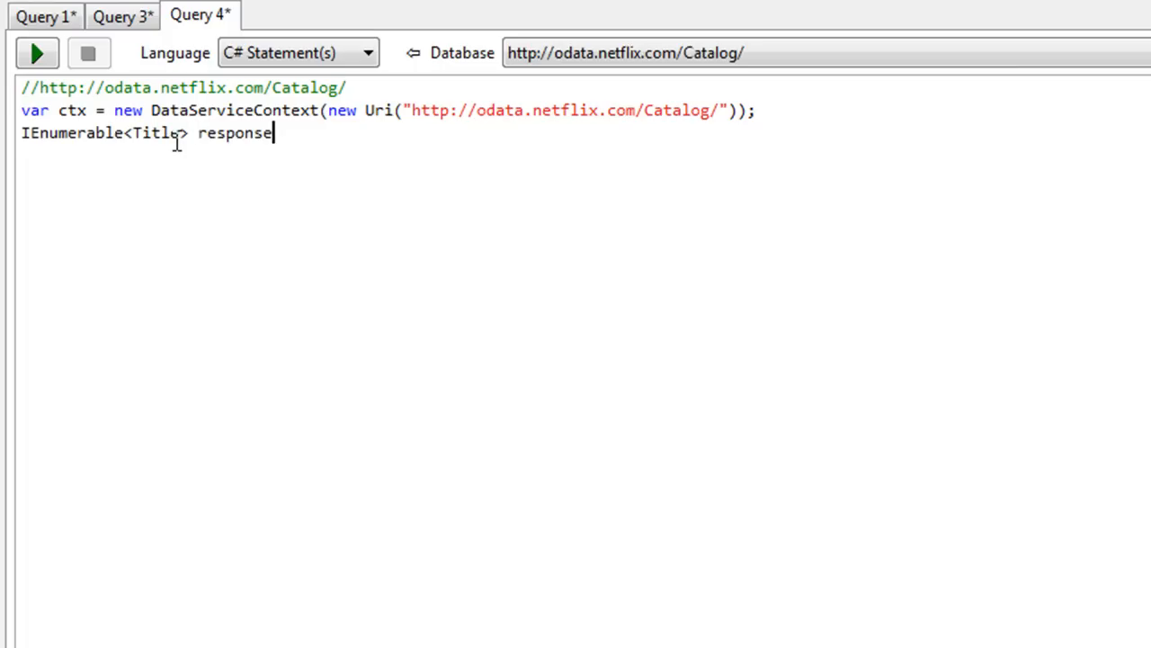
{"action": "type", "text": "= ctx.Execute<Title>(new Uri())"}
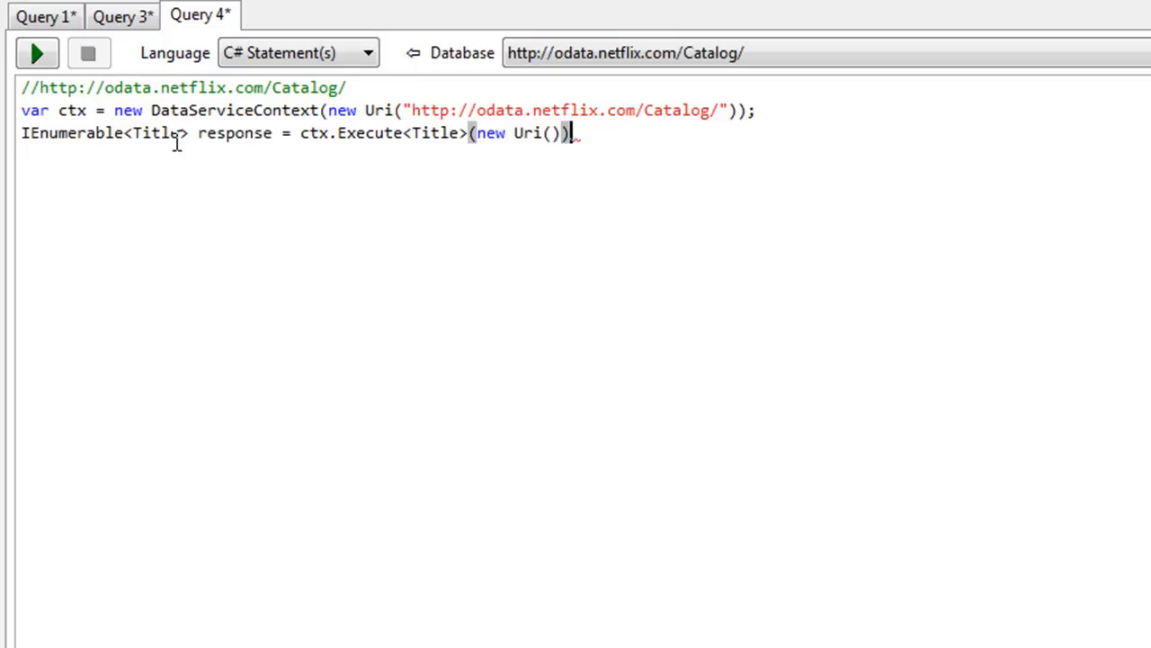
{"action": "type", "text": "\"http://odata.netflix.com/Catalog/\""}
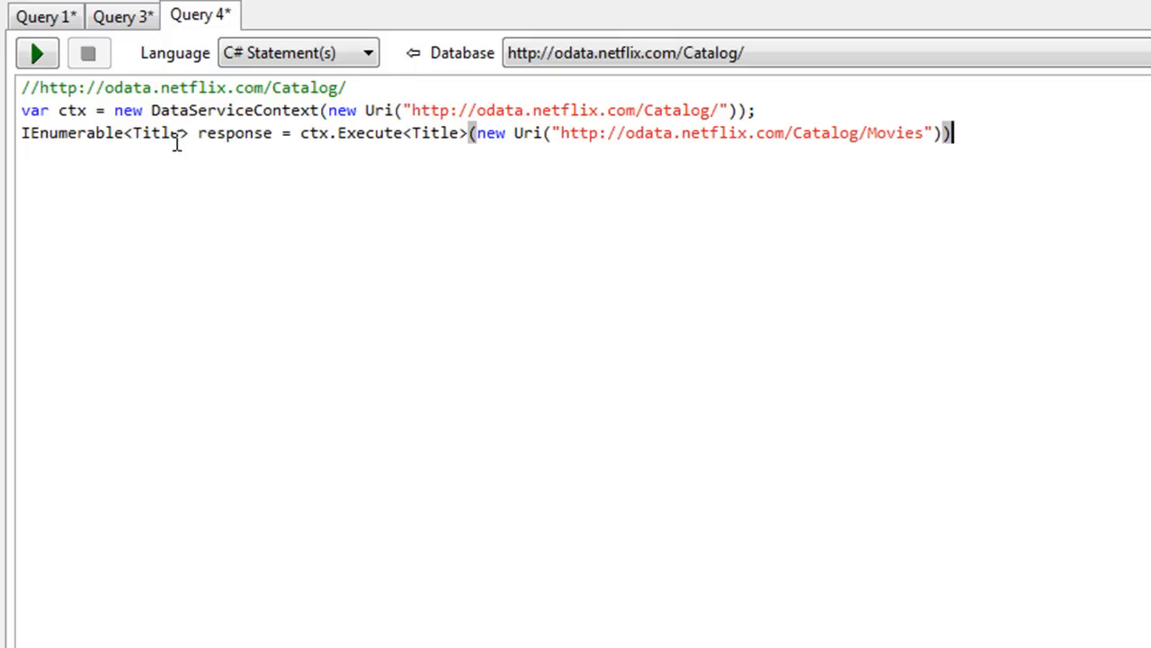
{"action": "type", "text": ";"}
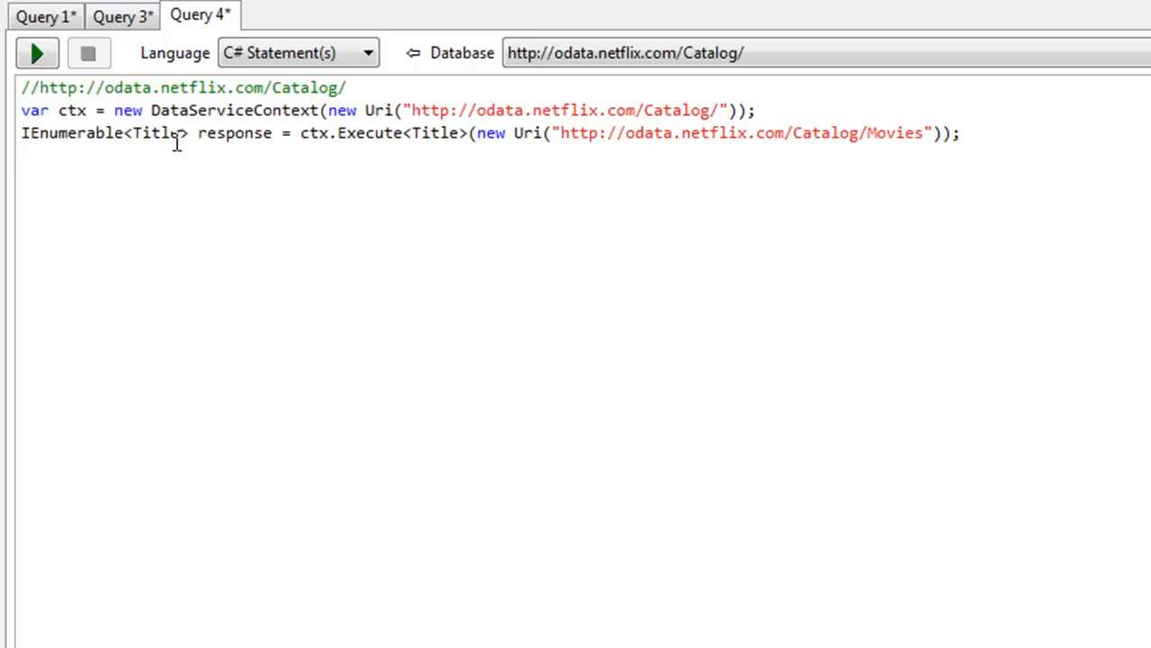
{"action": "mouse_move", "coordinate": [345, 158]}
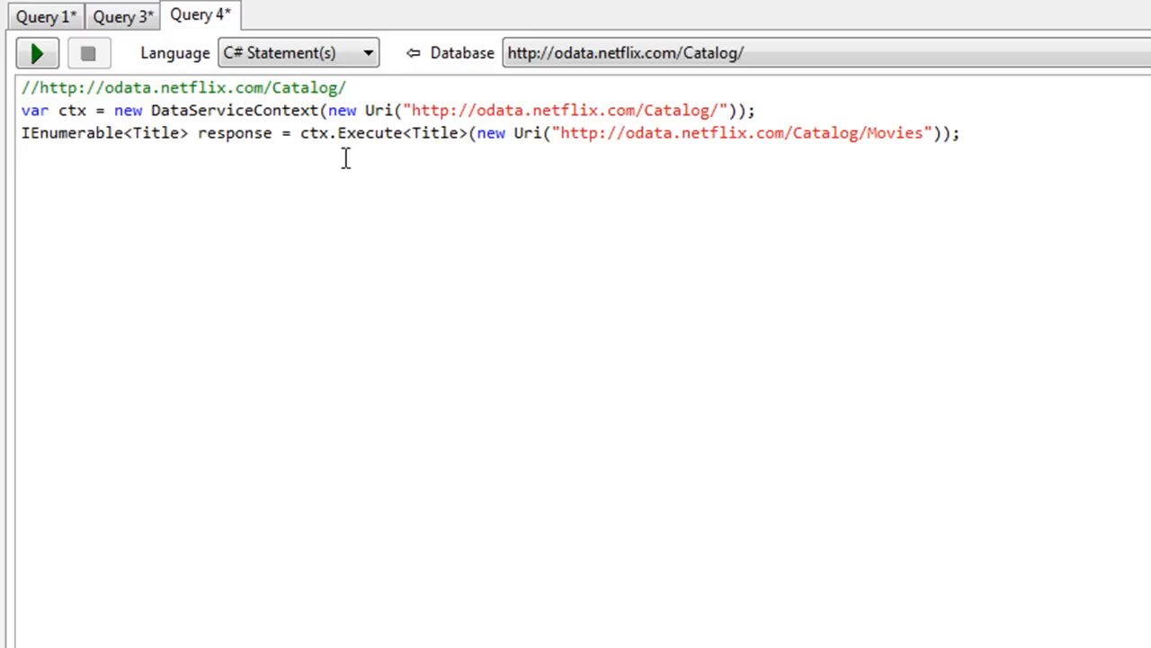
{"action": "left_click", "coordinate": [926, 133]}
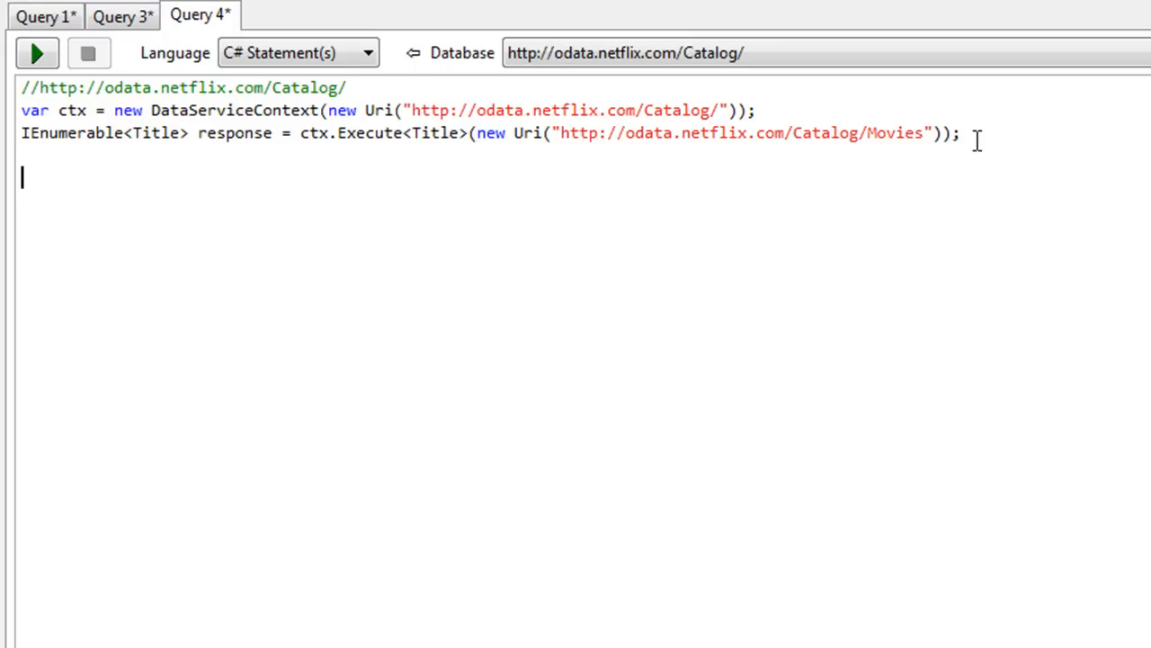
- Add response.Dump(); and run the query to list 20 Netflix titles
{"action": "type", "text": "response."}
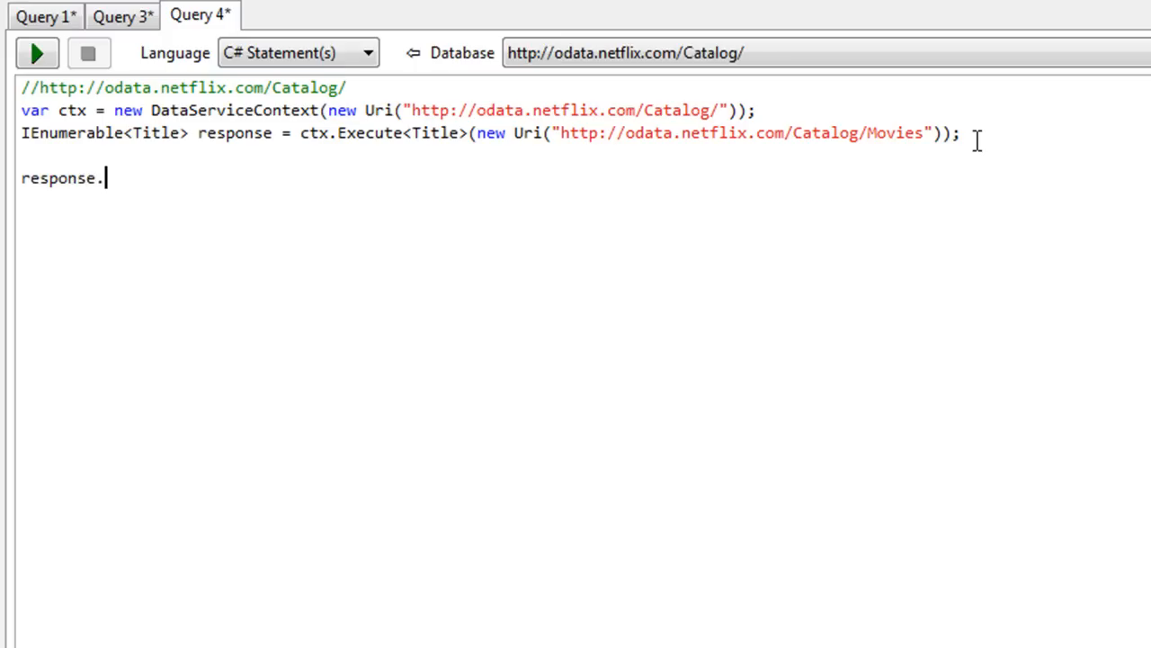
{"action": "type", "text": "Dump()"}
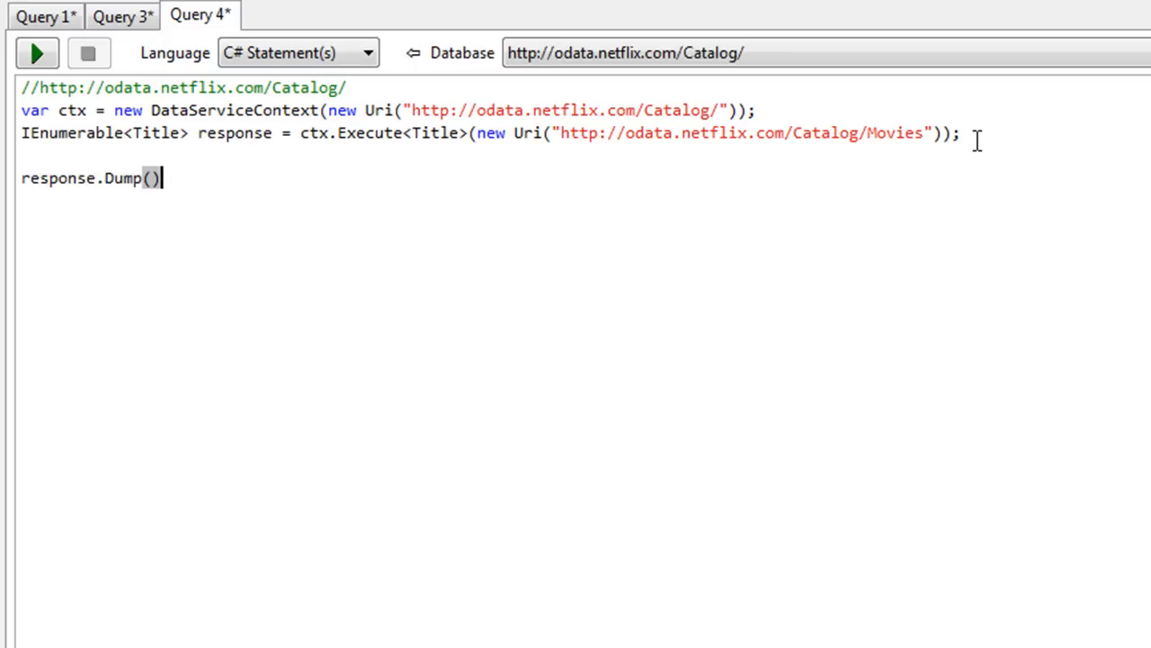
{"action": "type", "text": ";"}
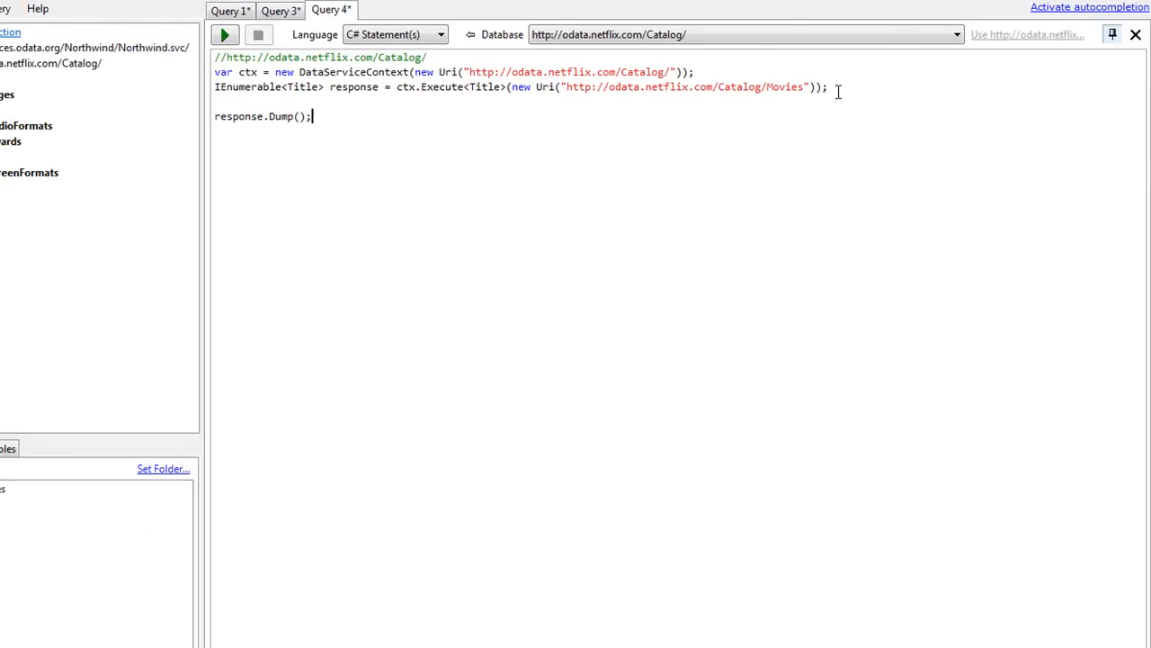
{"action": "mouse_move", "coordinate": [223, 34]}
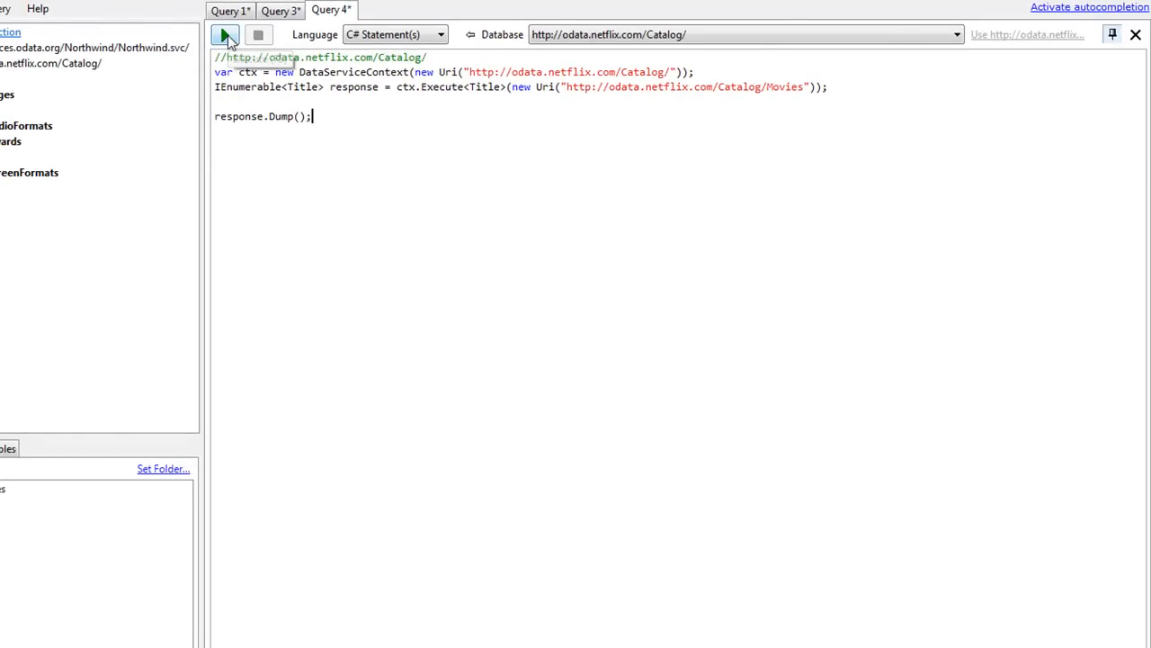
{"action": "left_click", "coordinate": [225, 34]}
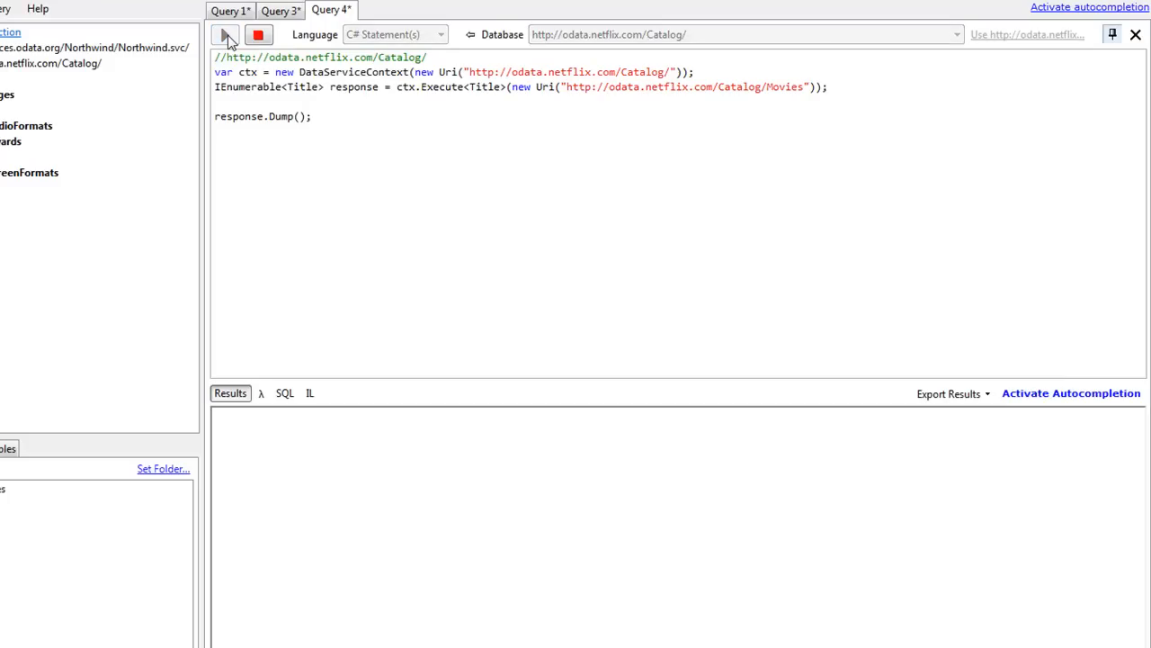
{"action": "left_click", "coordinate": [224, 34]}
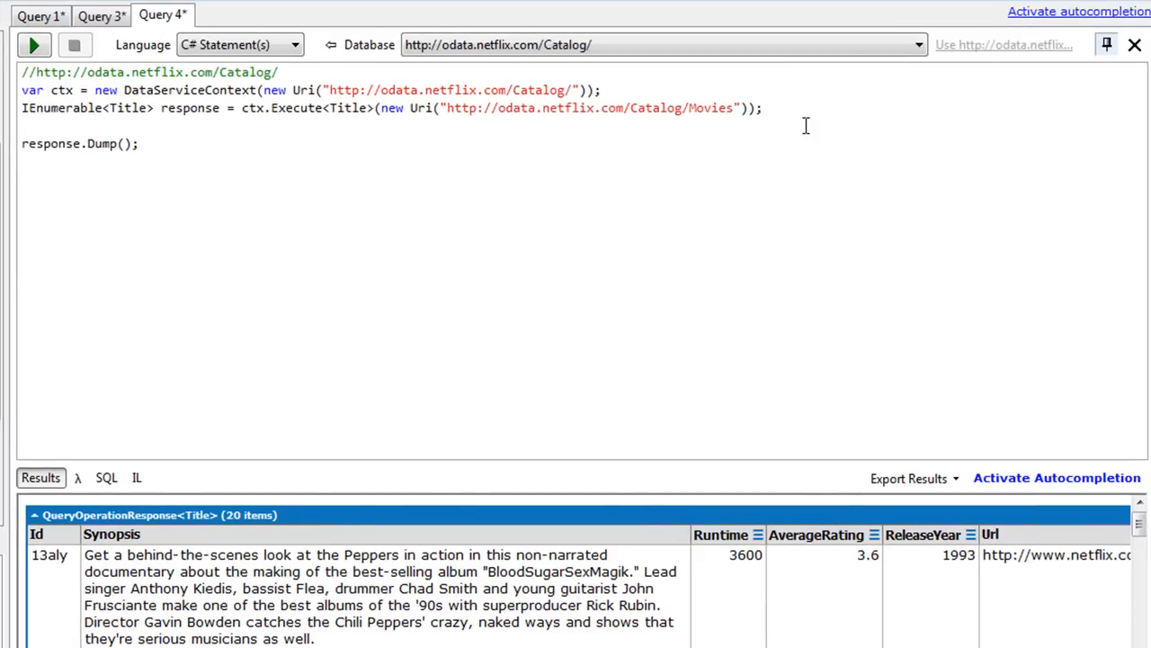
- Append ?$filter=ReleaseYear eq 2010 to the Movies URI
{"action": "type", "text": "?$"}
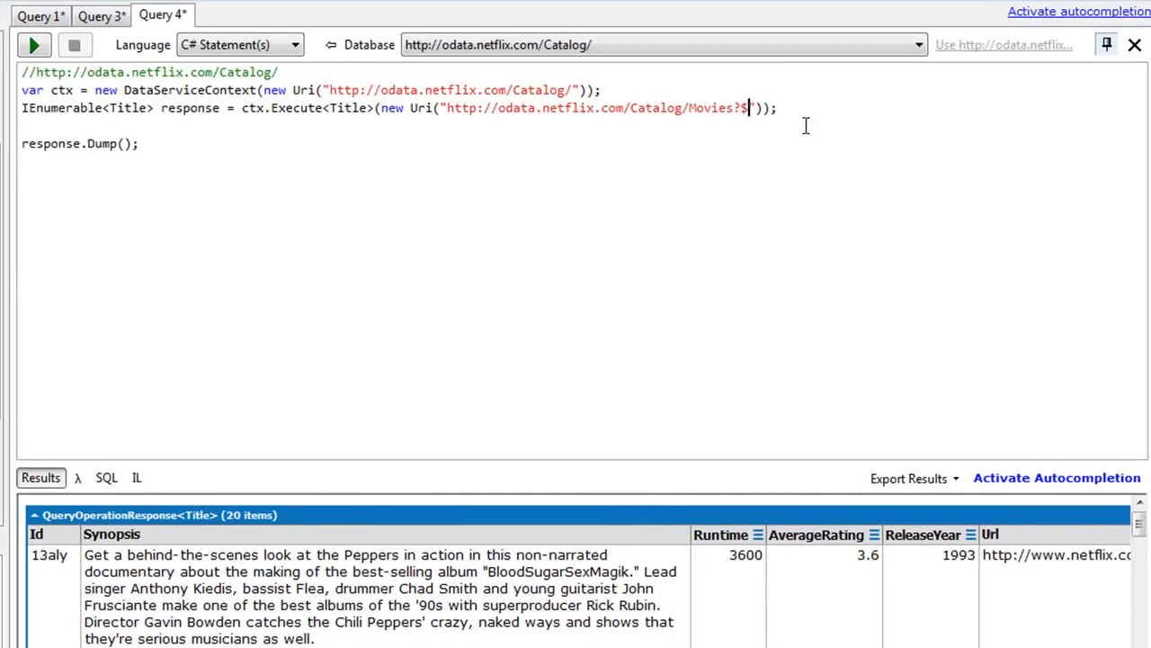
{"action": "type", "text": "filter="}
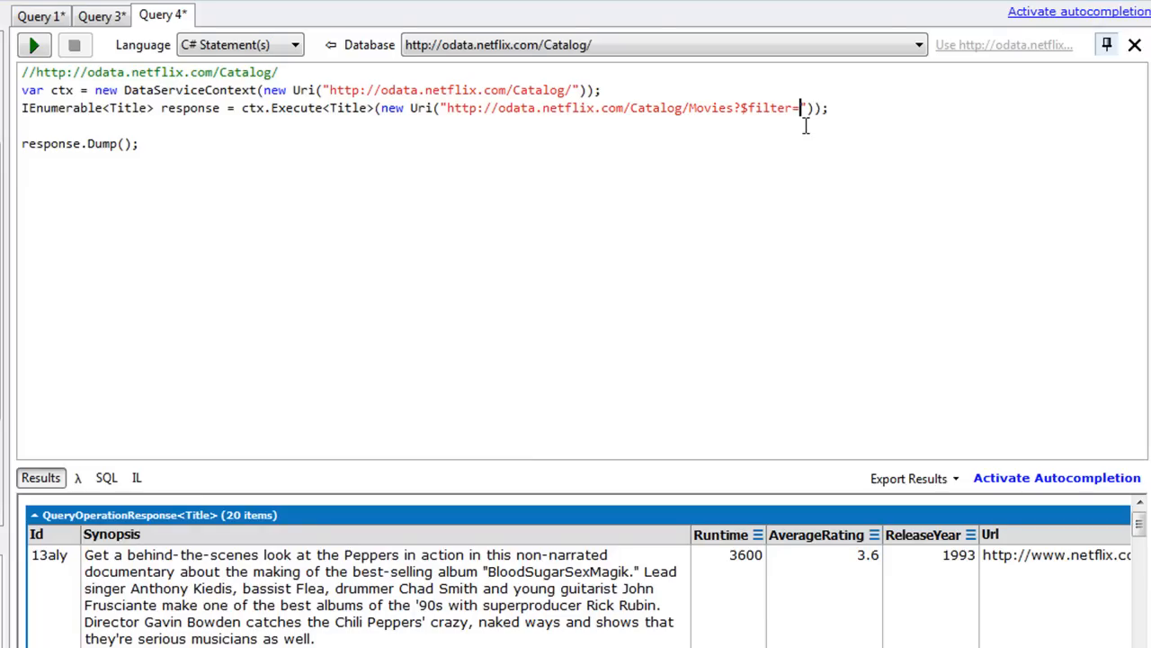
{"action": "type", "text": "ReleaseYear eq 2010"}
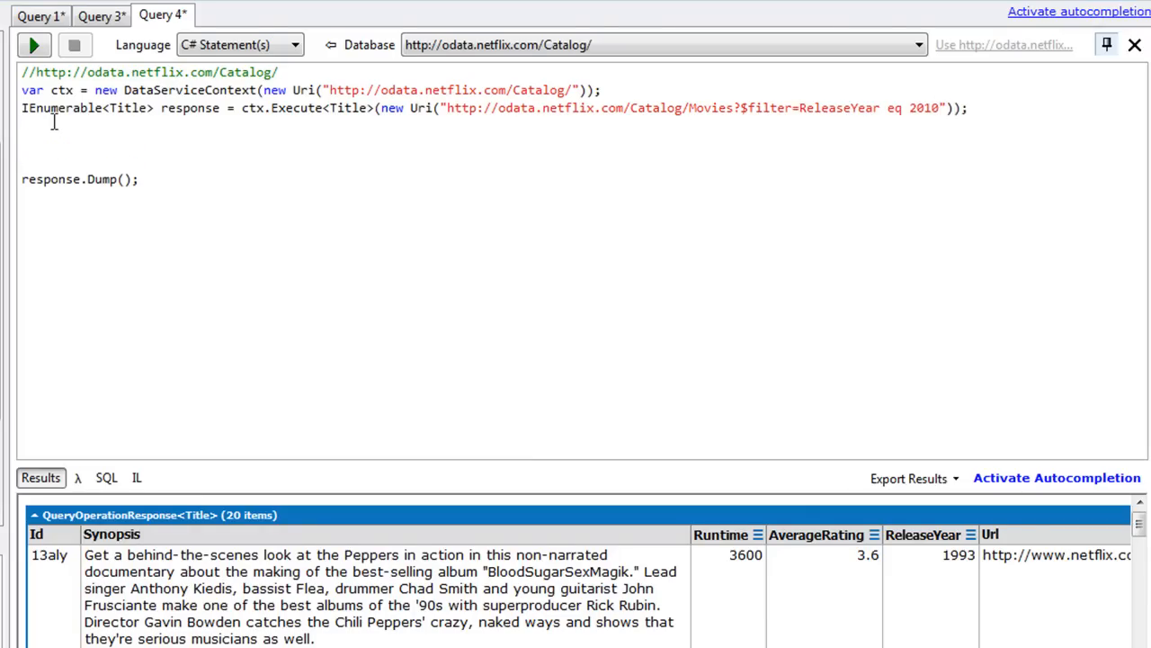
- Add var q projecting each title's Name, ReleaseYear and Instant, fixing the misspelled reponse
{"action": "type", "text": "var"}
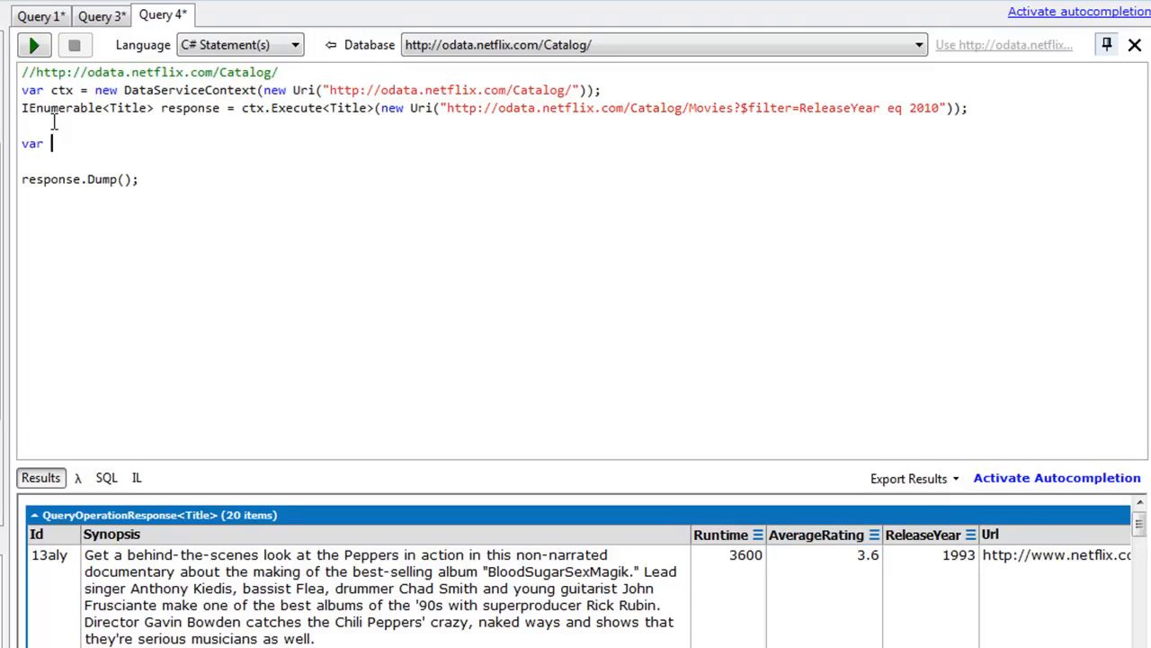
{"action": "type", "text": "q ="}
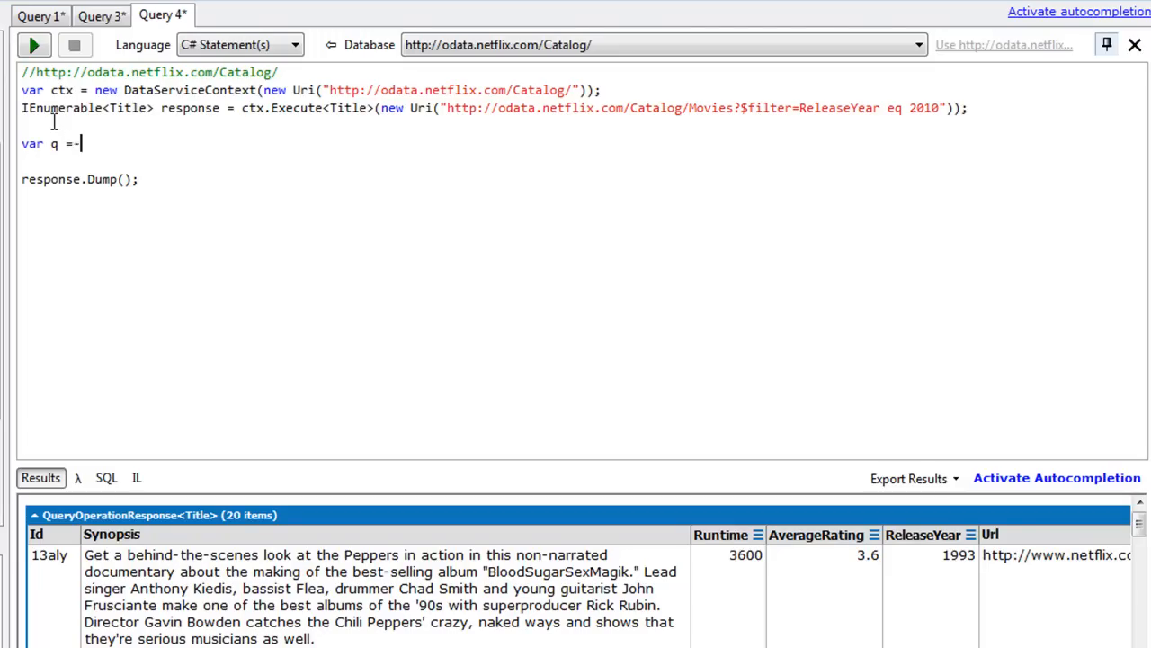
{"action": "type", "text": "from t in reponse select new {t.Name, t.ReleaseYear, t.Instant}"}
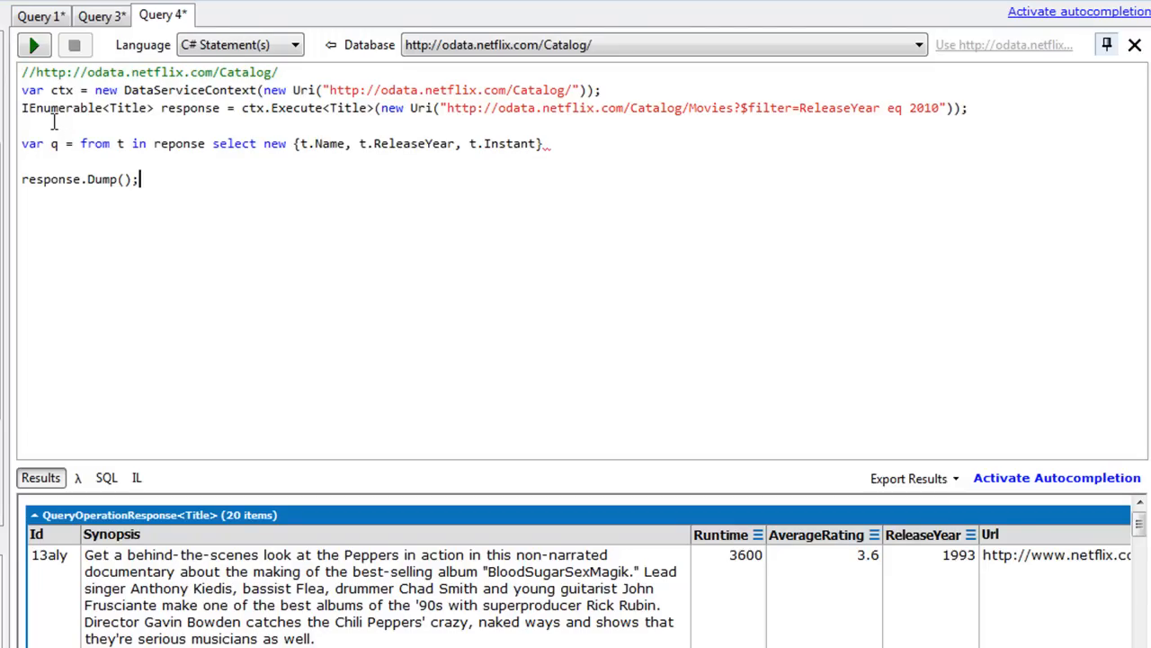
{"action": "double_click", "coordinate": [51, 180]}
{"action": "type", "text": "q"}
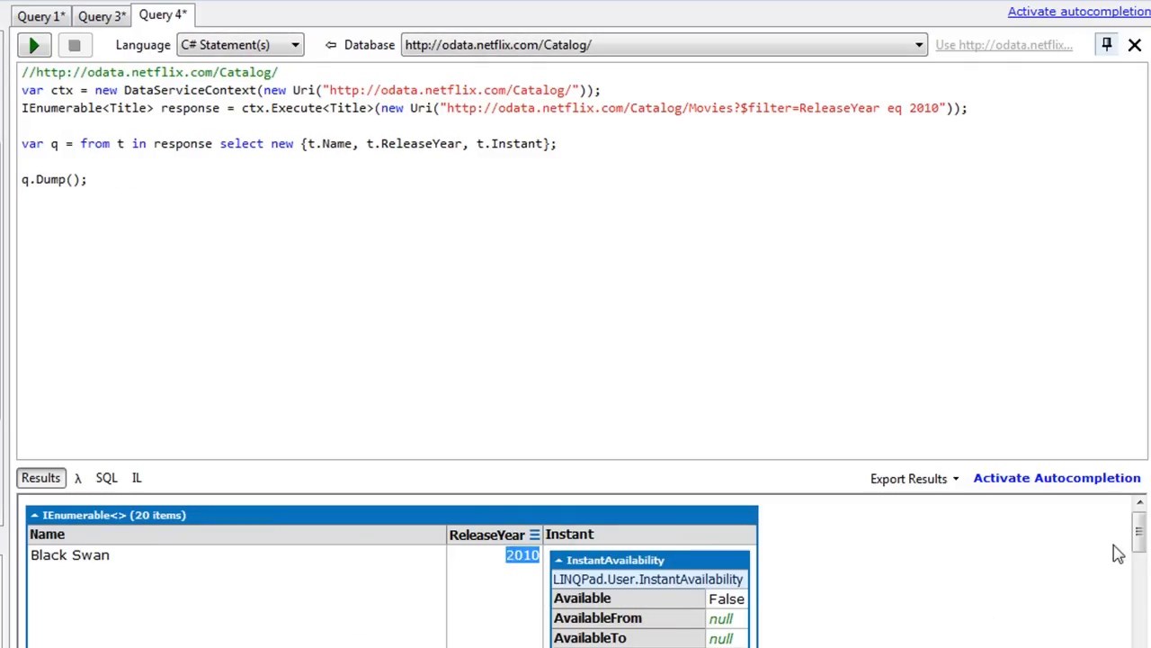
{"action": "mouse_move", "coordinate": [1112, 376]}
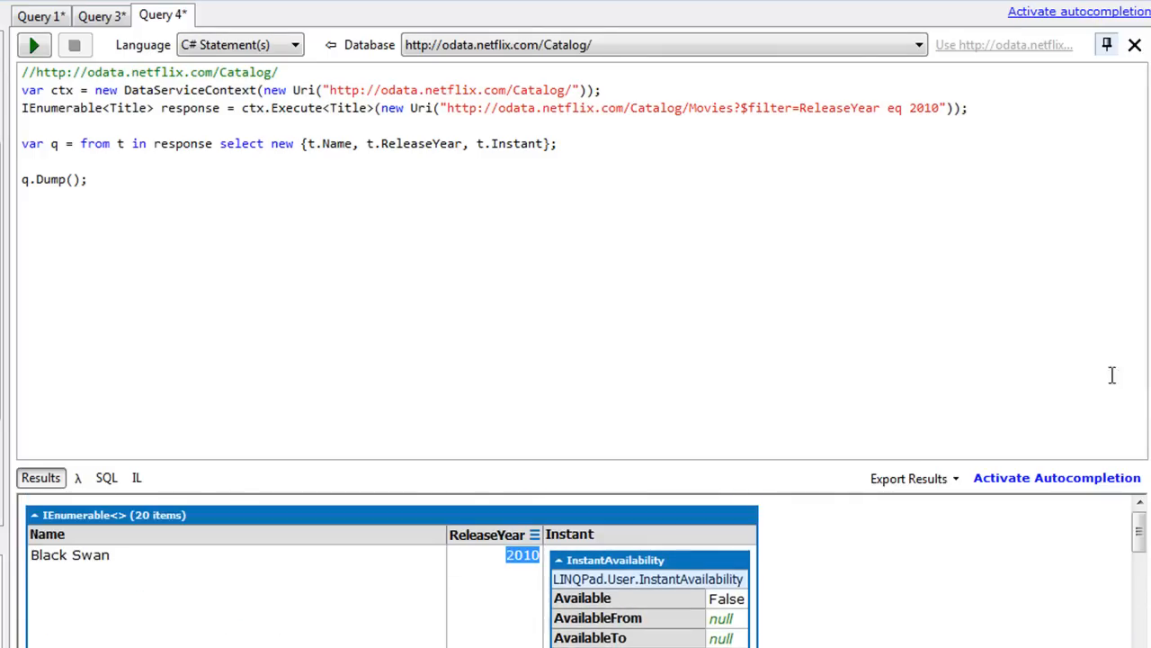
{"action": "mouse_move", "coordinate": [644, 597]}
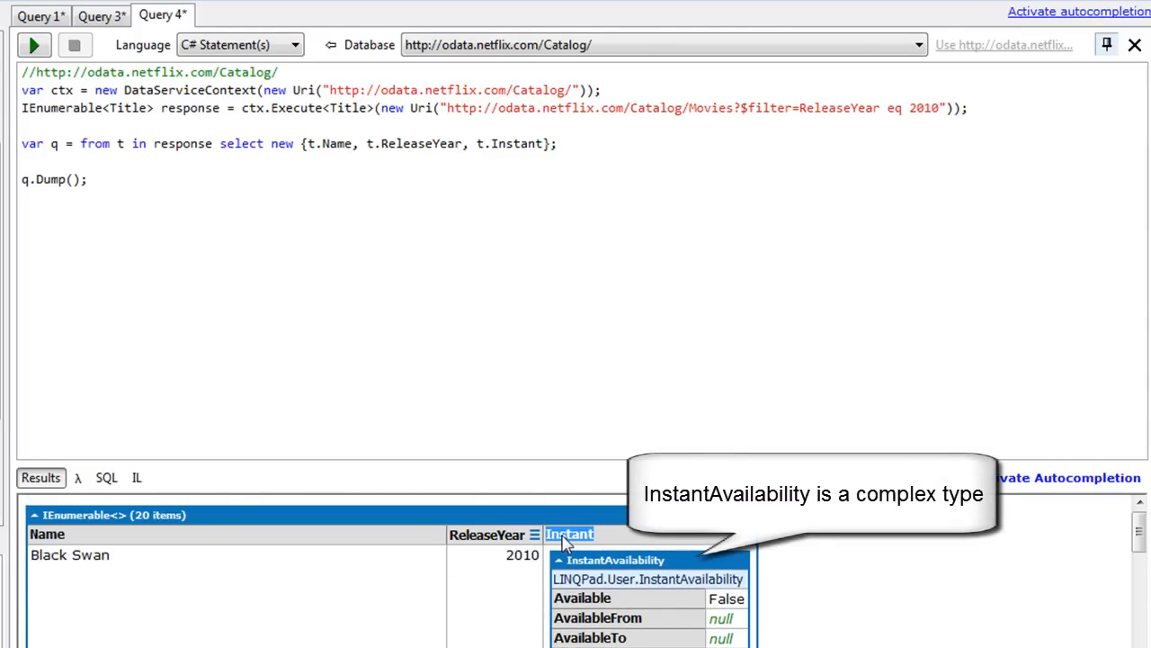
{"action": "mouse_move", "coordinate": [596, 598]}
{"action": "type", "text": " a"}
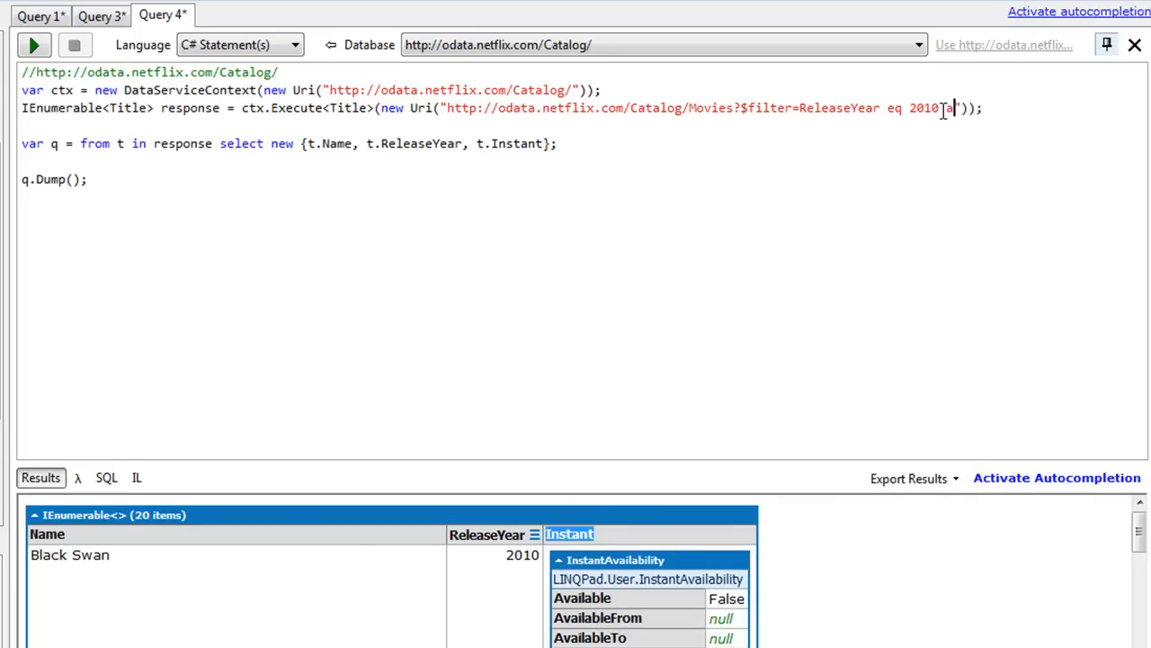
- Require Instant/Available eq true in the filter and run, reviewing the 14 available 2010 movies
{"action": "left_click", "coordinate": [33, 45]}
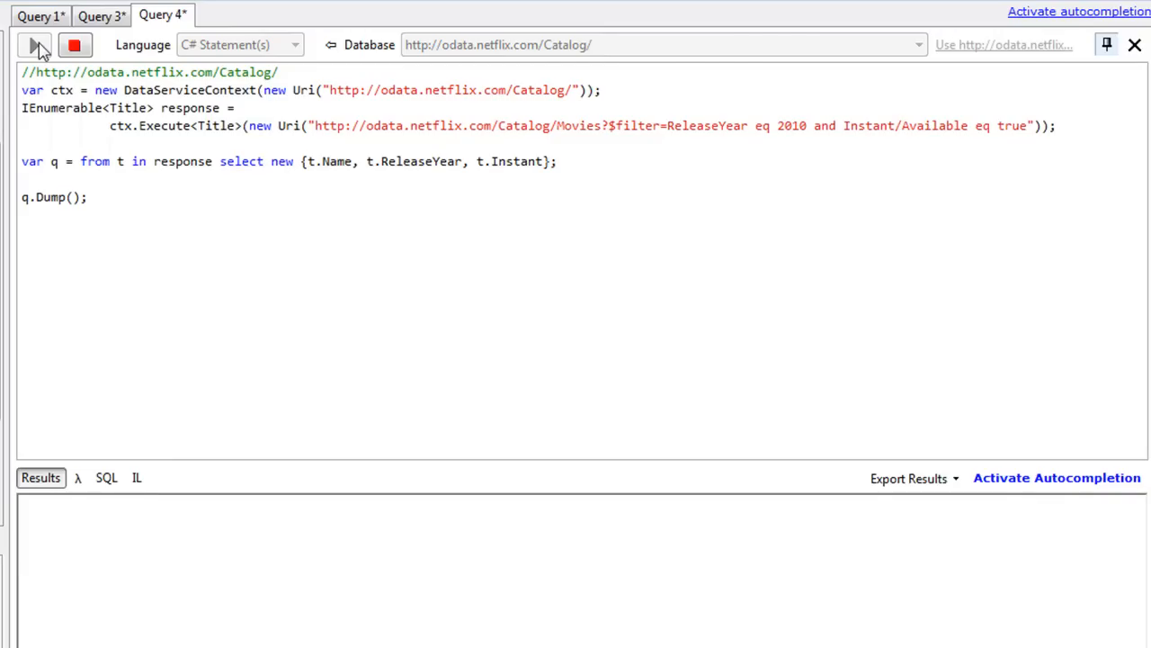
{"action": "left_click", "coordinate": [32, 45]}
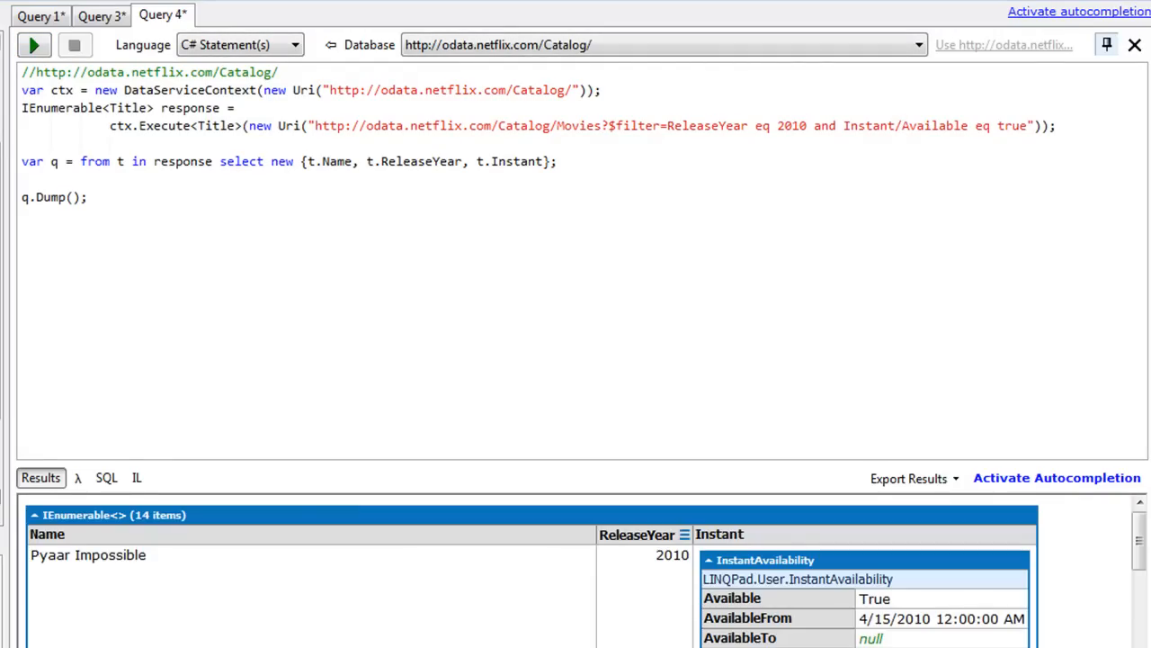
{"action": "double_click", "coordinate": [875, 598]}
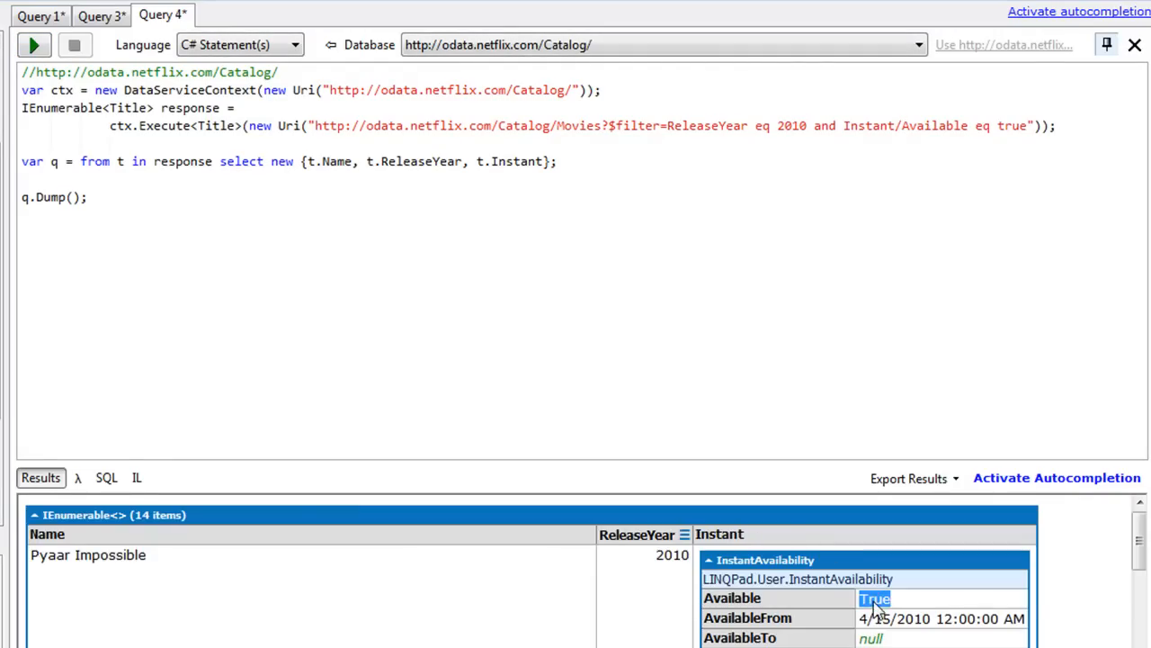
{"action": "scroll", "scroll_direction": "down", "scroll_amount": 3}
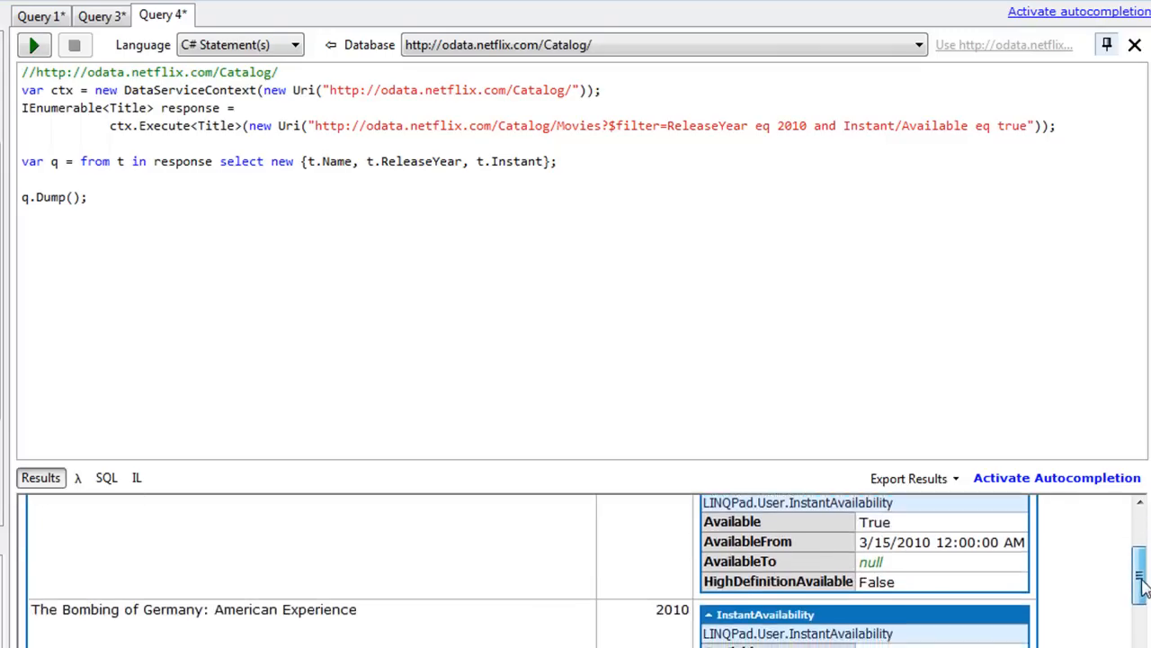
{"action": "scroll", "scroll_direction": "down", "scroll_amount": 3}
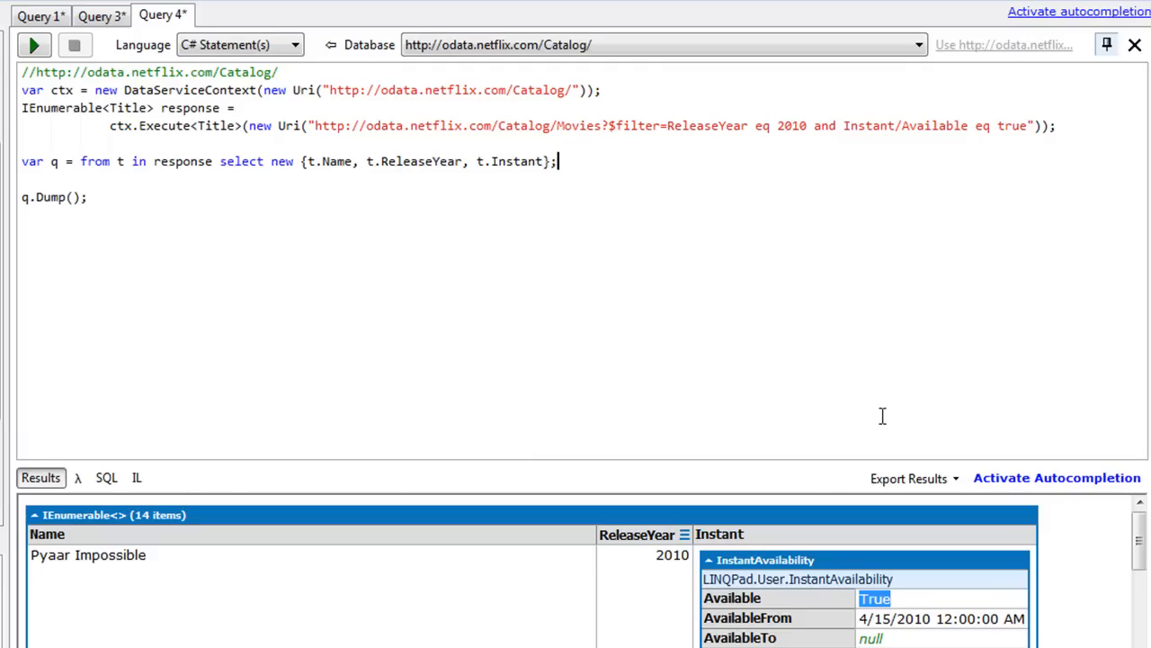
- Show the Export Results choices for Excel or Word
{"action": "left_click", "coordinate": [909, 478]}
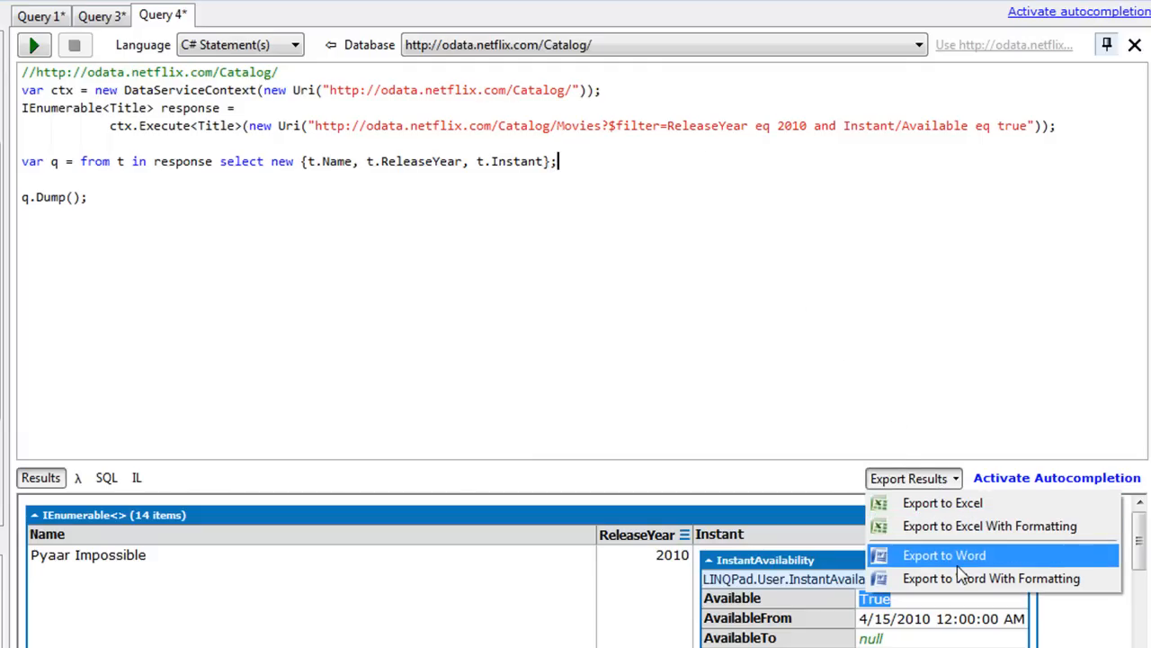
{"action": "mouse_move", "coordinate": [990, 579]}
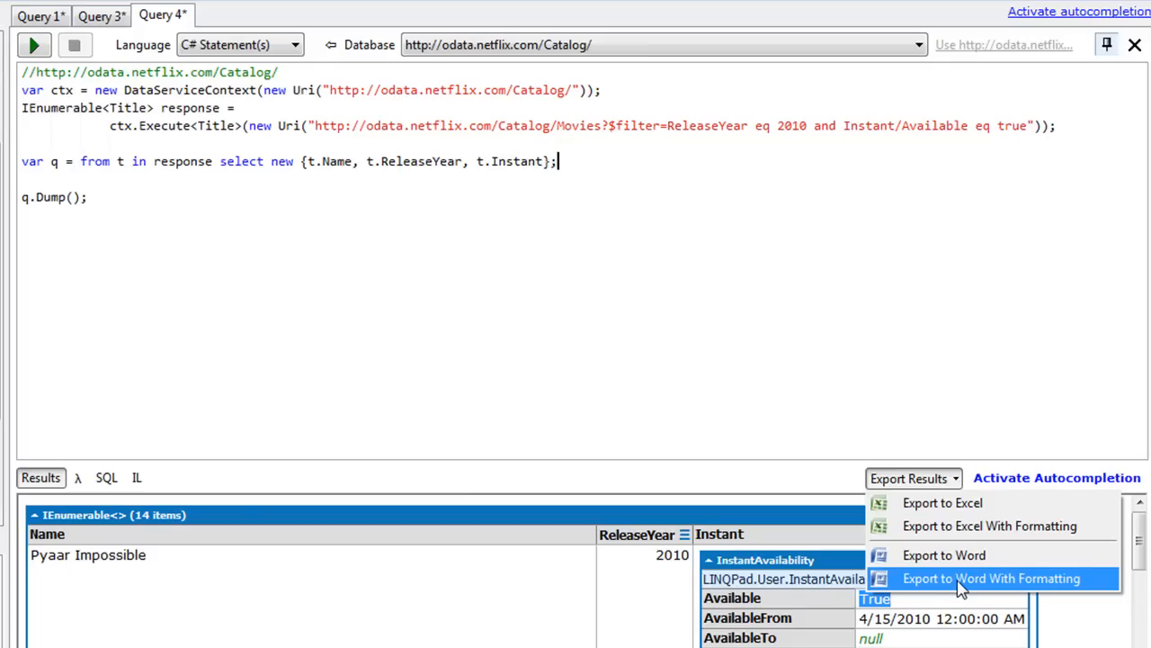